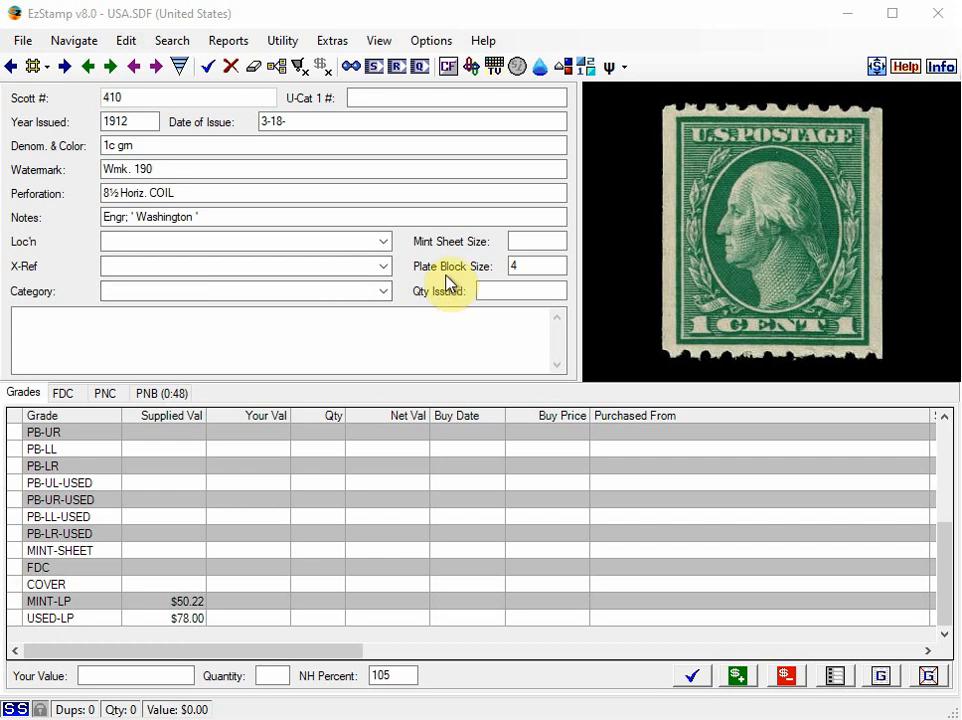
pyautogui.moveTo(380, 262)
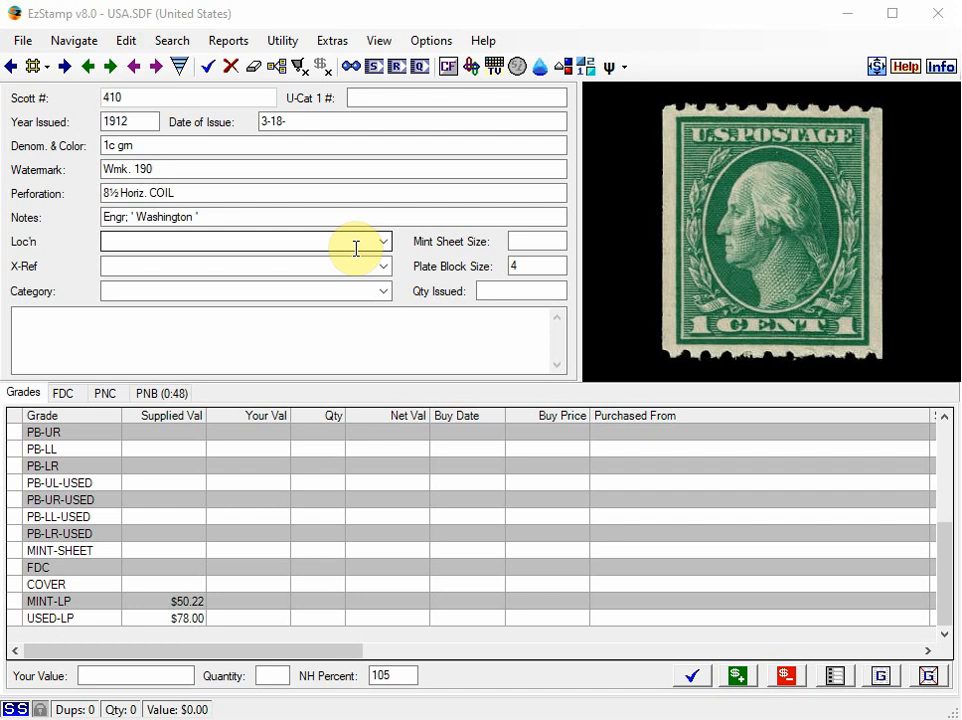
pyautogui.moveTo(384, 240)
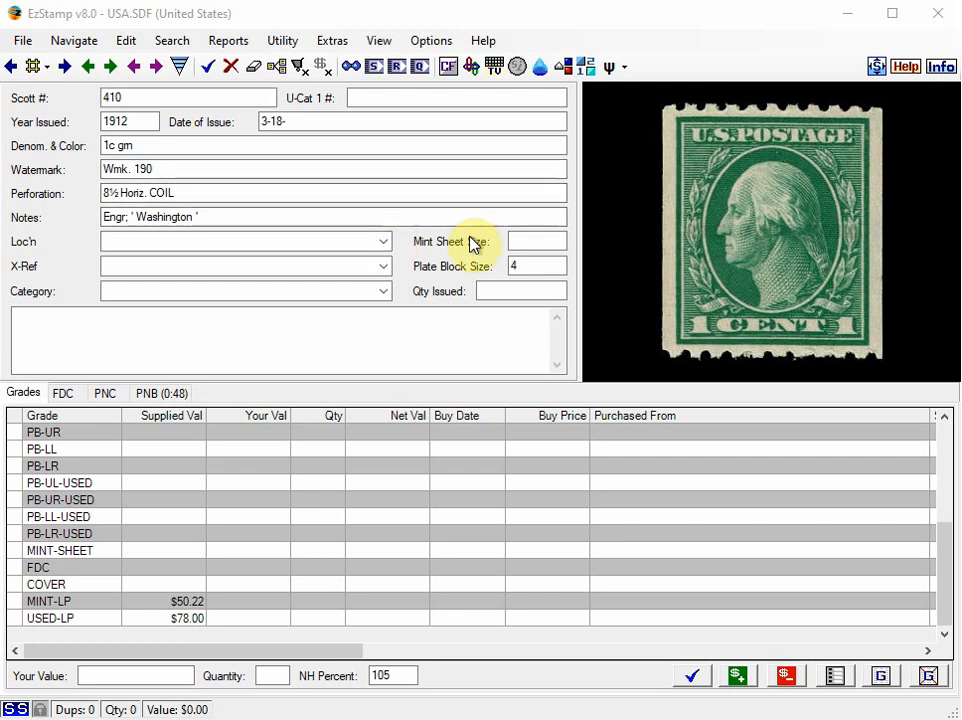
pyautogui.moveTo(438, 238)
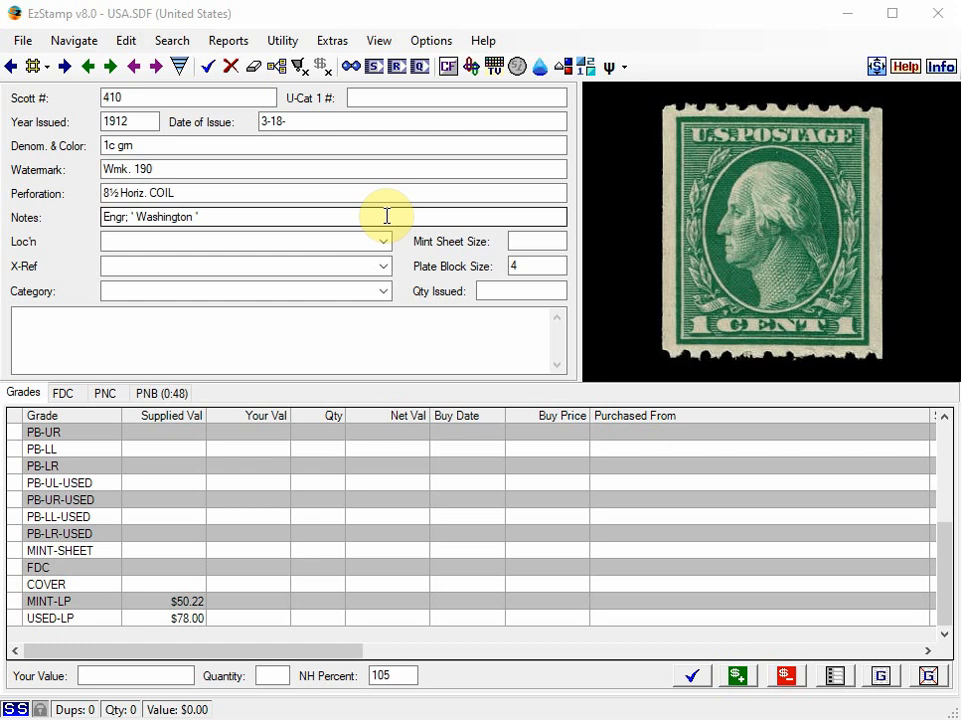
pyautogui.moveTo(410, 222)
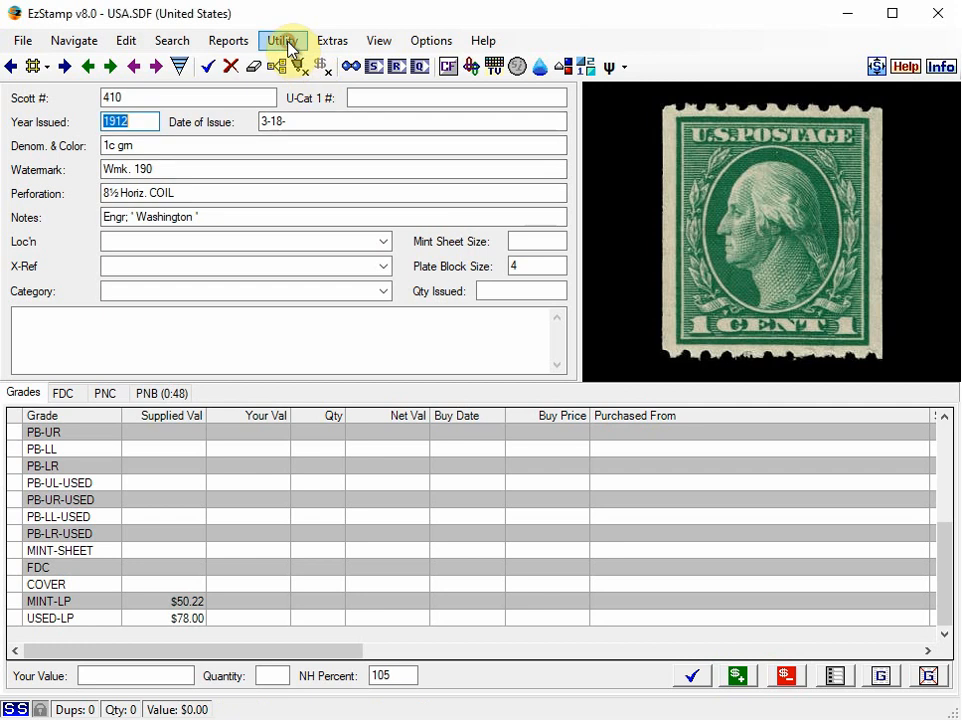
# Step: Bring up the Master Grades Editor from the Utility menu
pyautogui.click(282, 40)
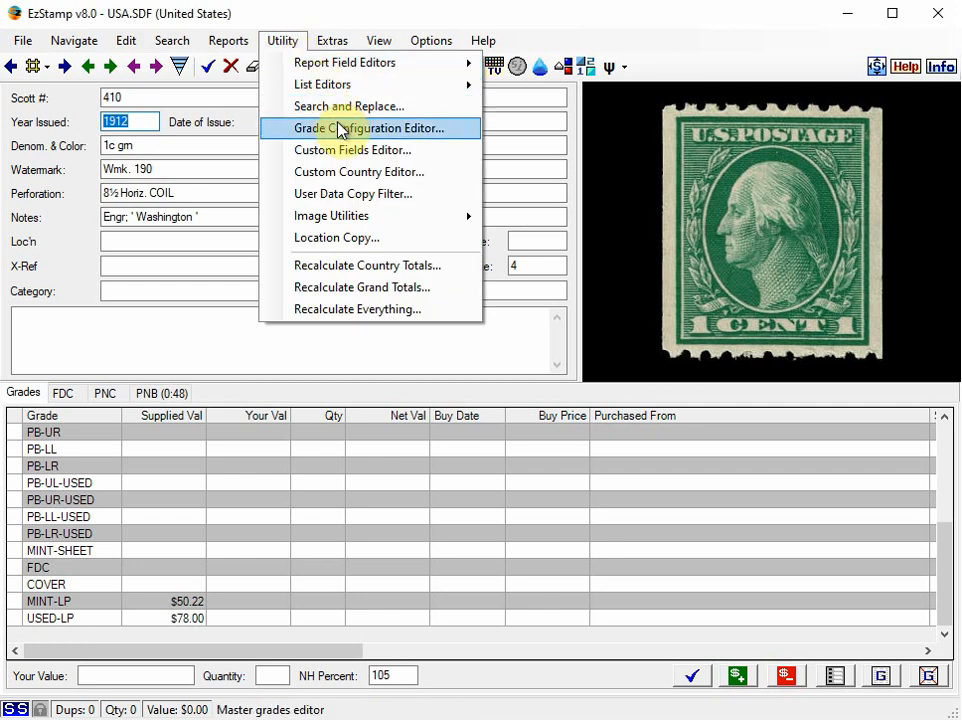
pyautogui.click(368, 128)
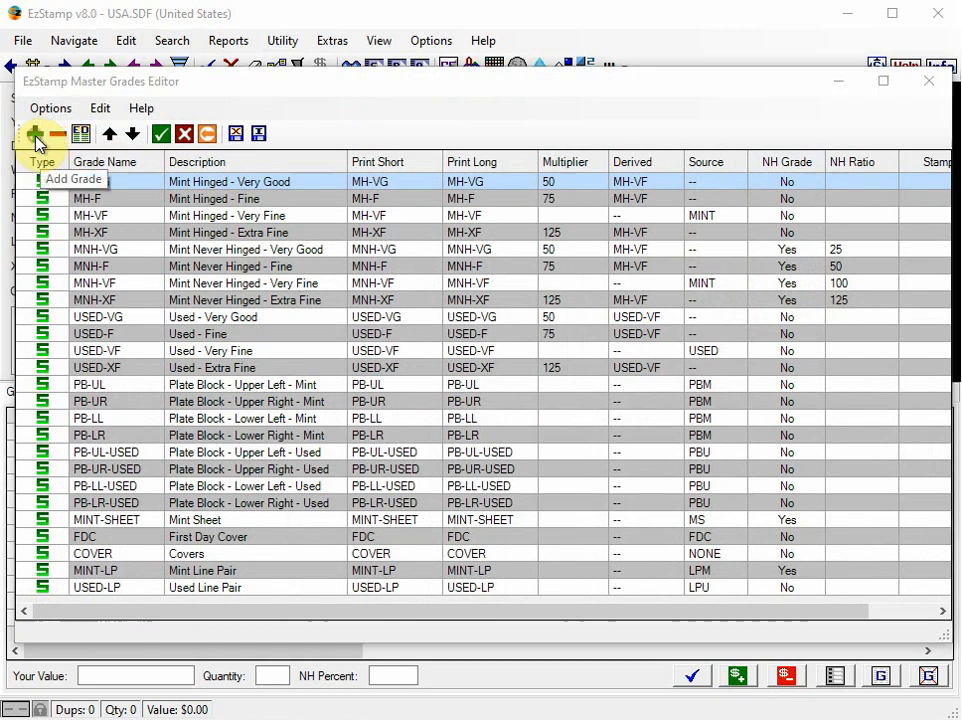
# Step: Start a new grade named MINT-CP with the description 'Mint Coil Pair'
pyautogui.click(36, 132)
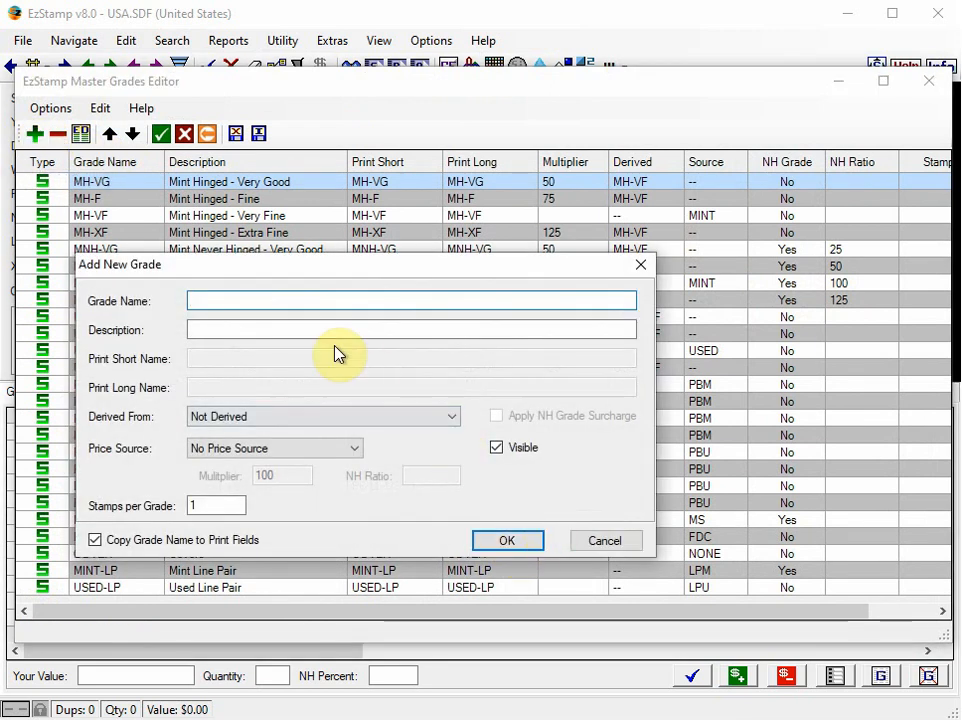
pyautogui.write('C')
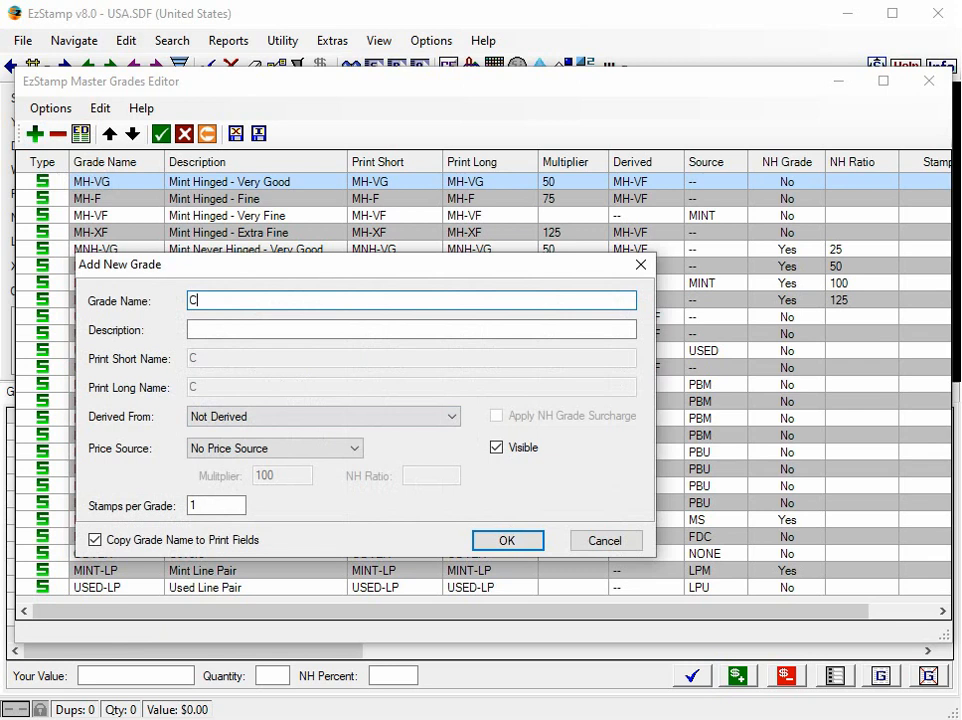
pyautogui.write('OIL')
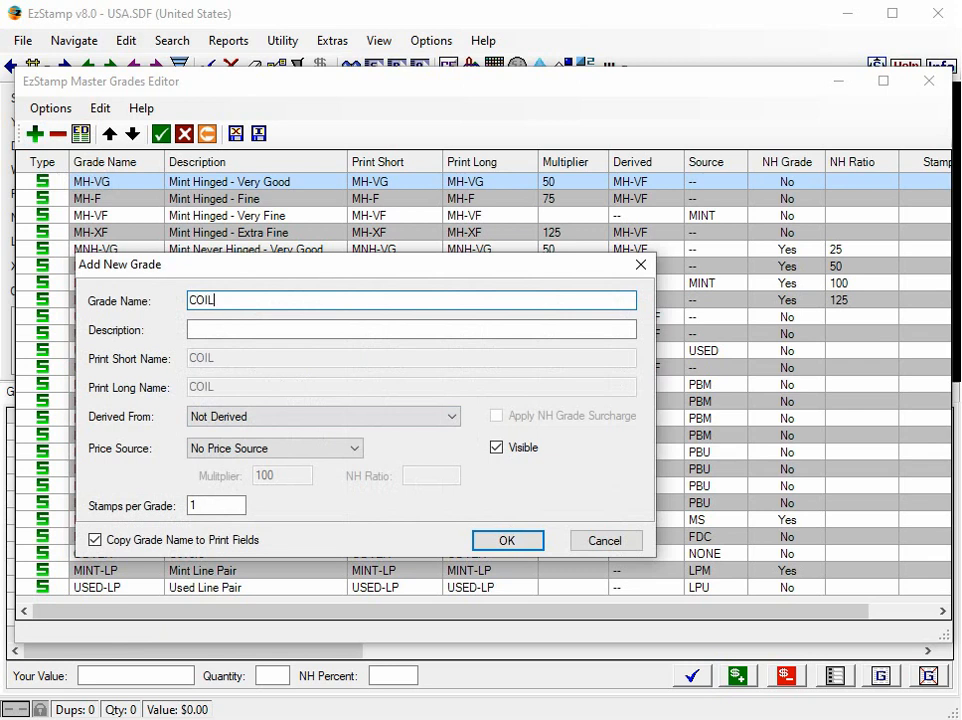
pyautogui.write('-L')
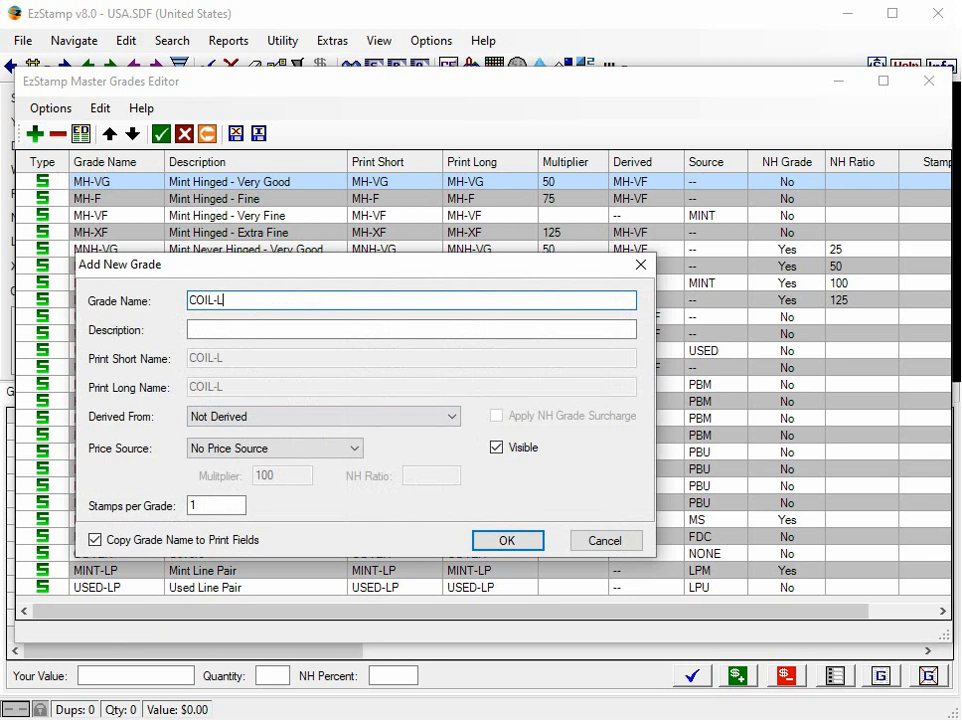
pyautogui.press('Backspace')
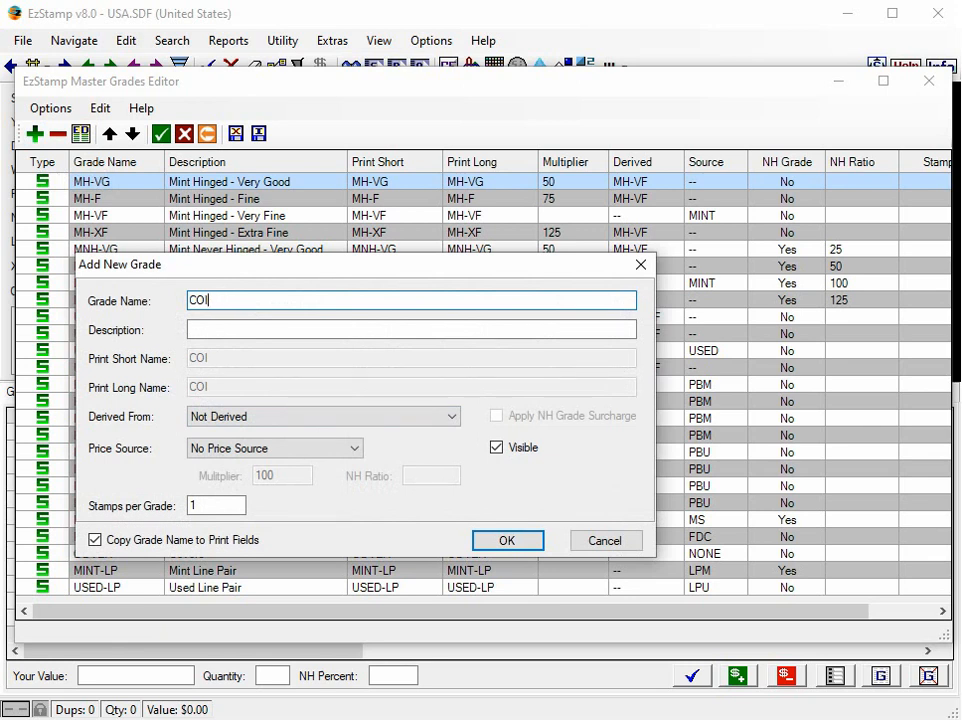
pyautogui.write('MINT-CP')
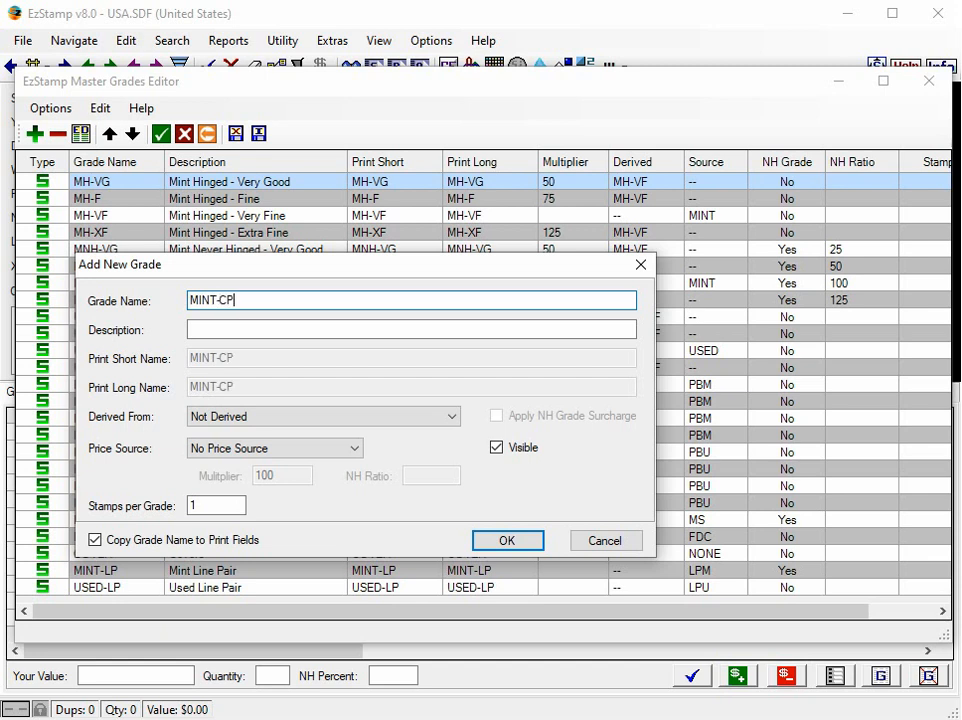
pyautogui.click(410, 328)
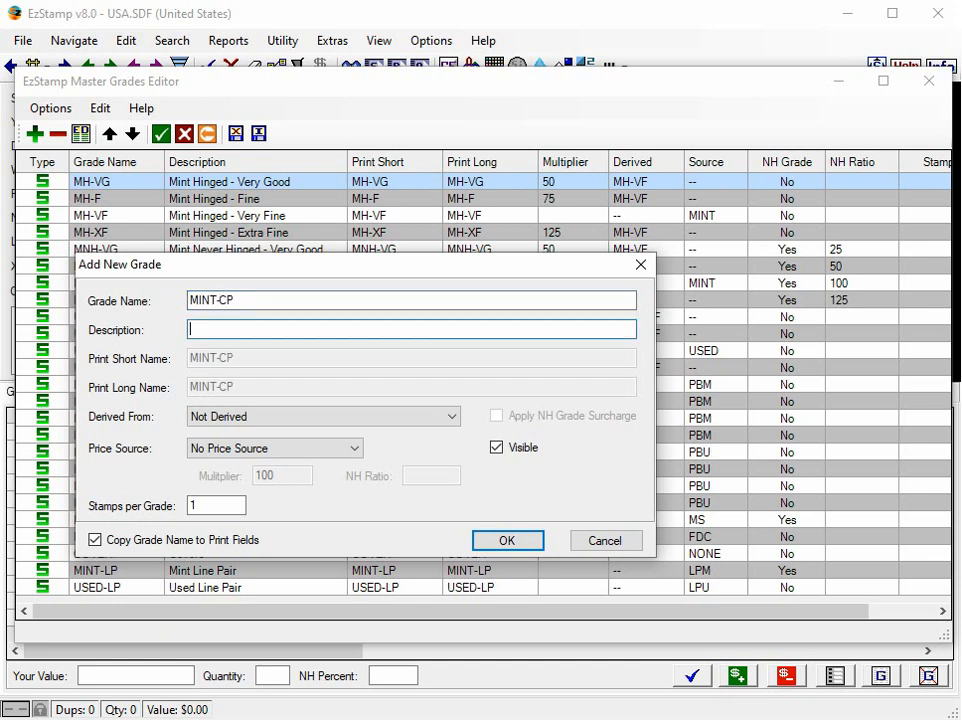
pyautogui.write('Mint Co')
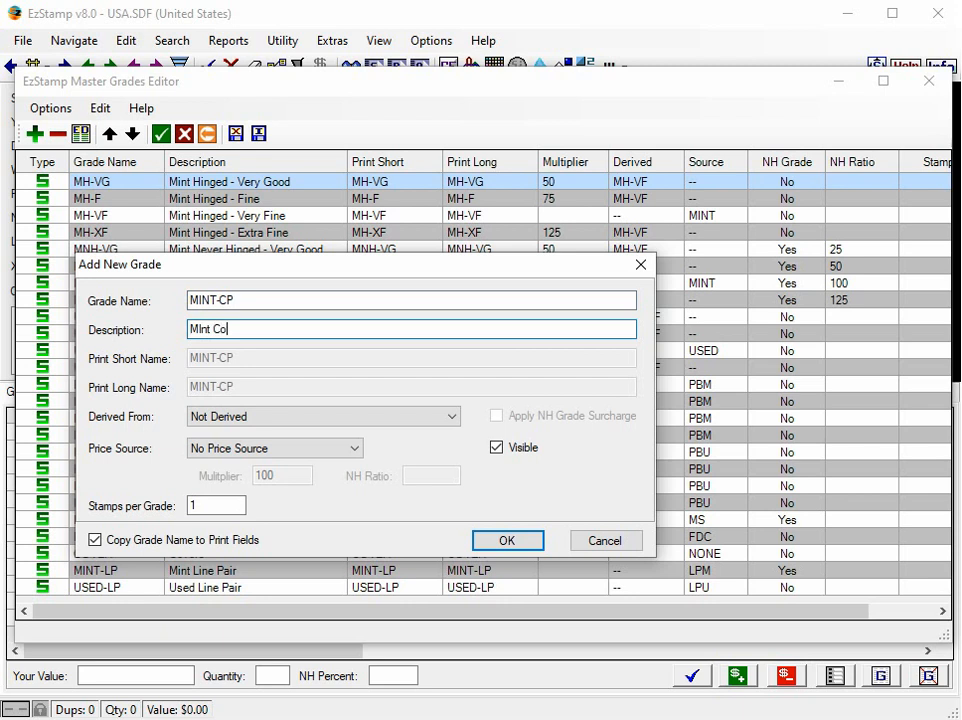
pyautogui.write('il Pair')
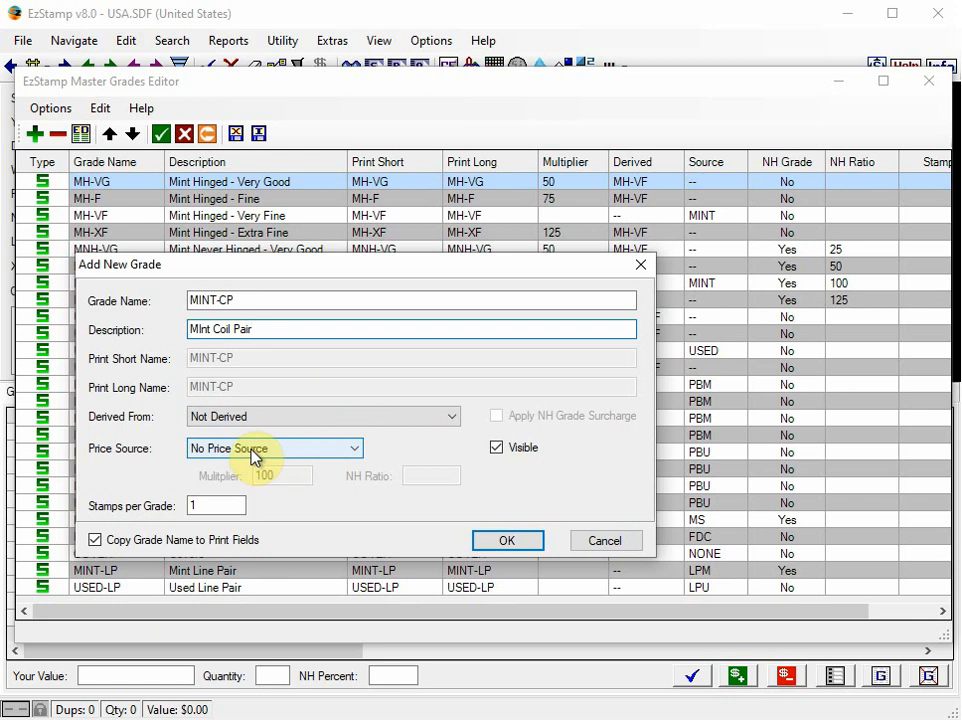
# Step: Price it from Mint values at multiplier 200 with NH surcharge ratio 105, and save the grade
pyautogui.click(270, 448)
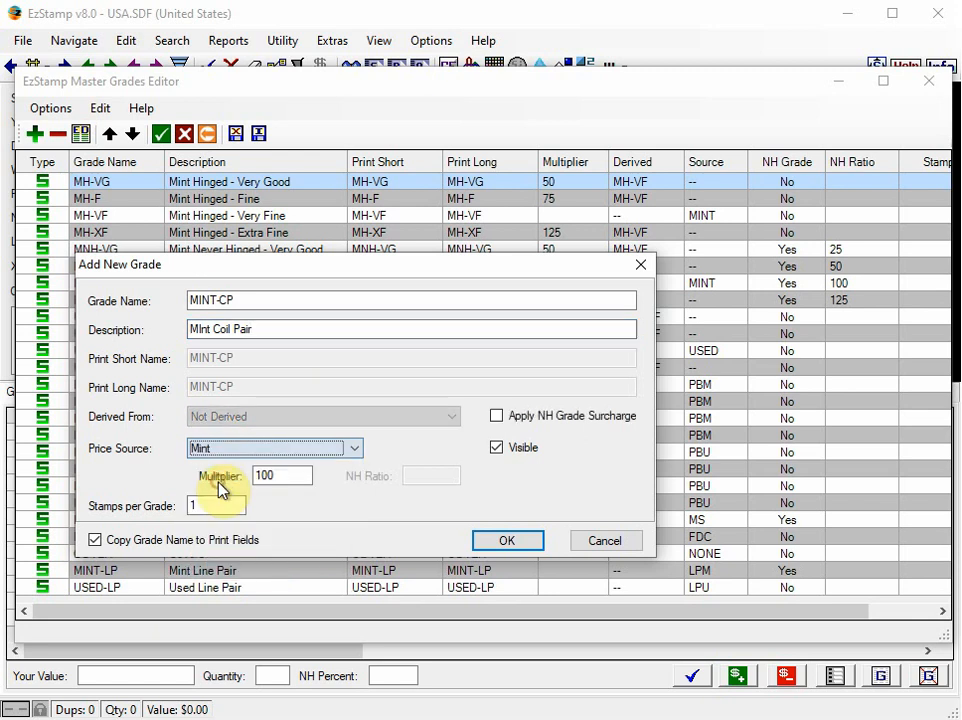
pyautogui.click(284, 476)
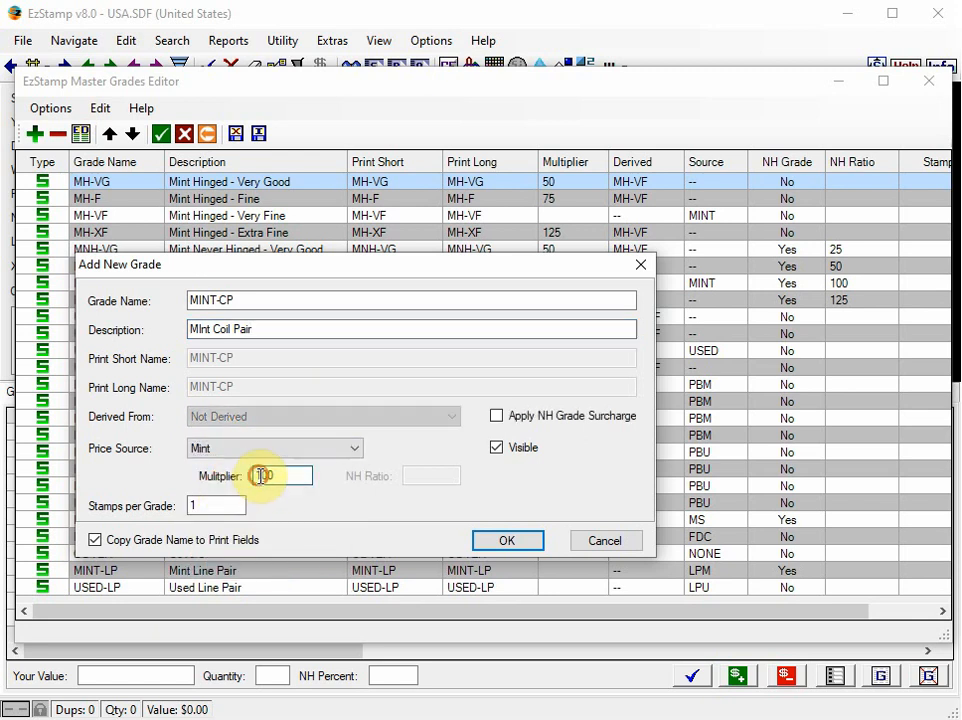
pyautogui.write('200')
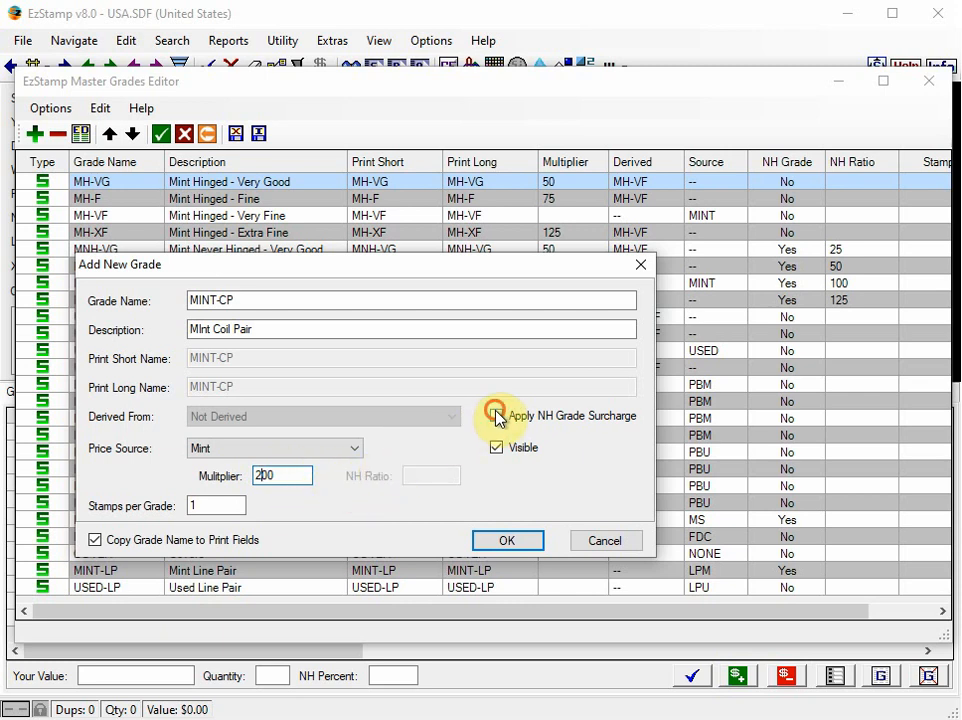
pyautogui.click(496, 414)
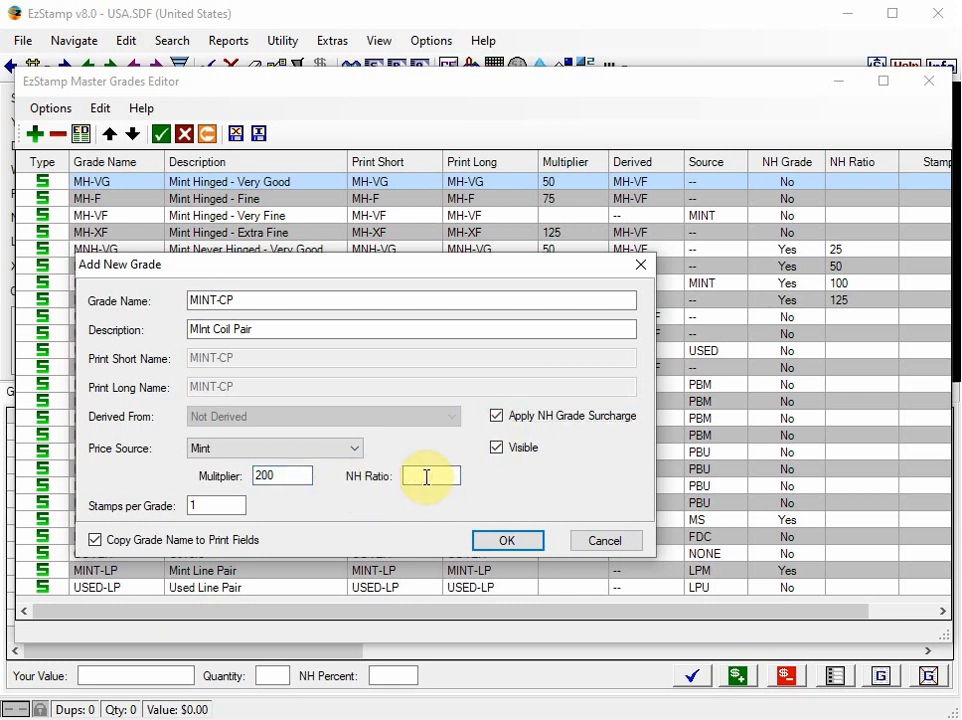
pyautogui.write('10')
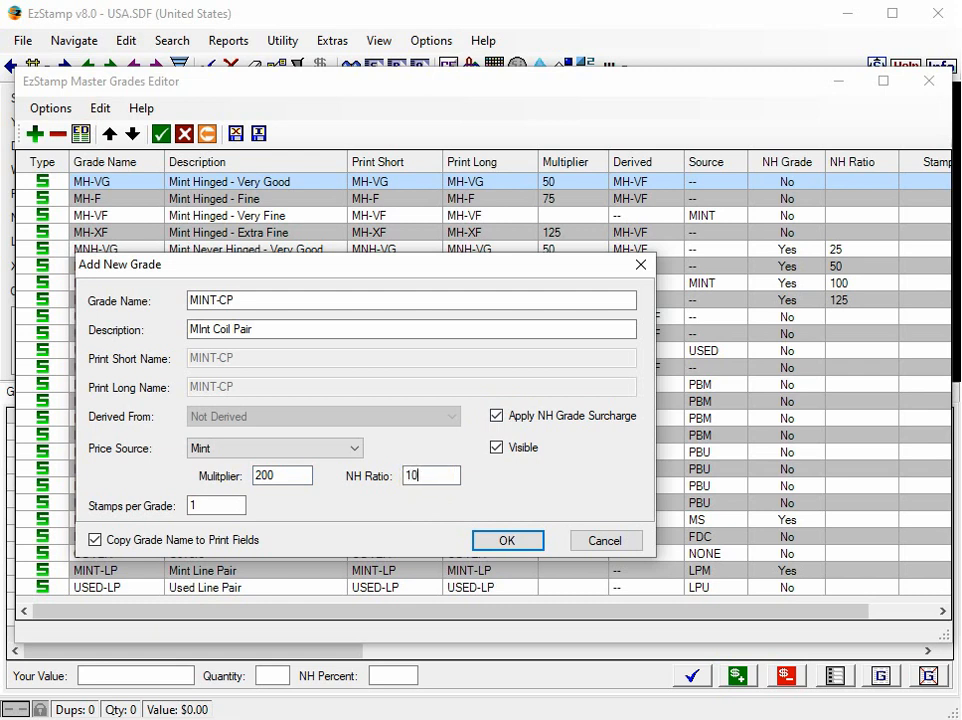
pyautogui.write('5')
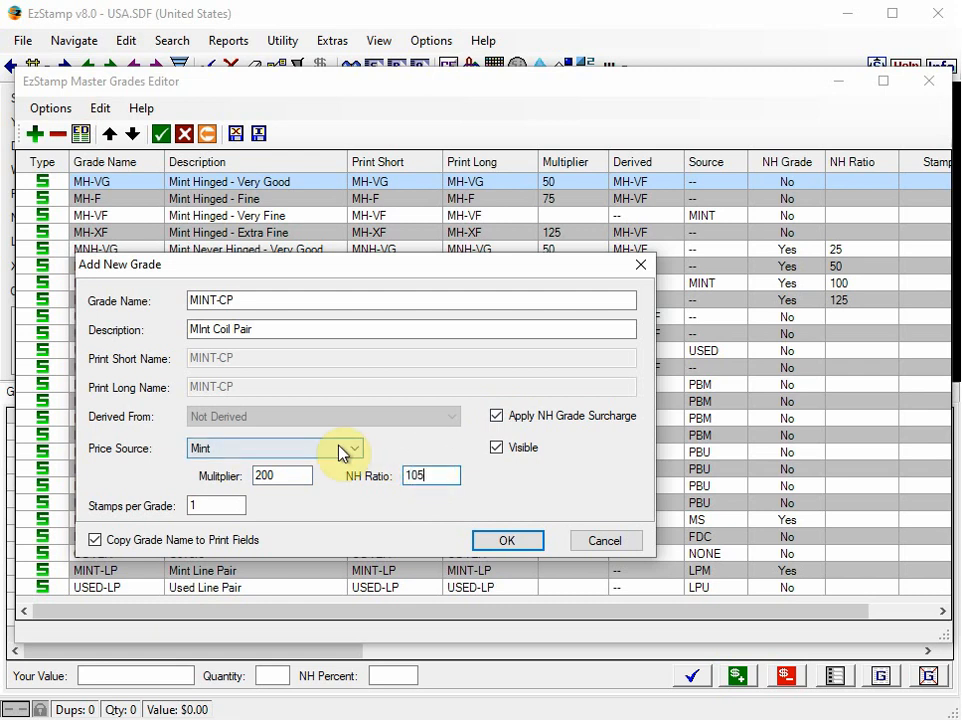
pyautogui.moveTo(444, 504)
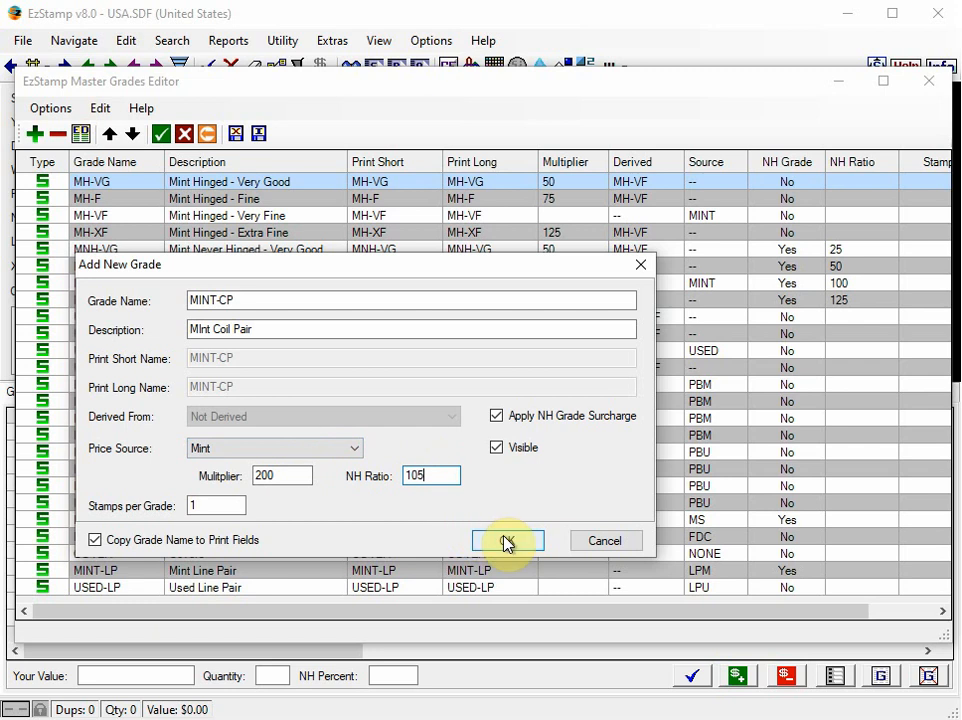
pyautogui.click(506, 540)
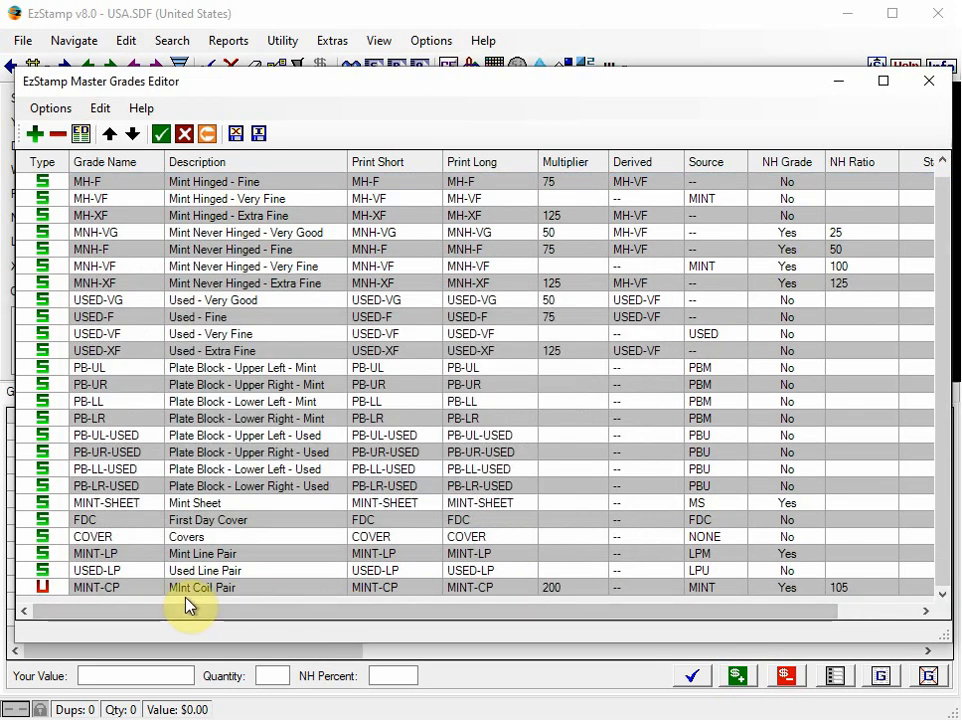
# Step: Start another grade named USED-CP described as 'Used Coil Pair'
pyautogui.click(36, 132)
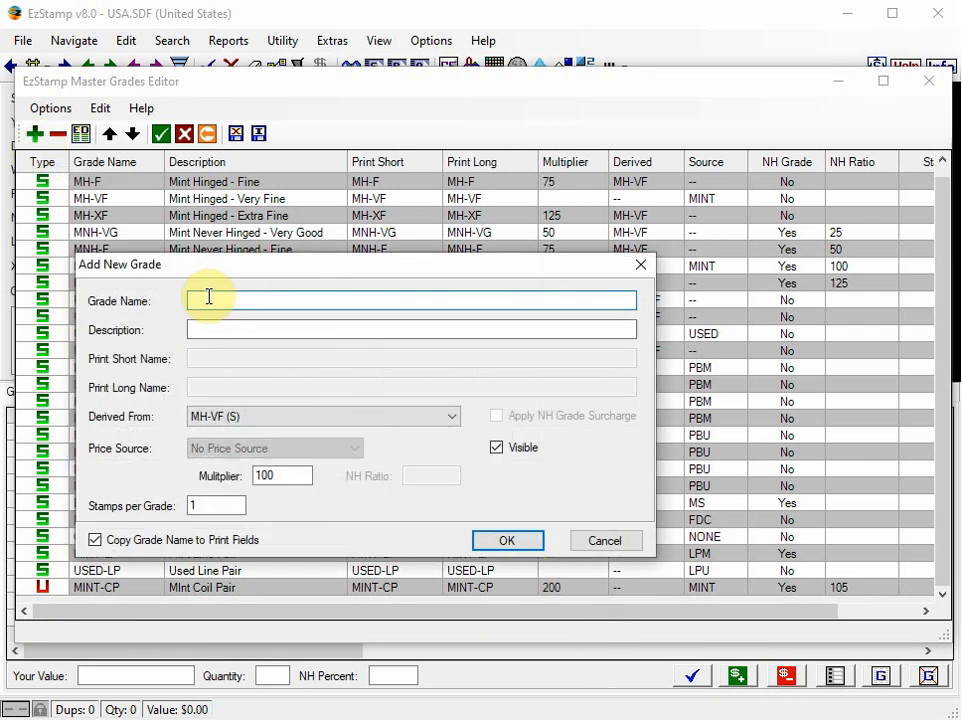
pyautogui.write('USED')
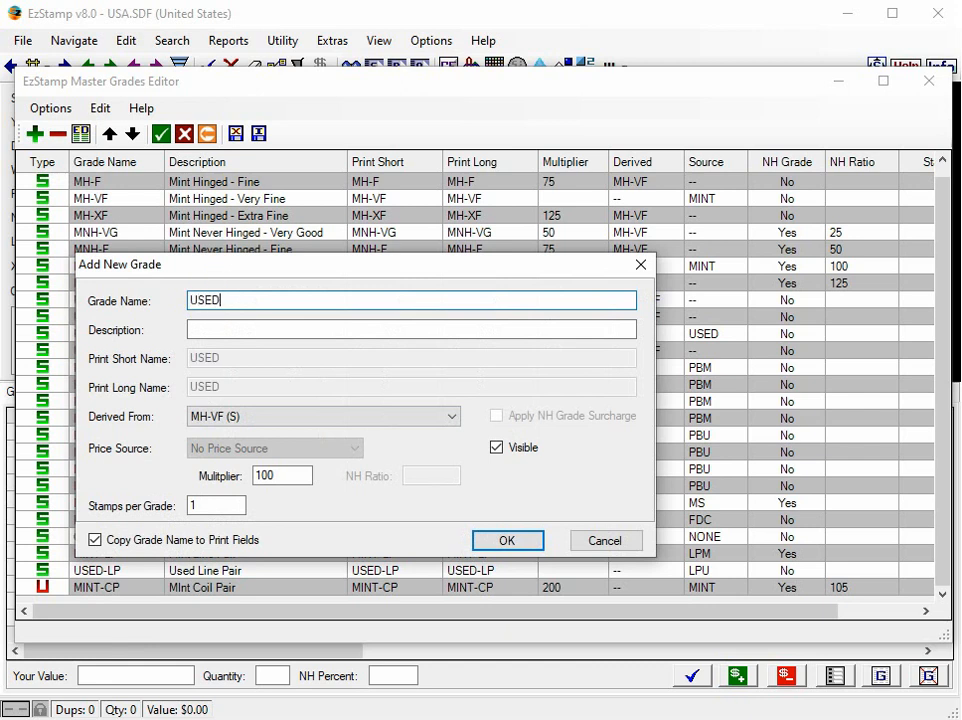
pyautogui.write('-CP')
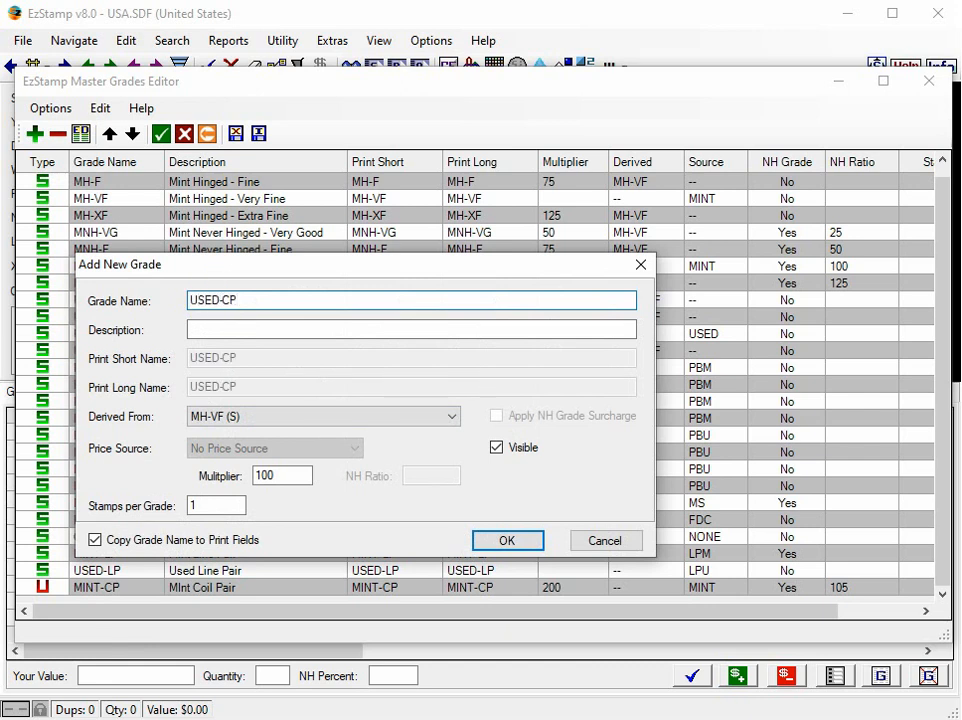
pyautogui.write('Used')
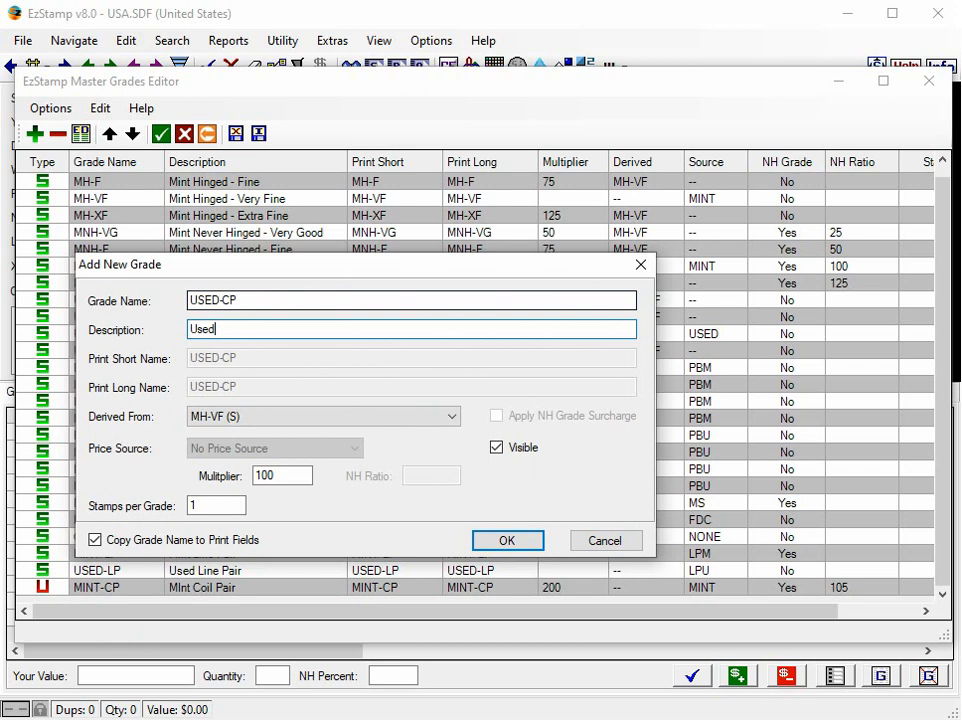
pyautogui.write('C')
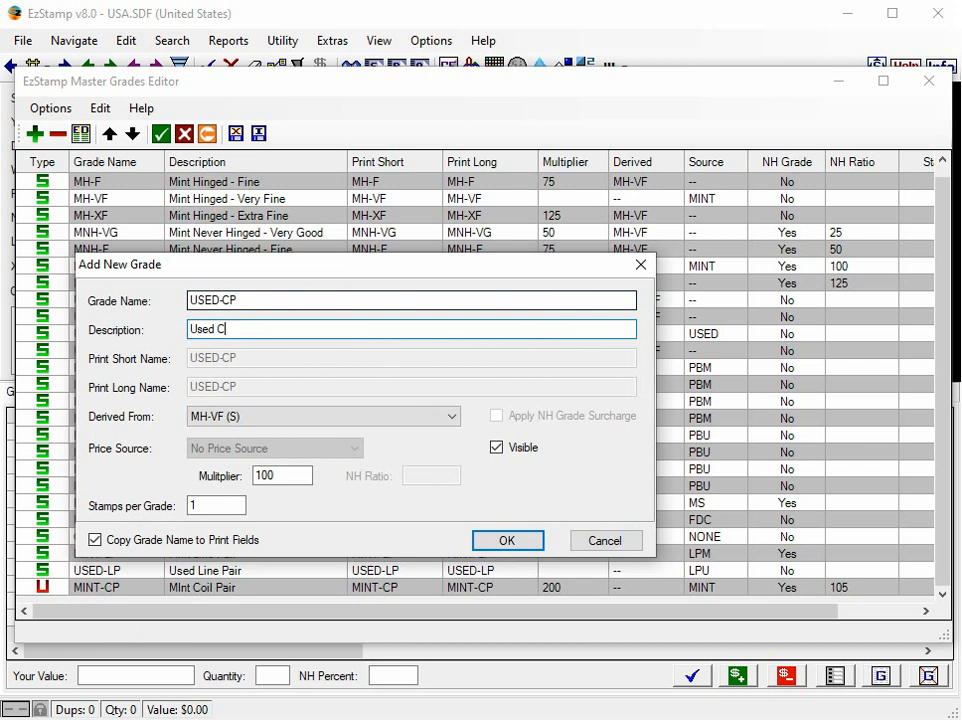
pyautogui.write('oil Pail')
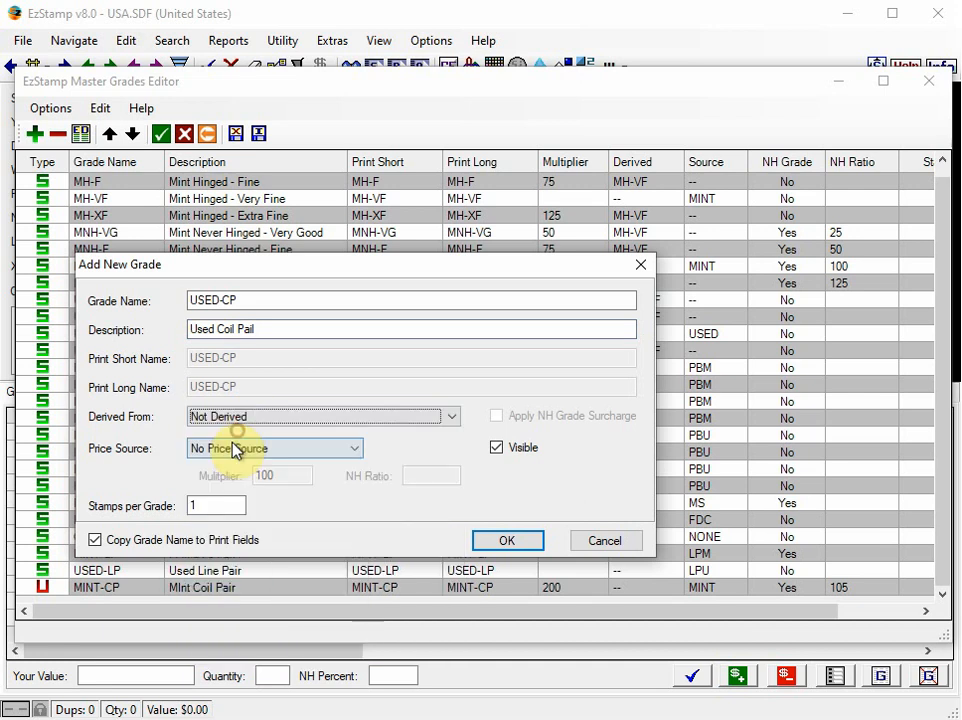
# Step: Set its price source to Used at multiplier 200 and save the grade
pyautogui.click(356, 448)
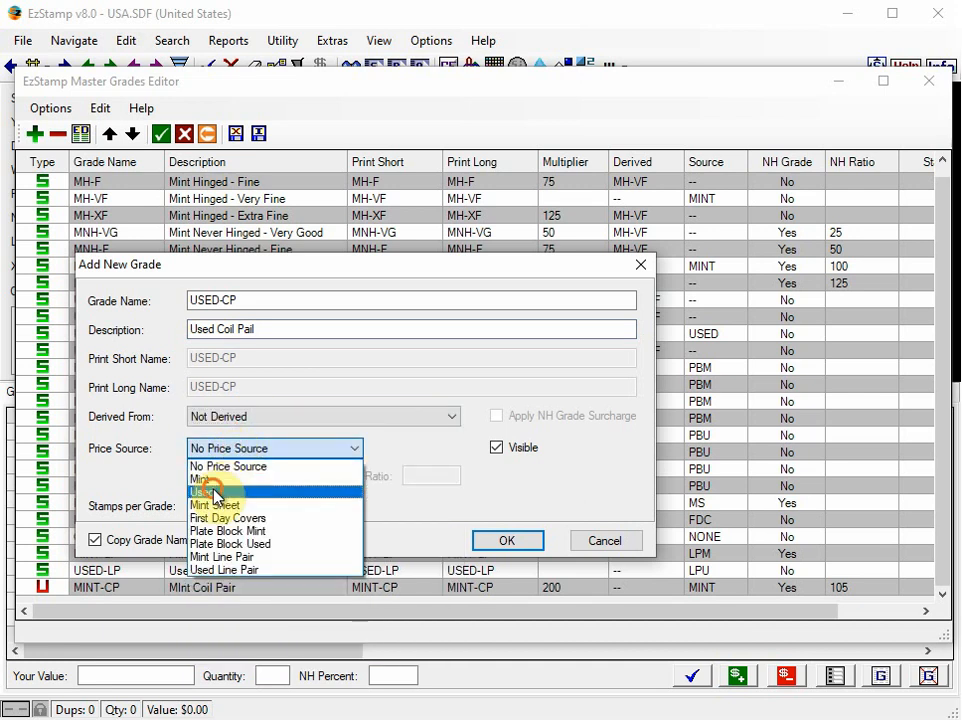
pyautogui.click(210, 492)
pyautogui.write('200')
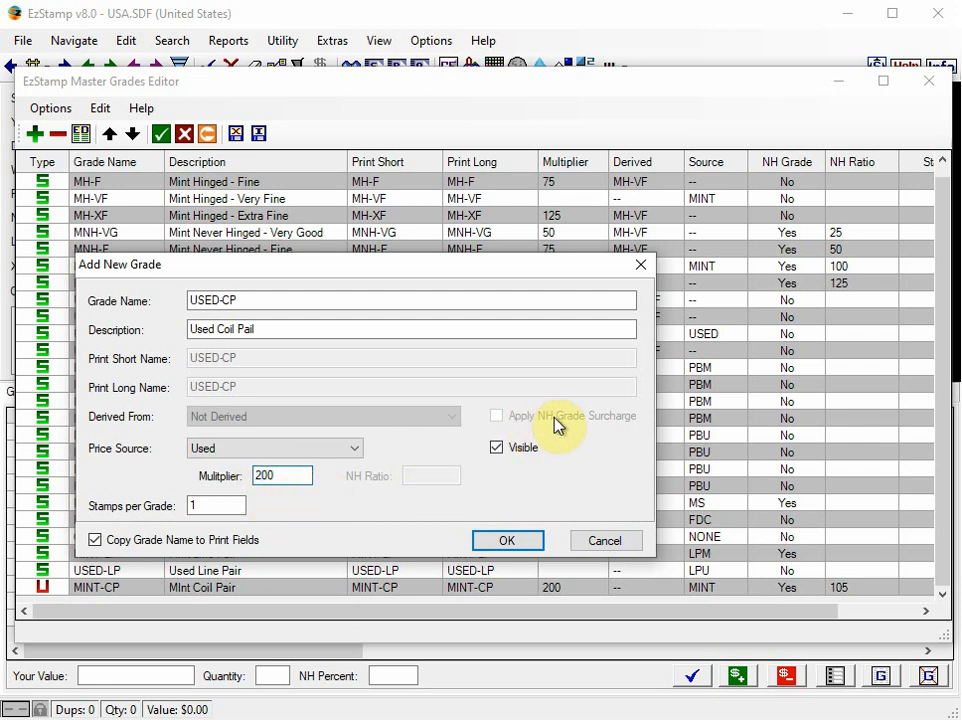
pyautogui.moveTo(506, 540)
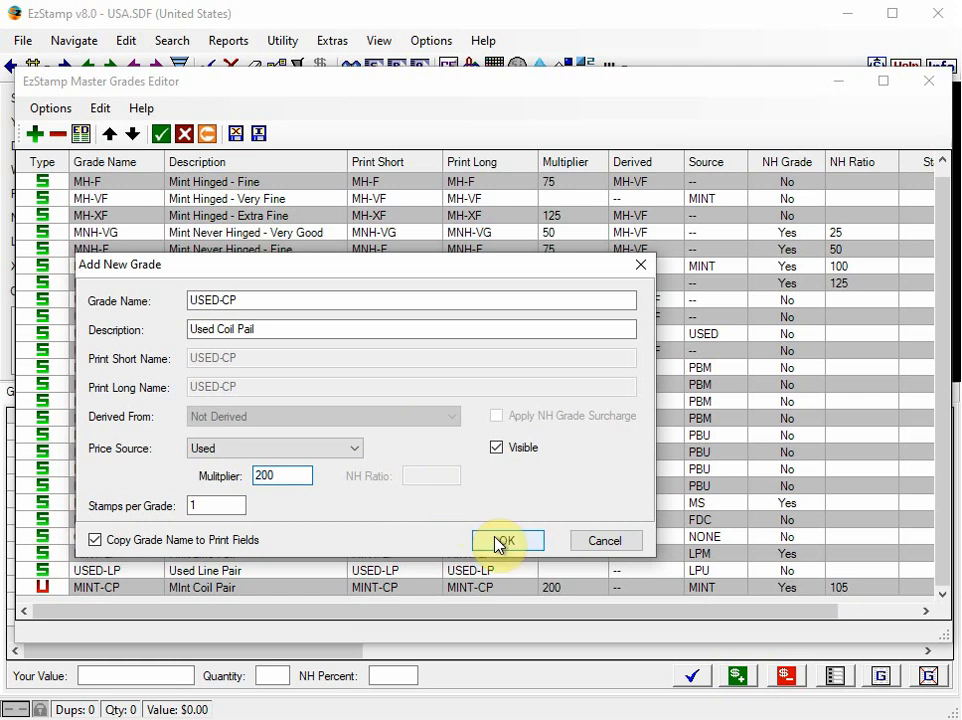
pyautogui.click(504, 540)
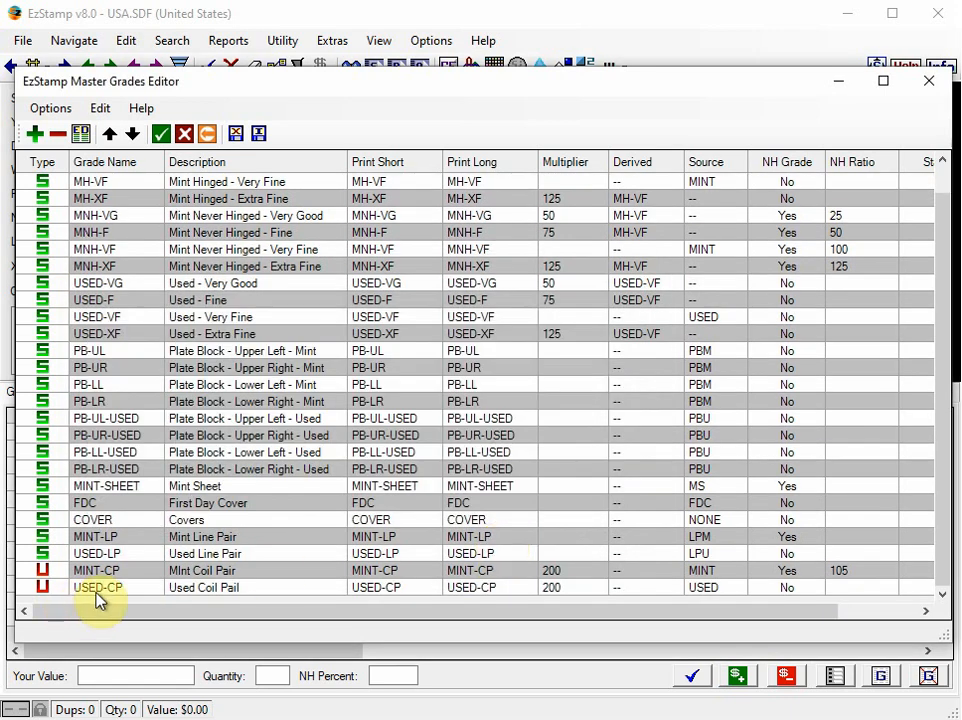
# Step: Move MINT-CP and USED-CP to the head of the grades list and apply the reorder
pyautogui.click(96, 570)
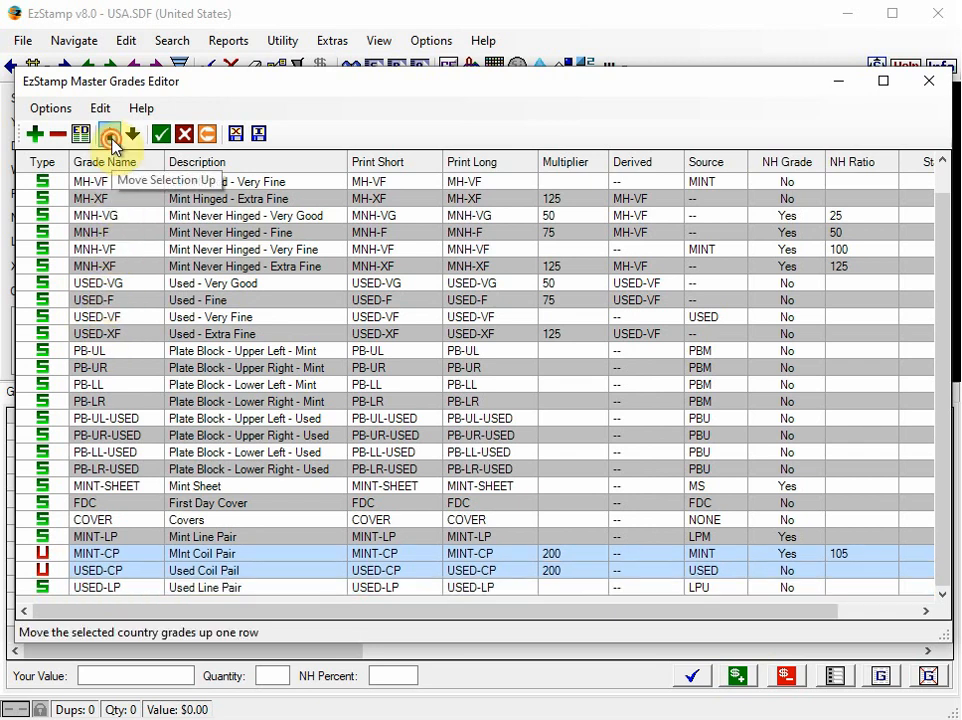
pyautogui.click(108, 132)
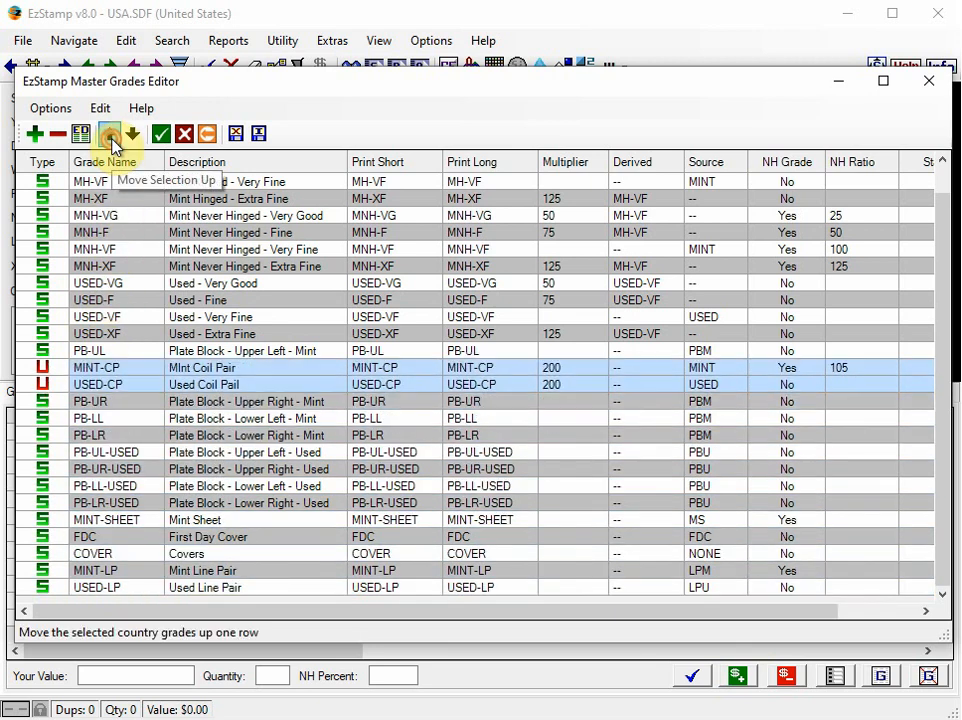
pyautogui.click(110, 132)
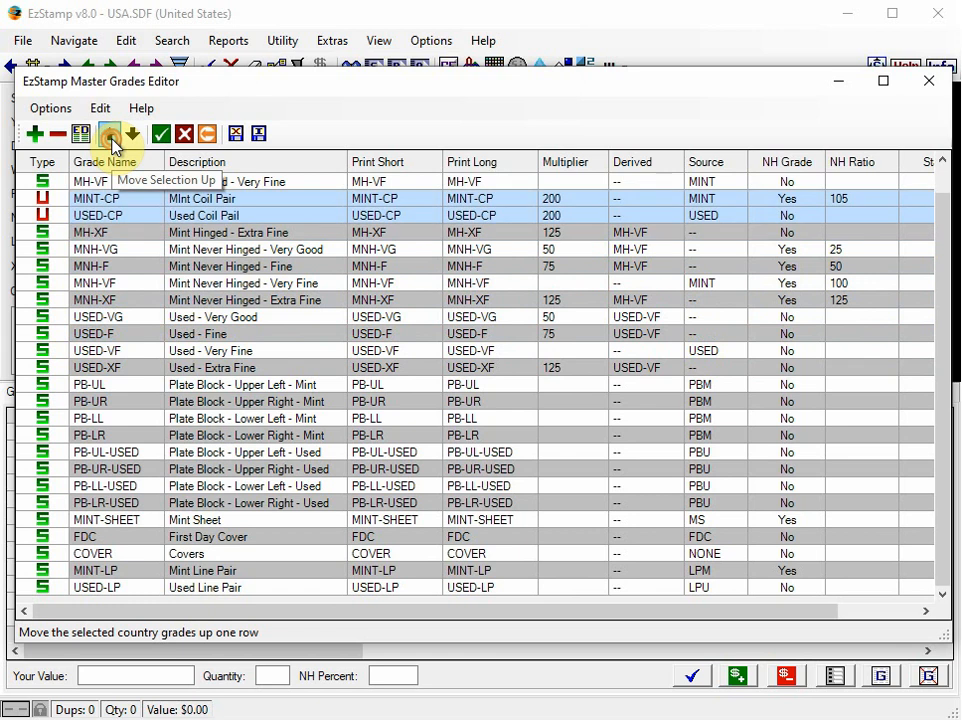
pyautogui.click(108, 132)
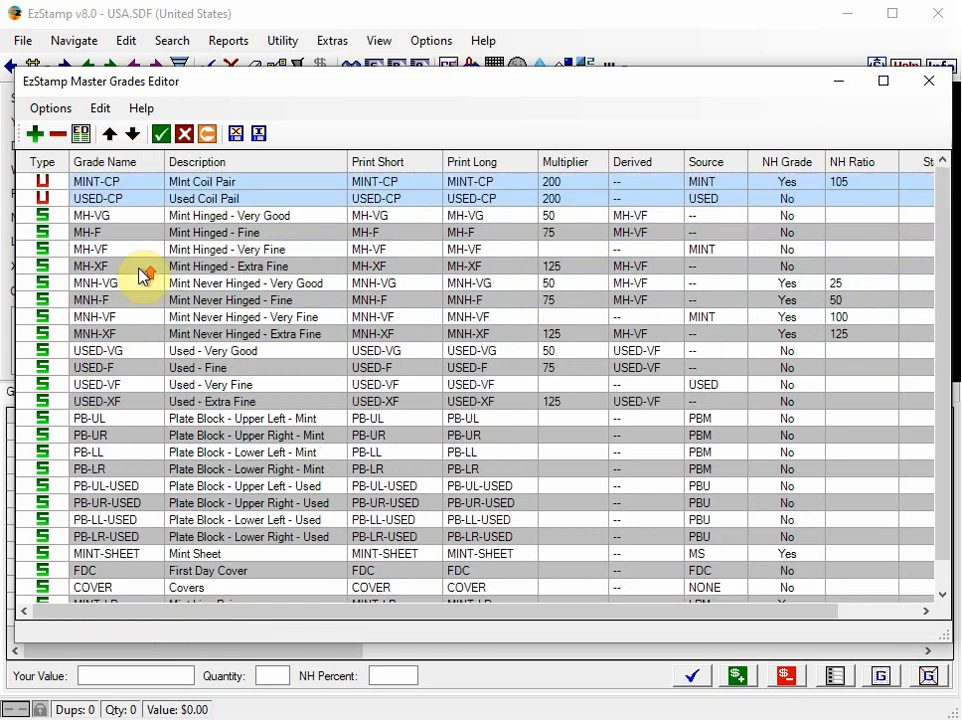
pyautogui.moveTo(160, 132)
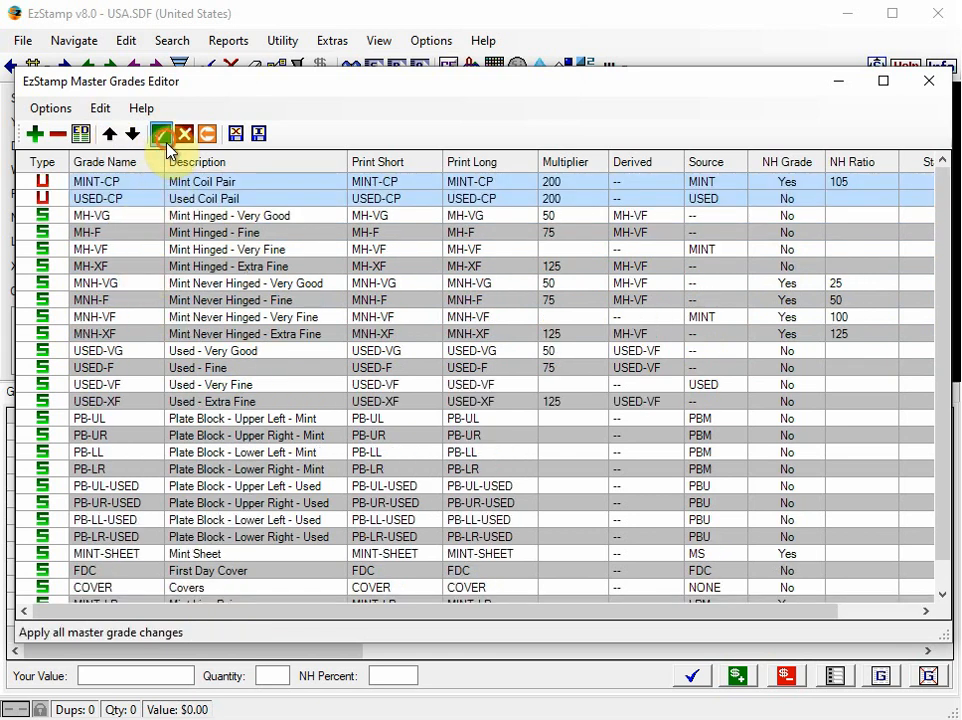
pyautogui.click(160, 132)
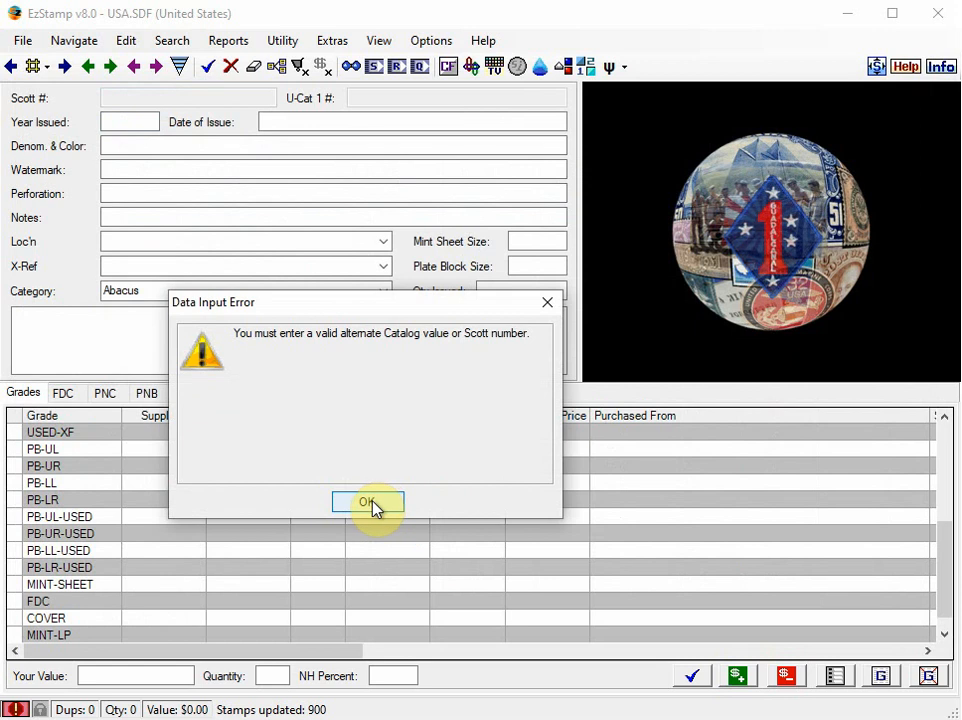
# Step: Dismiss the catalog number error and load Scott 410 with the grades grid scrolled to the top
pyautogui.click(368, 500)
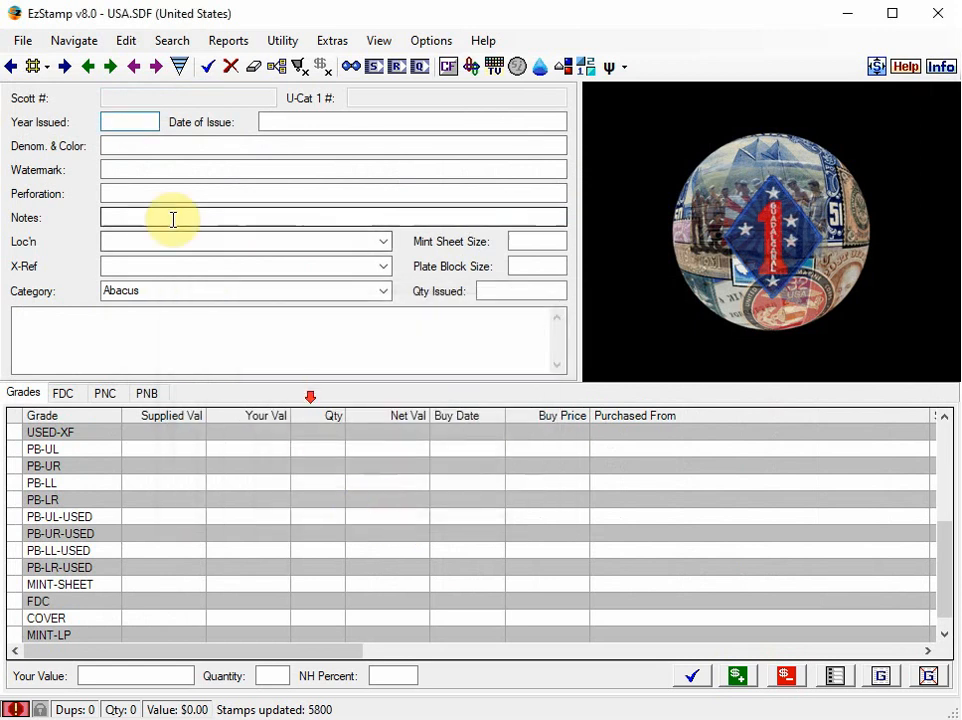
pyautogui.click(188, 96)
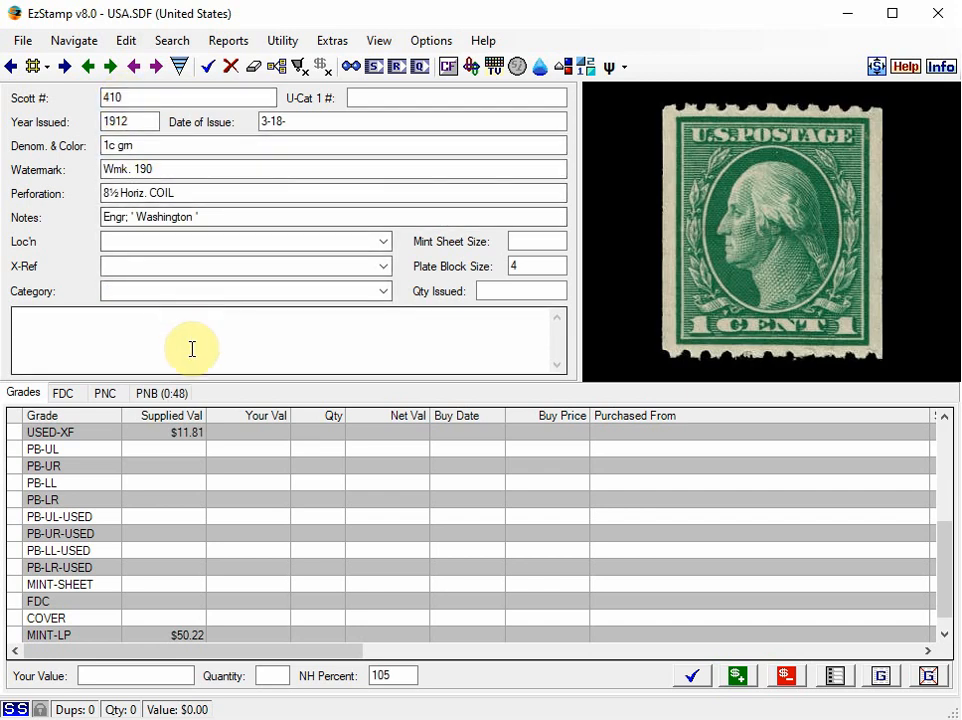
pyautogui.scroll(3)
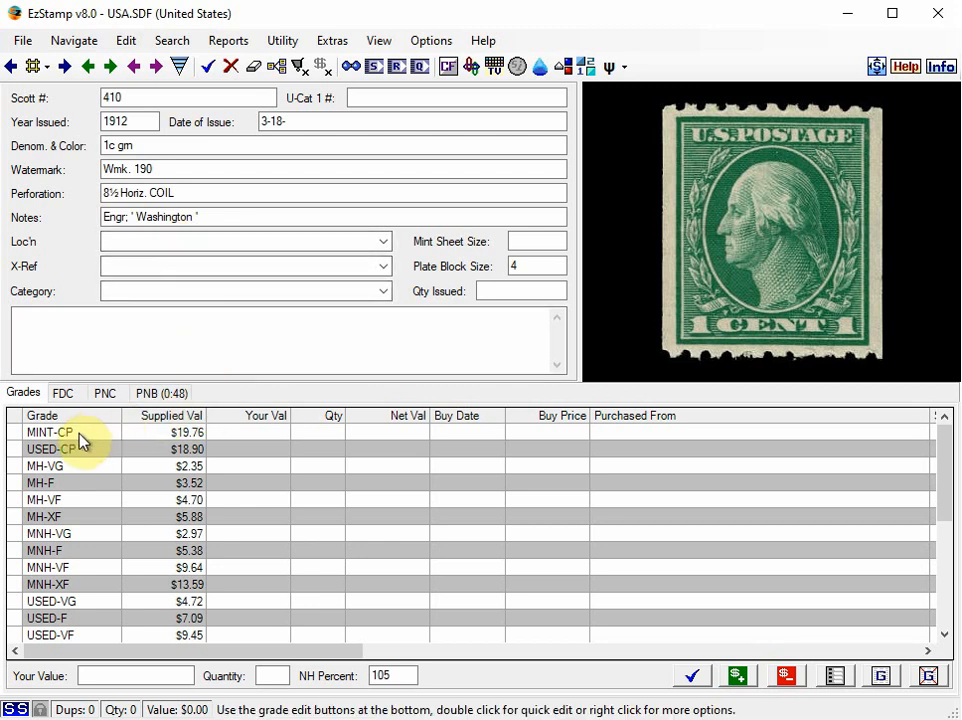
# Step: Save one MINT-CP copy of stamp 410, worth $19.76, to the inventory
pyautogui.click(48, 432)
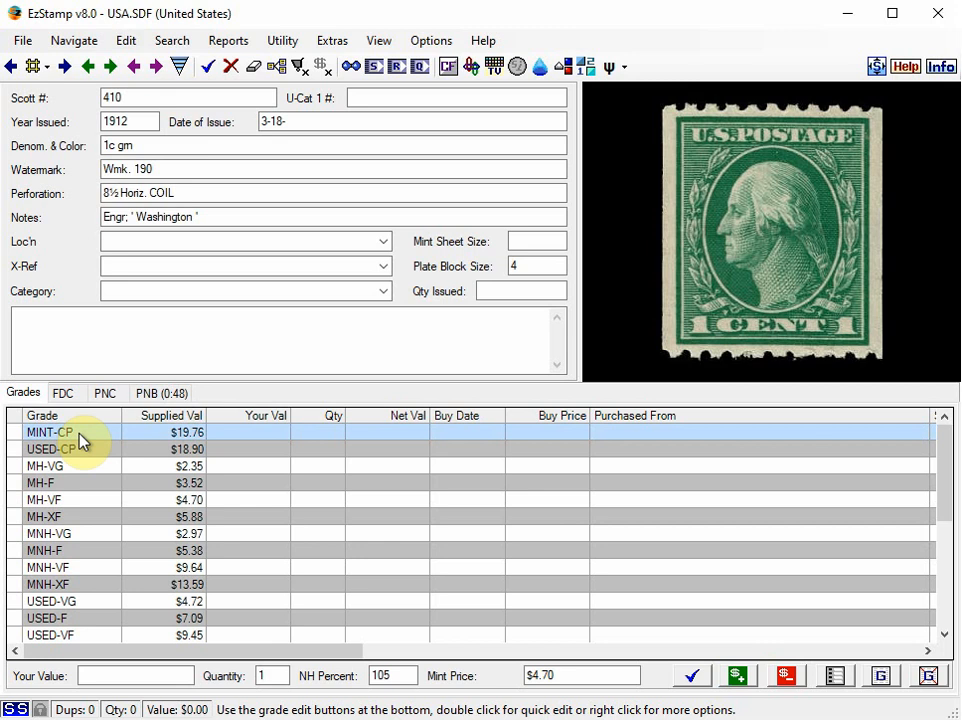
pyautogui.moveTo(690, 676)
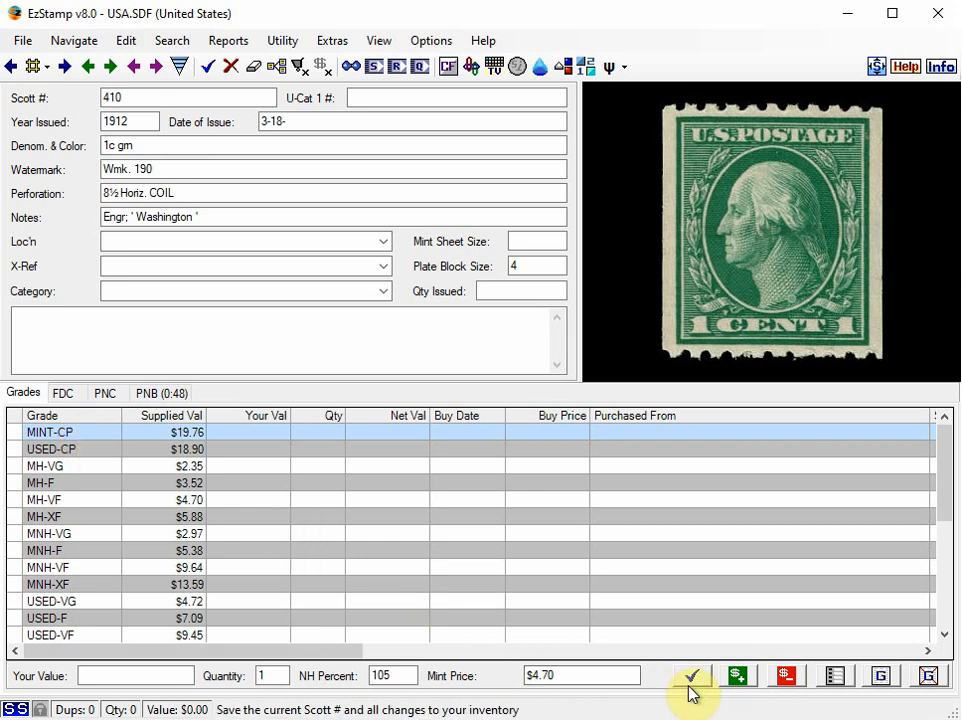
pyautogui.click(692, 676)
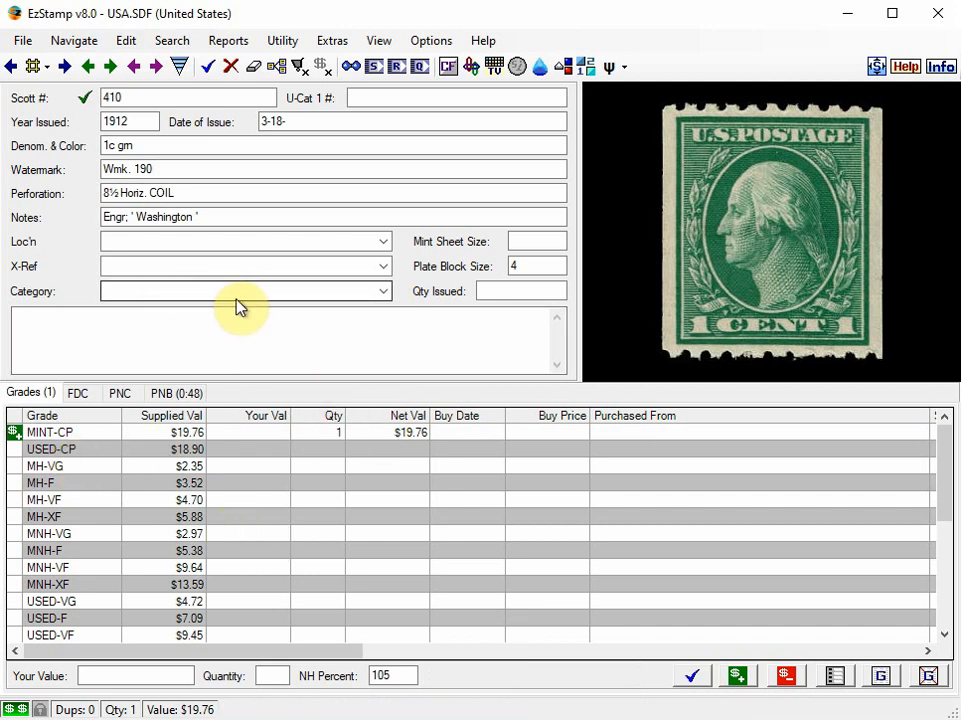
# Step: Categorize stamp 410 as COIL PAIR and note it as 'Coil Pair'
pyautogui.click(240, 292)
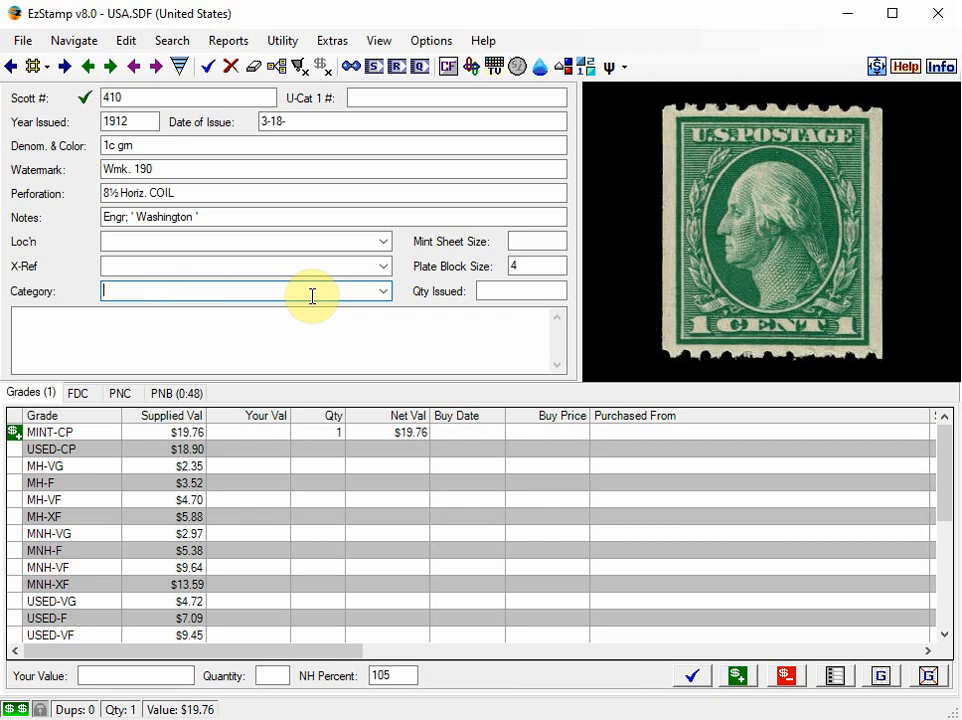
pyautogui.write('COIL')
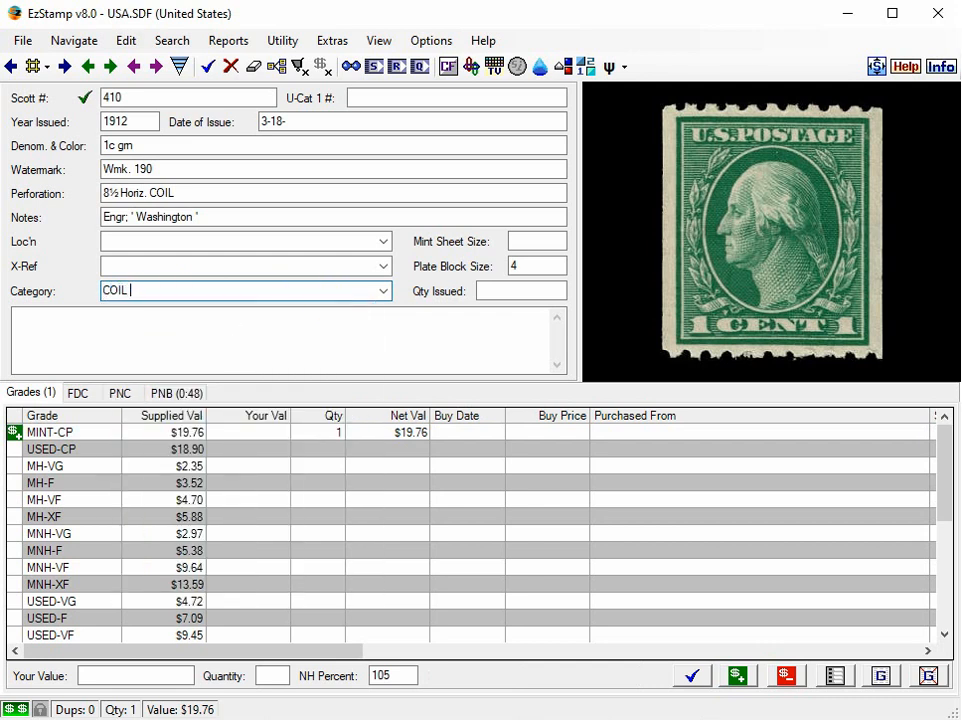
pyautogui.write('PAIR')
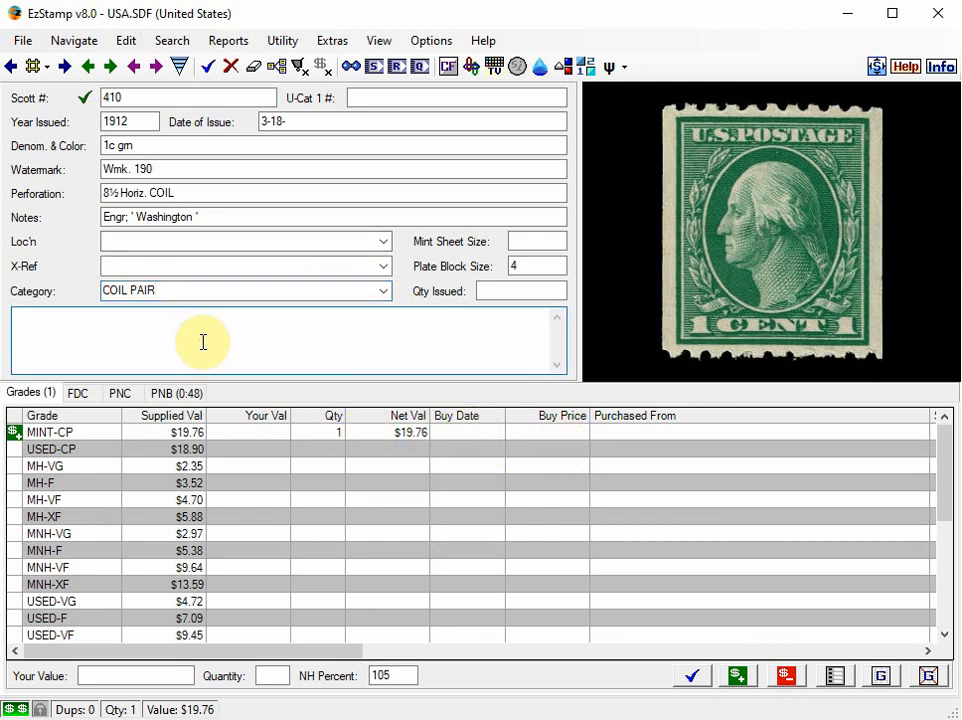
pyautogui.write('Coil P')
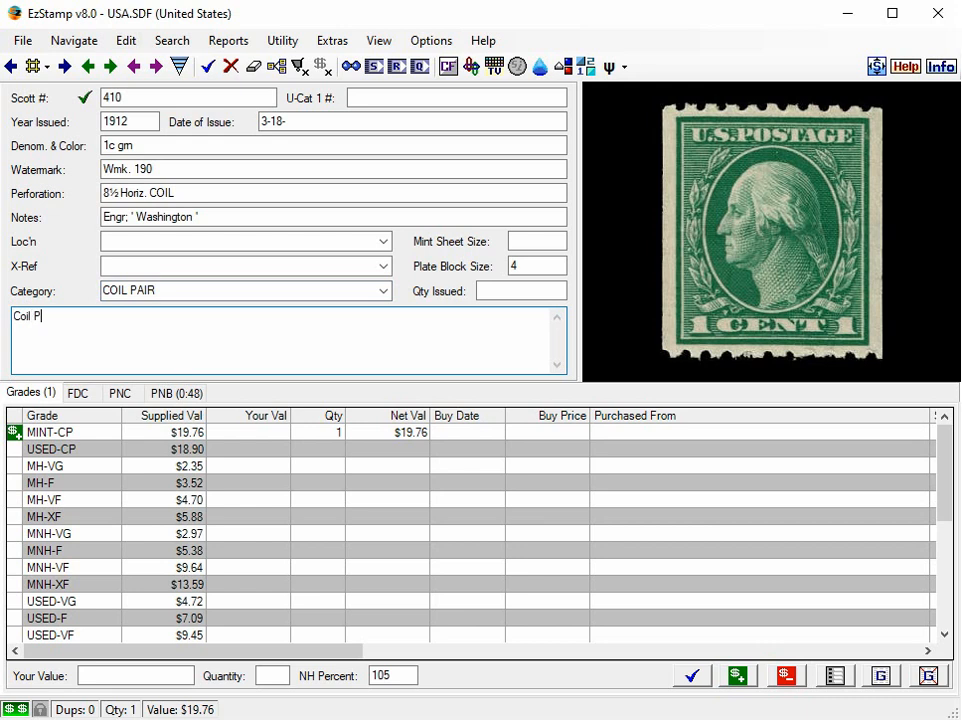
pyautogui.write('air')
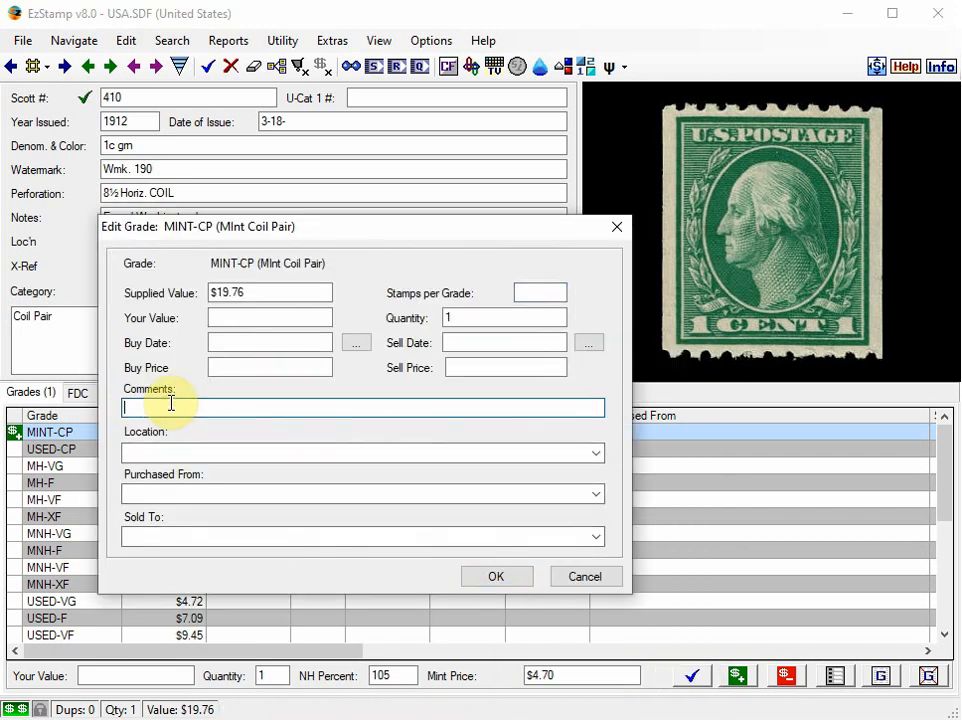
# Step: Enter the comment 'Coil Pair' for the MINT-CP entry and close its editor
pyautogui.write('Ci')
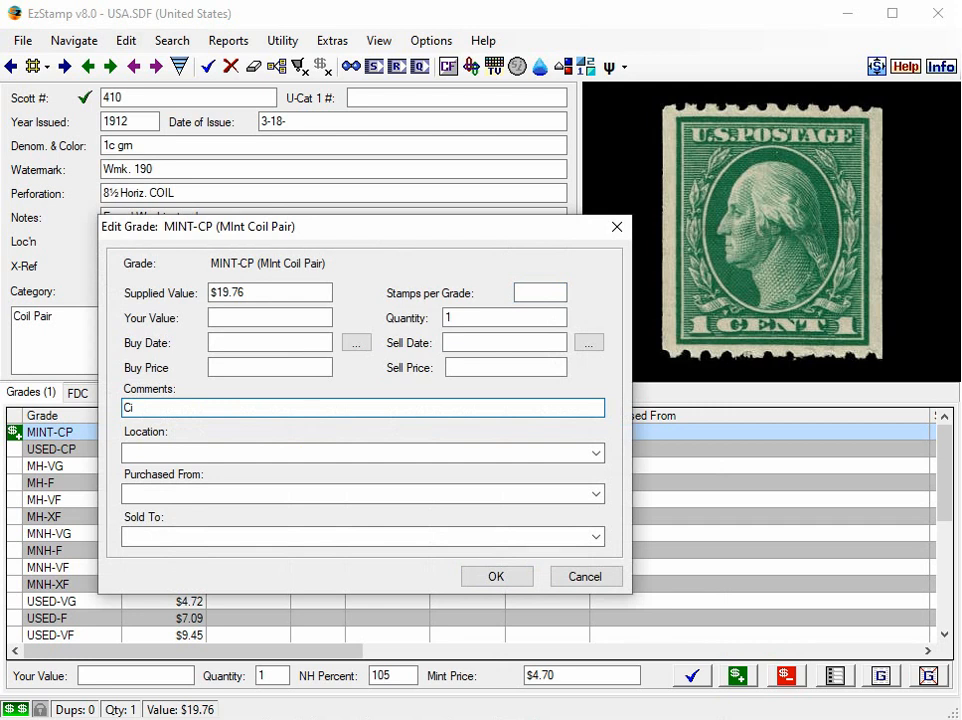
pyautogui.write('oil')
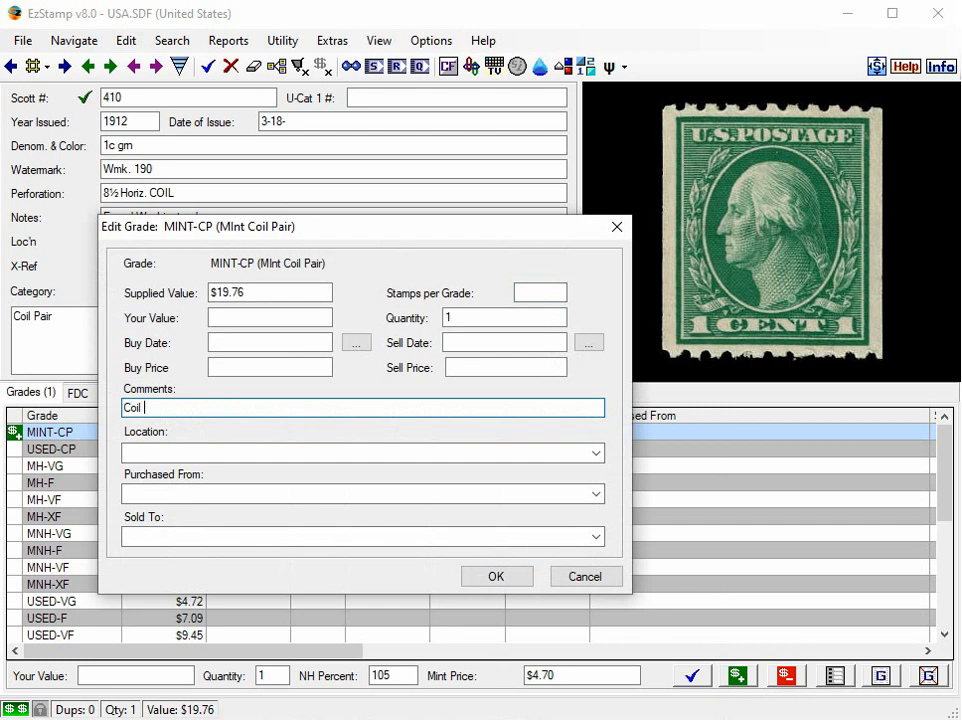
pyautogui.write('Pair')
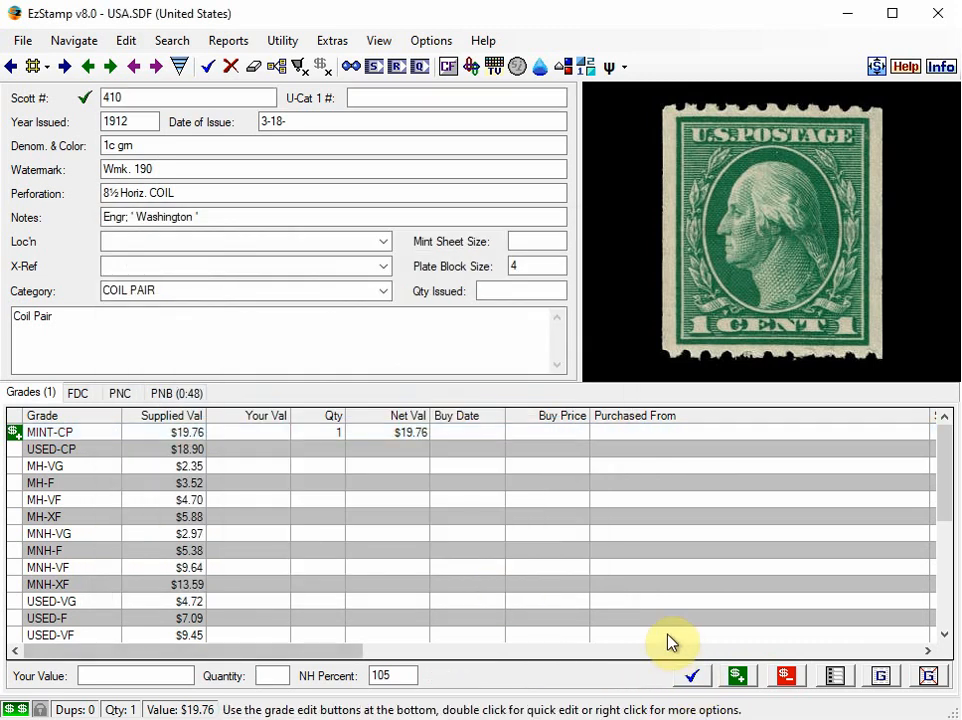
pyautogui.click(52, 448)
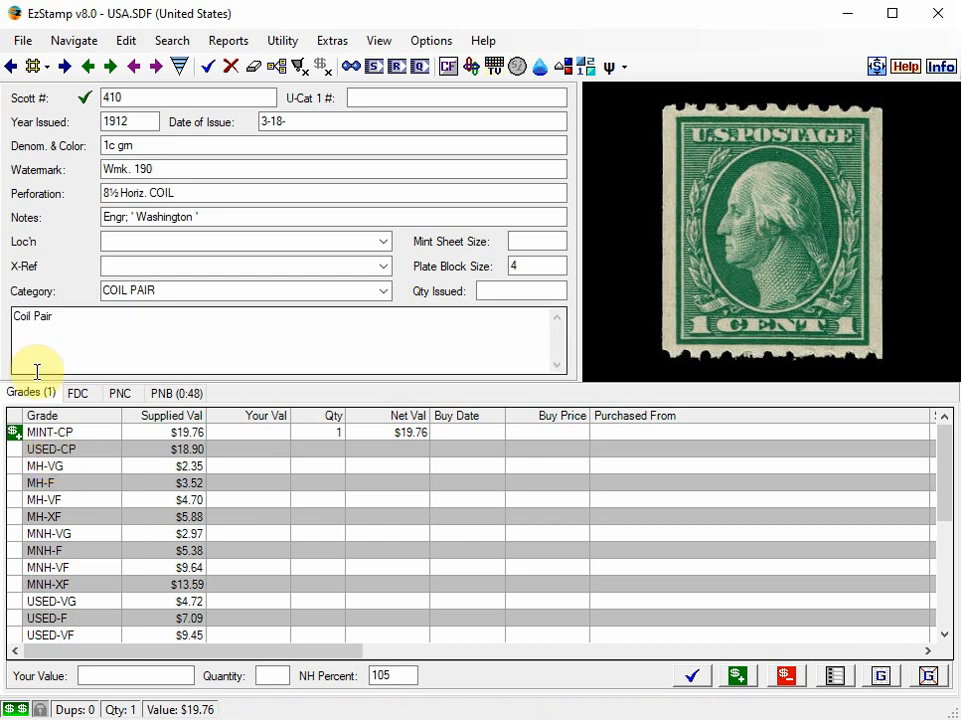
# Step: Step back to Scott 409, save one USED-CP copy at $1.60 and note it 'Used Coil Pair'
pyautogui.click(12, 66)
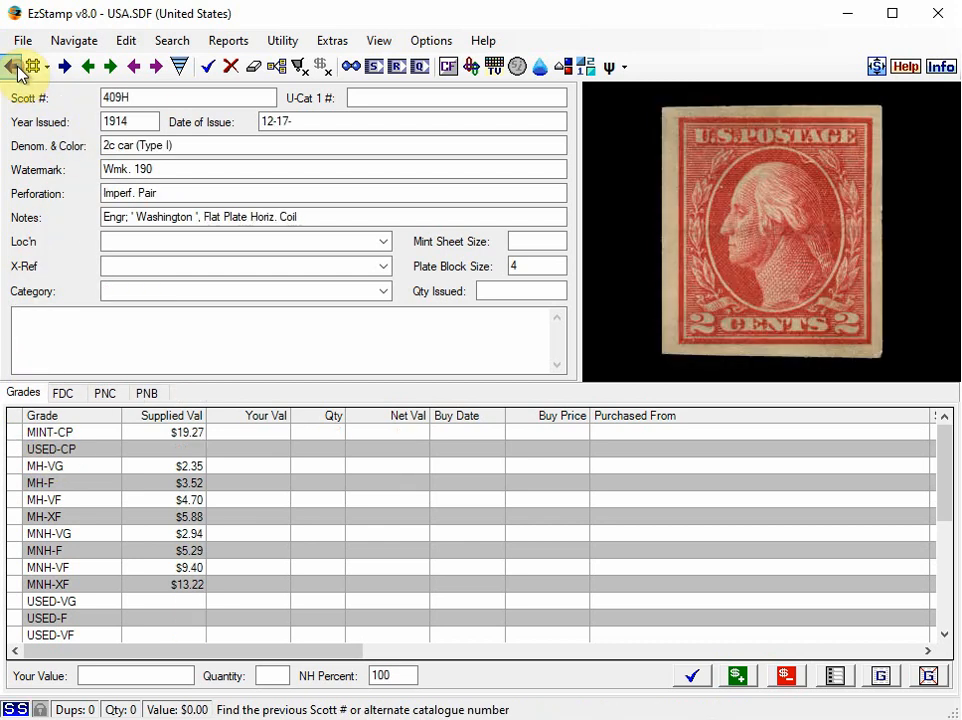
pyautogui.click(12, 66)
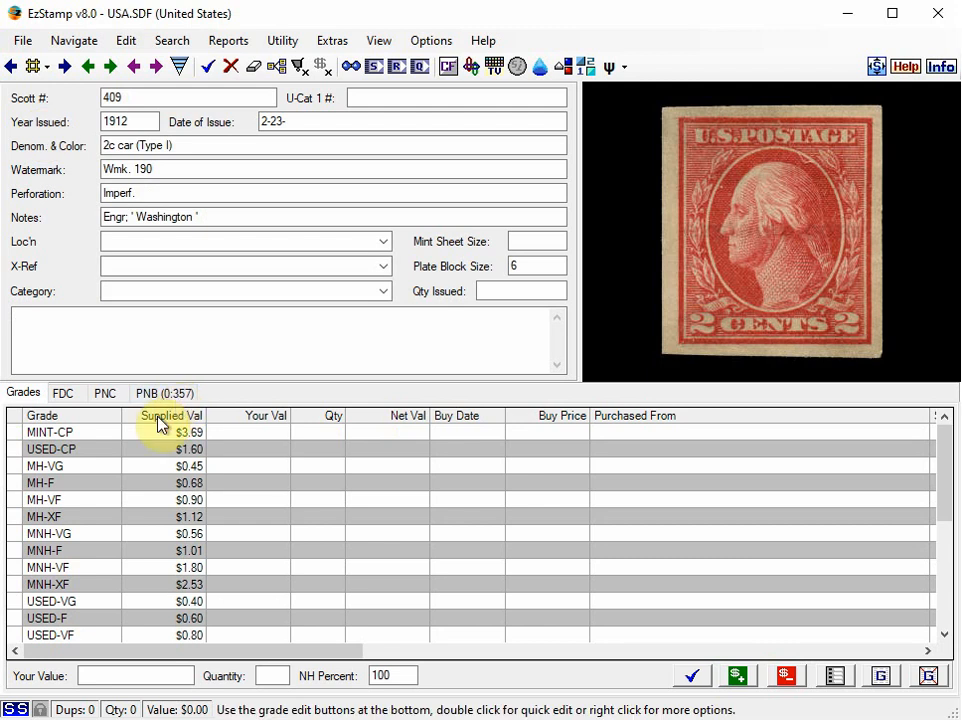
pyautogui.click(50, 448)
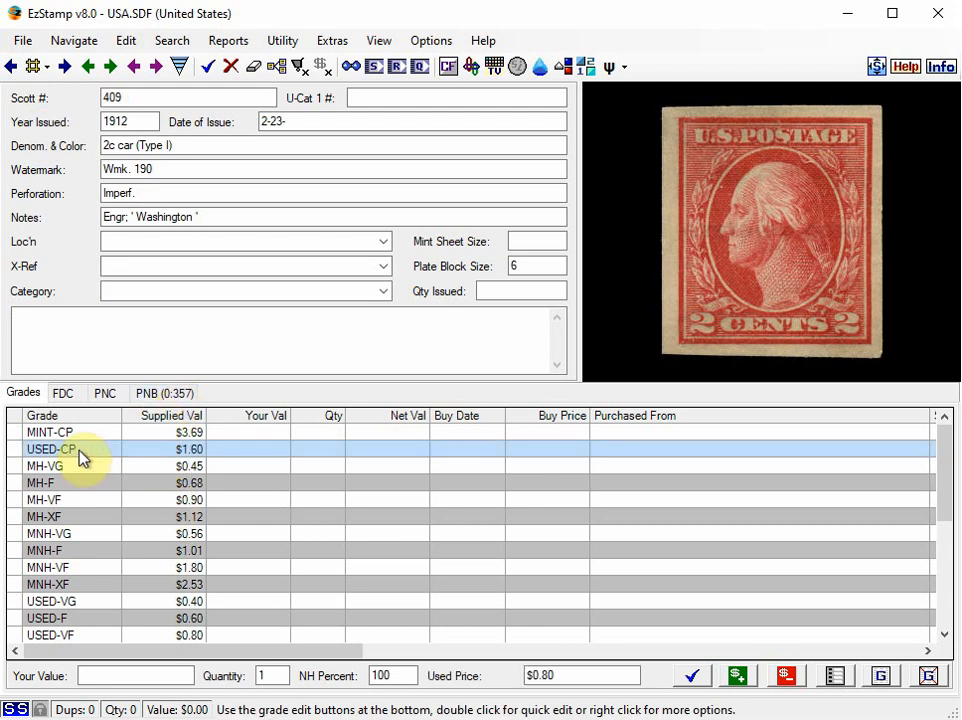
pyautogui.moveTo(276, 532)
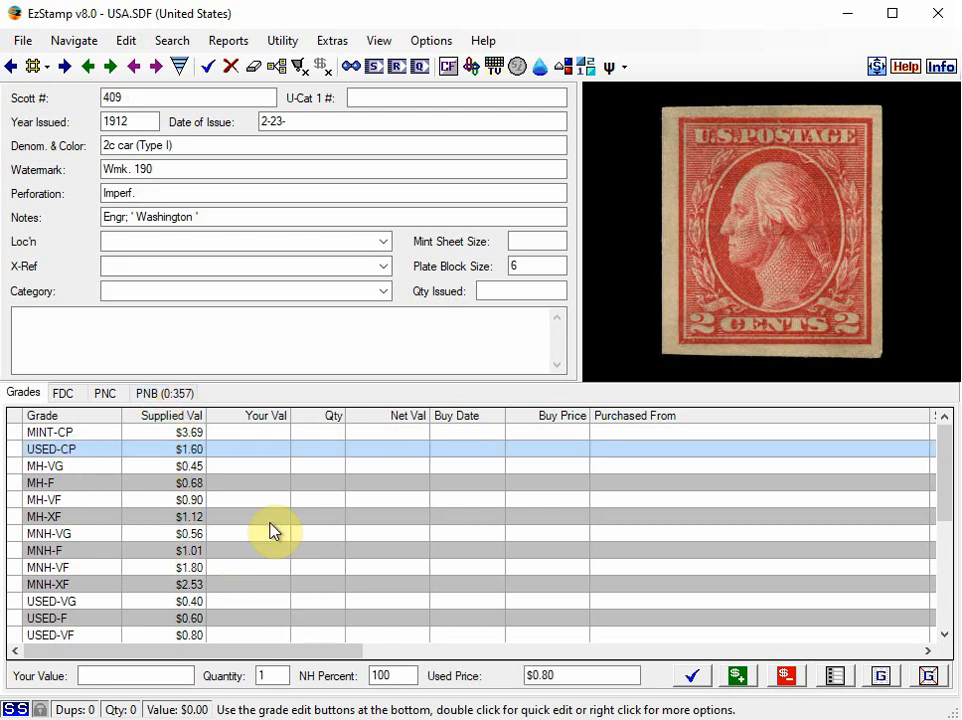
pyautogui.click(698, 676)
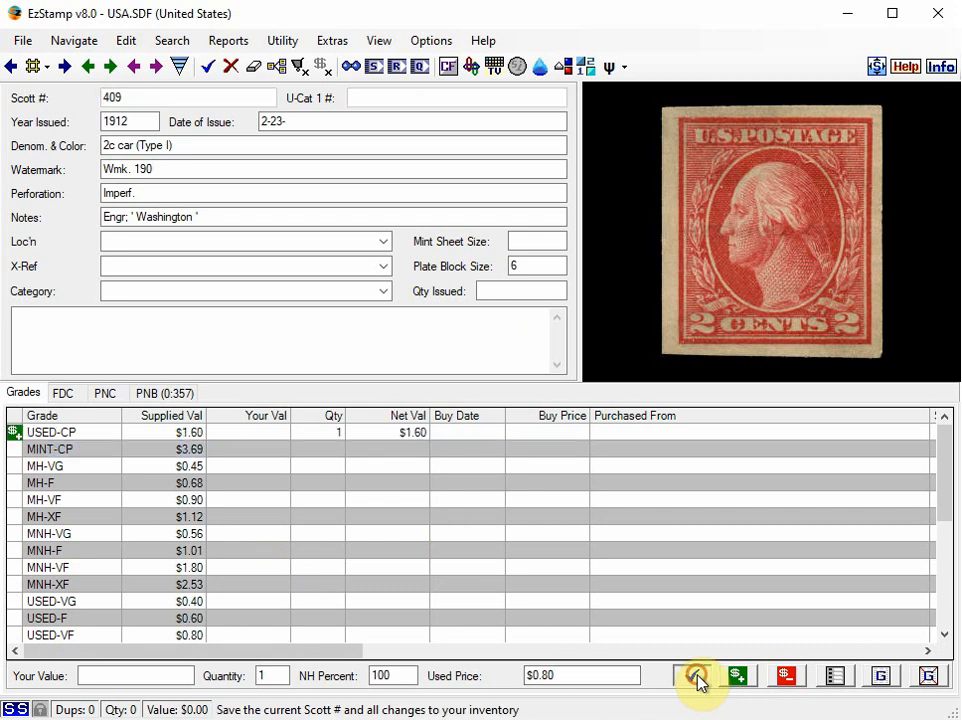
pyautogui.click(700, 676)
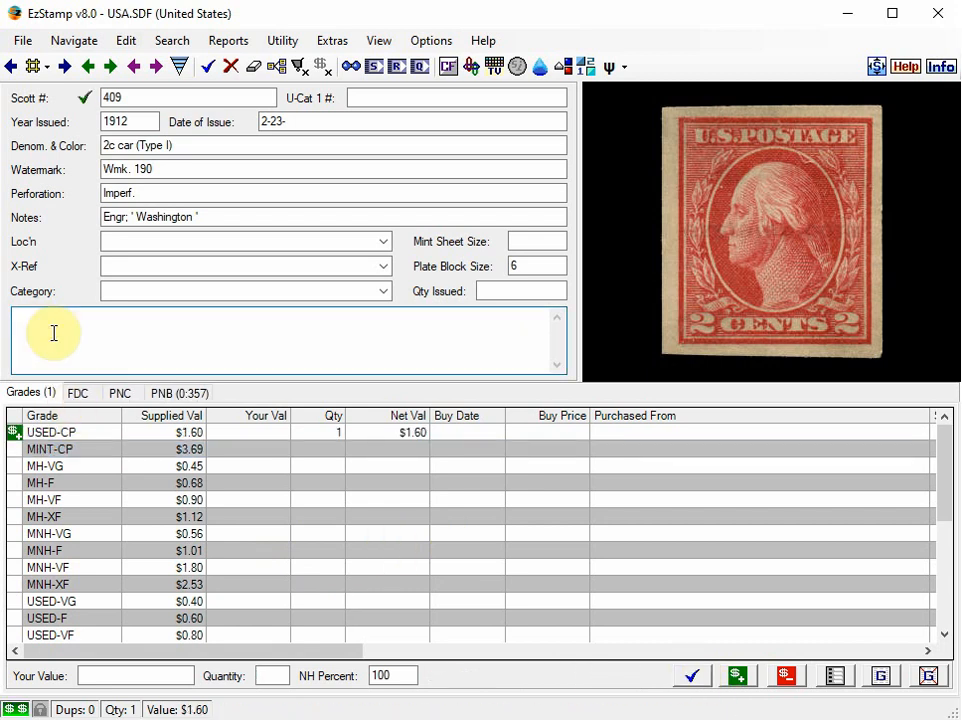
pyautogui.write('Used Coil Pair')
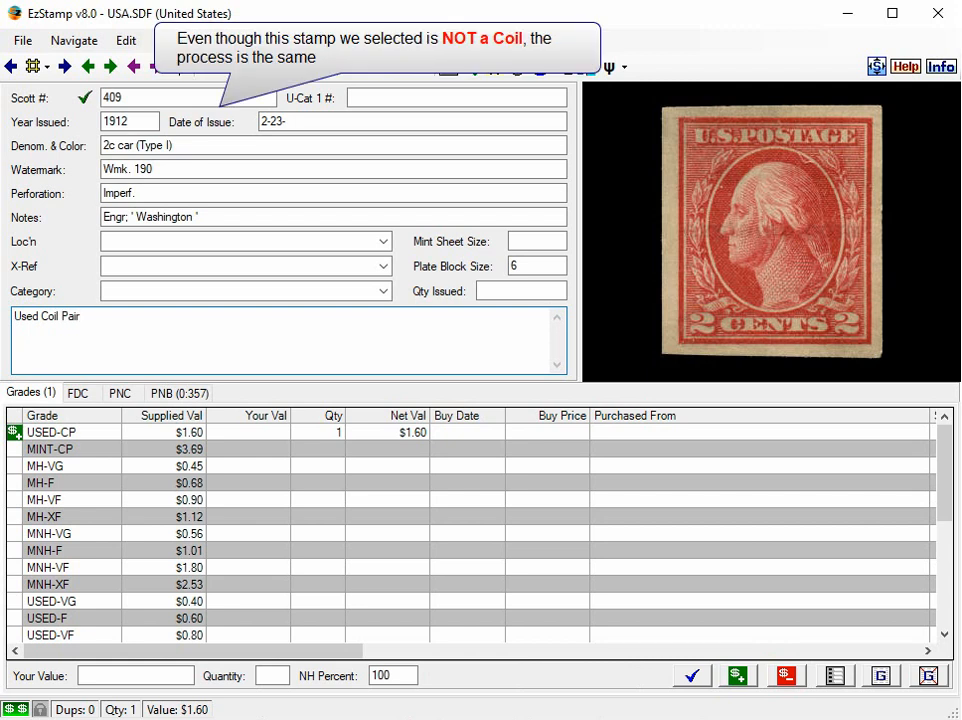
pyautogui.moveTo(448, 446)
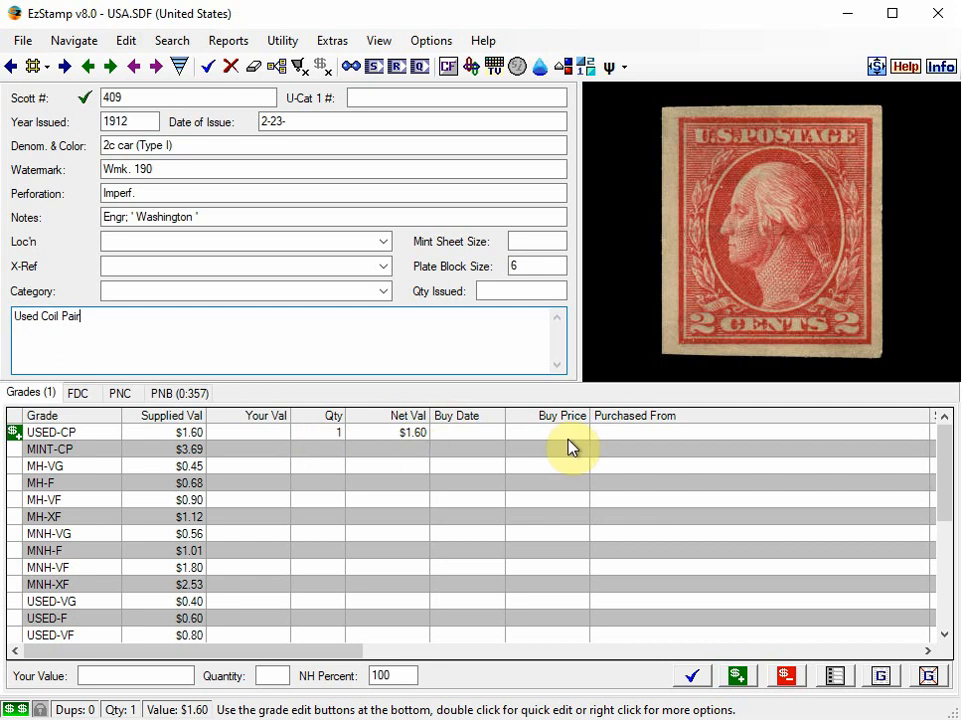
pyautogui.moveTo(460, 442)
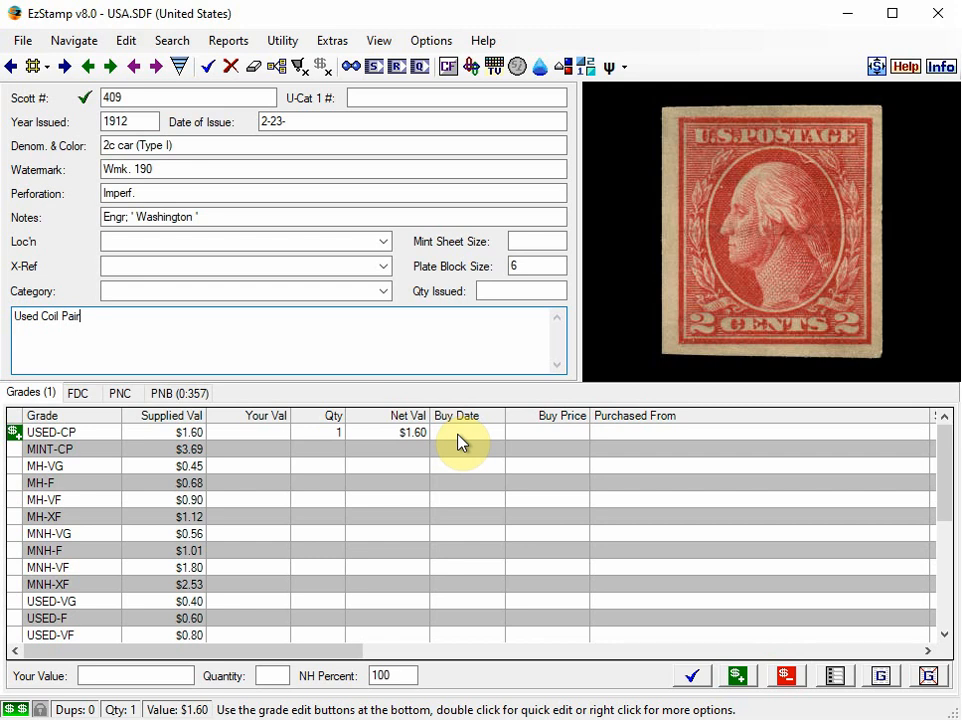
pyautogui.moveTo(362, 338)
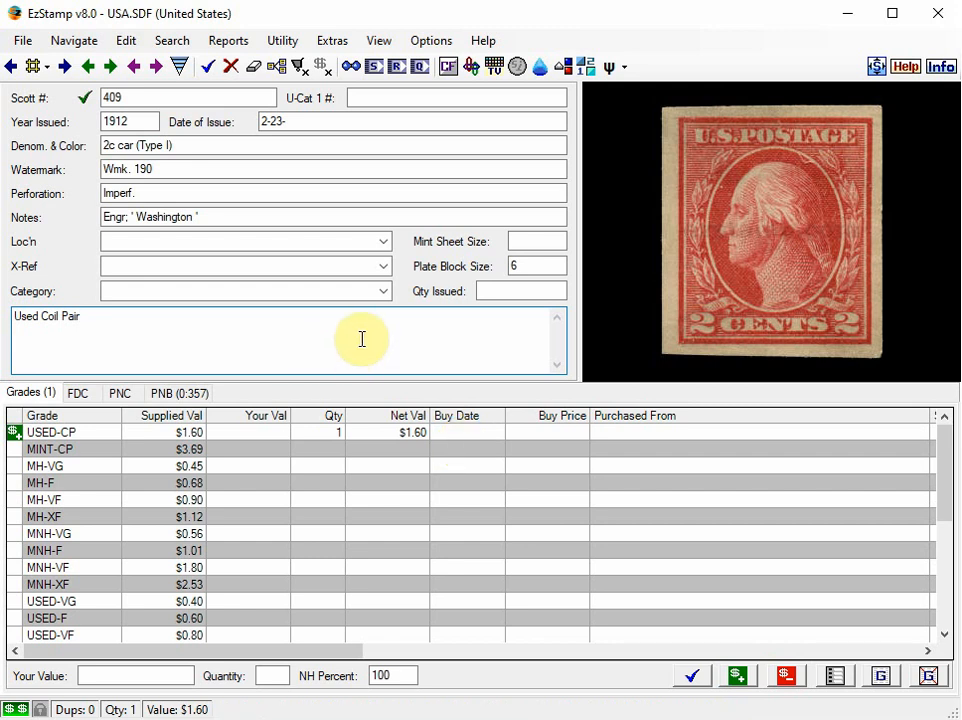
# Step: Assign stamp 409 the COIL PAIR category, then bring up the Line Item Report from Reports
pyautogui.click(384, 292)
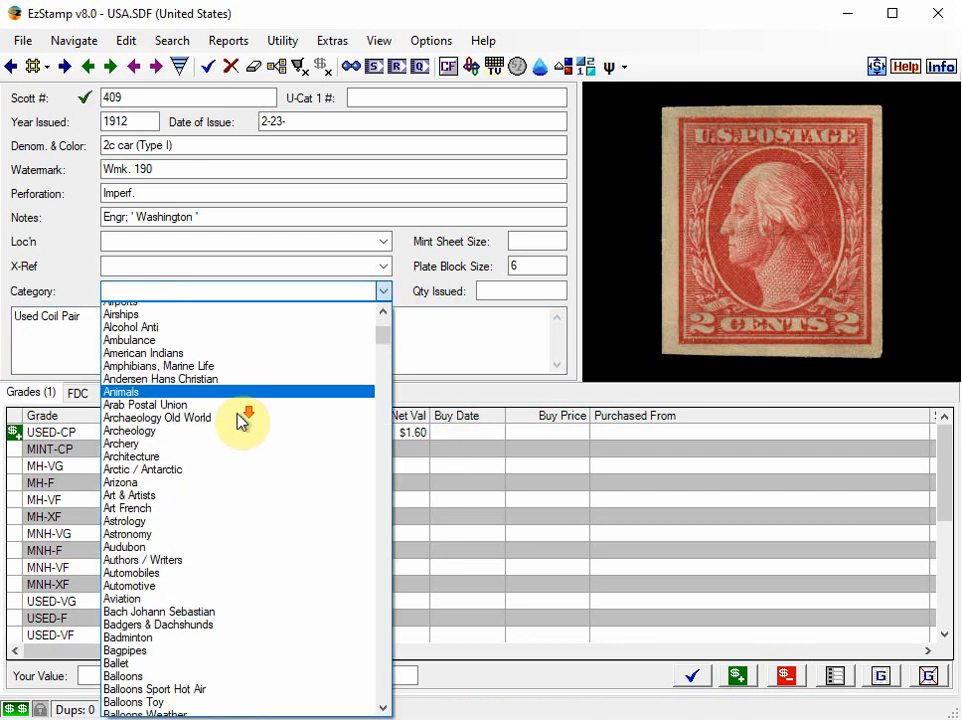
pyautogui.scroll(-3)
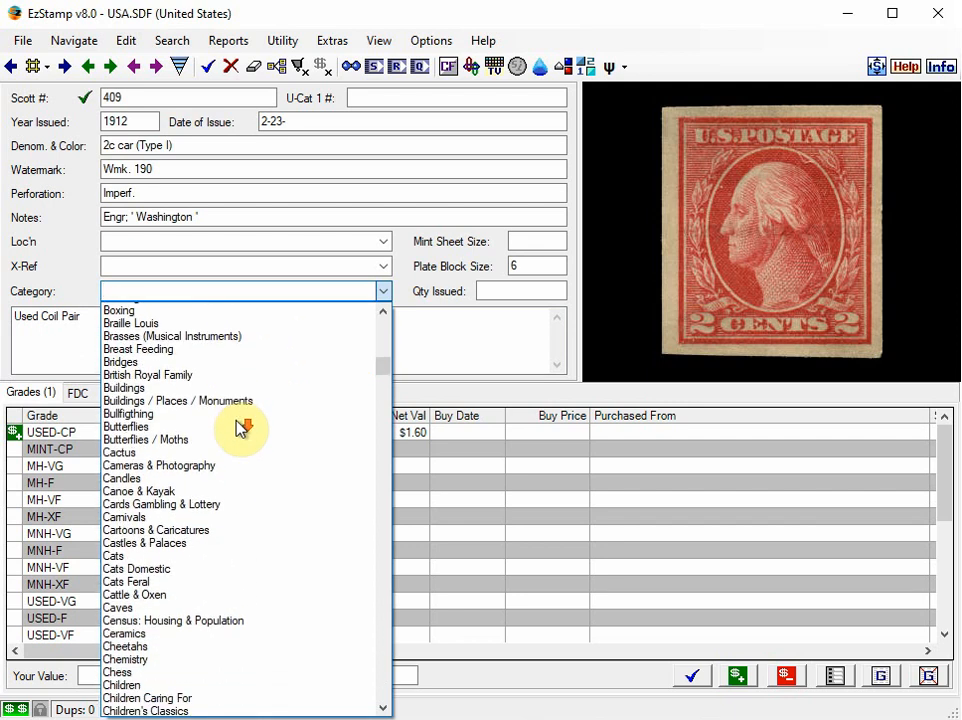
pyautogui.scroll(-3)
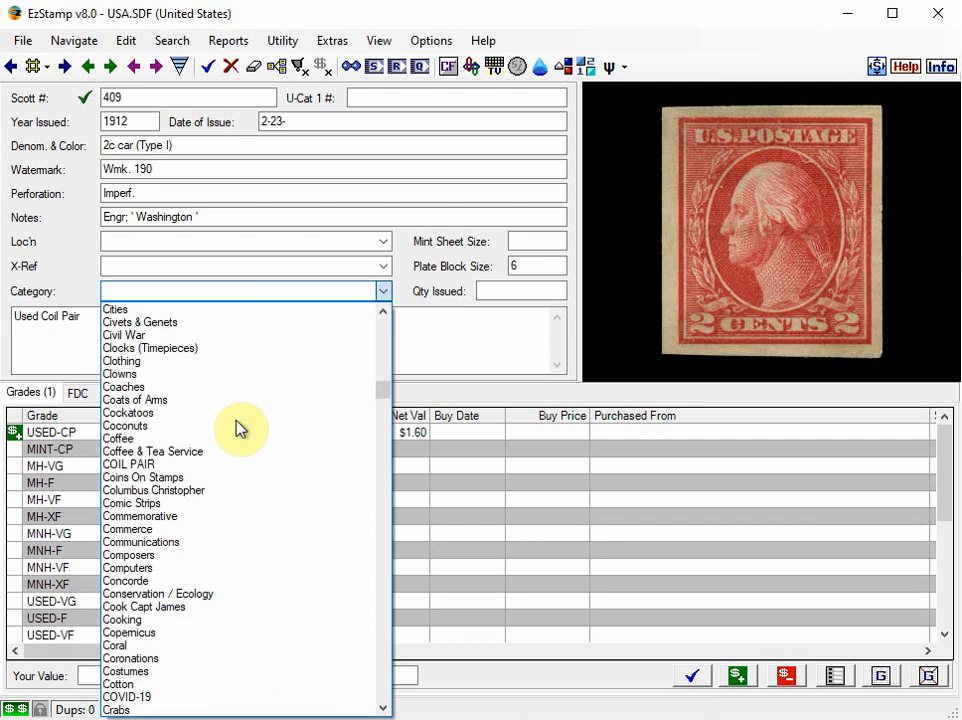
pyautogui.moveTo(170, 592)
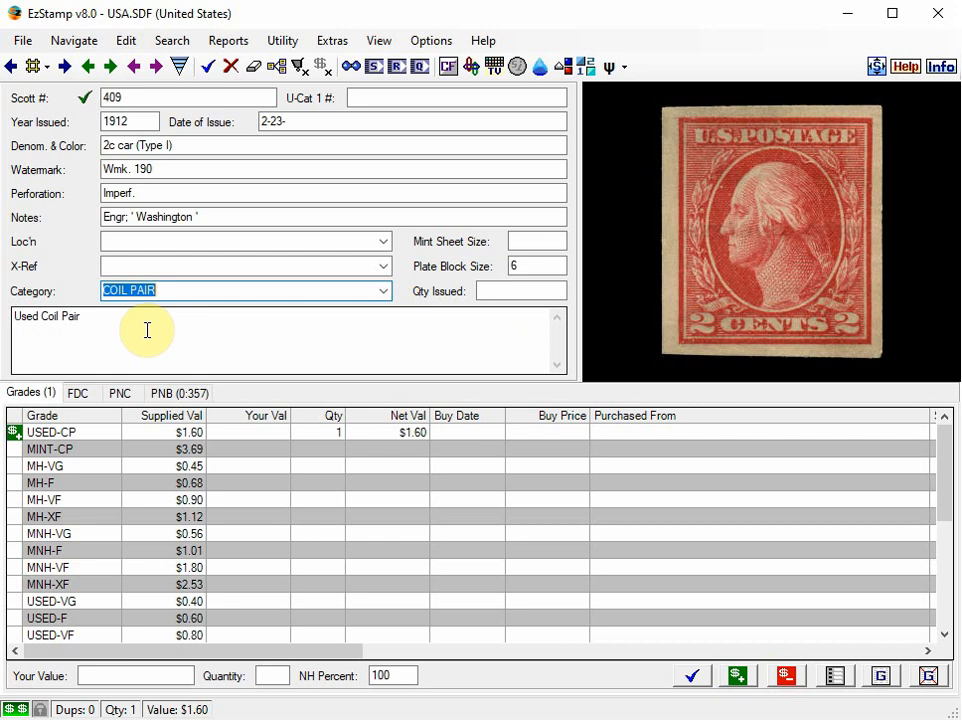
pyautogui.click(228, 40)
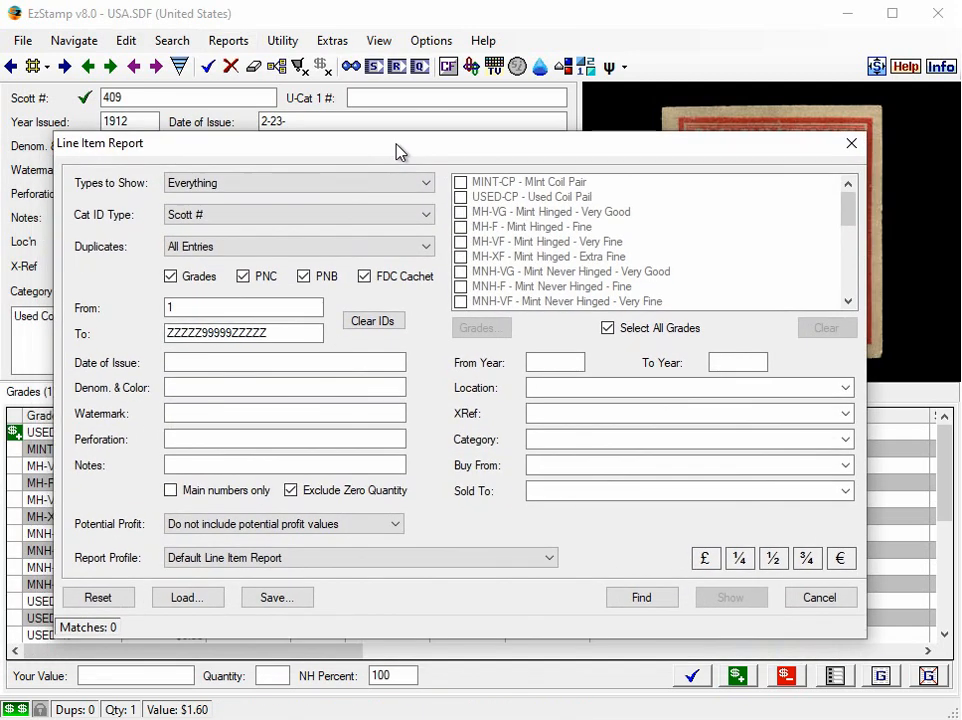
# Step: Select MINT-CP and USED-CP in Grade Selection, skipping the grade group prompt, and confirm the filter
pyautogui.click(608, 326)
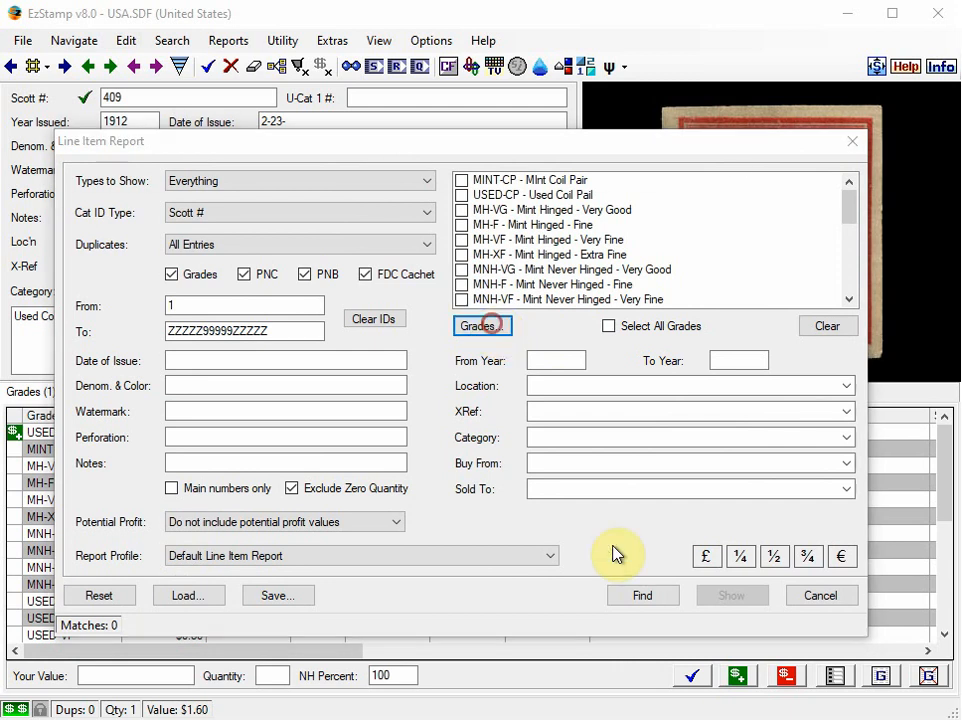
pyautogui.click(480, 324)
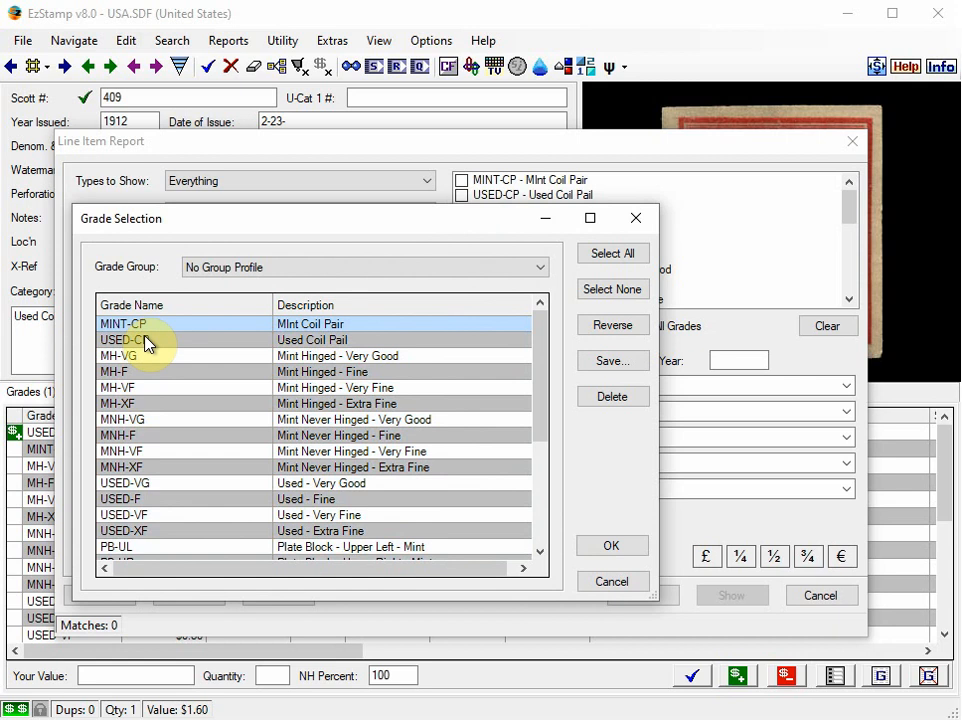
pyautogui.click(130, 340)
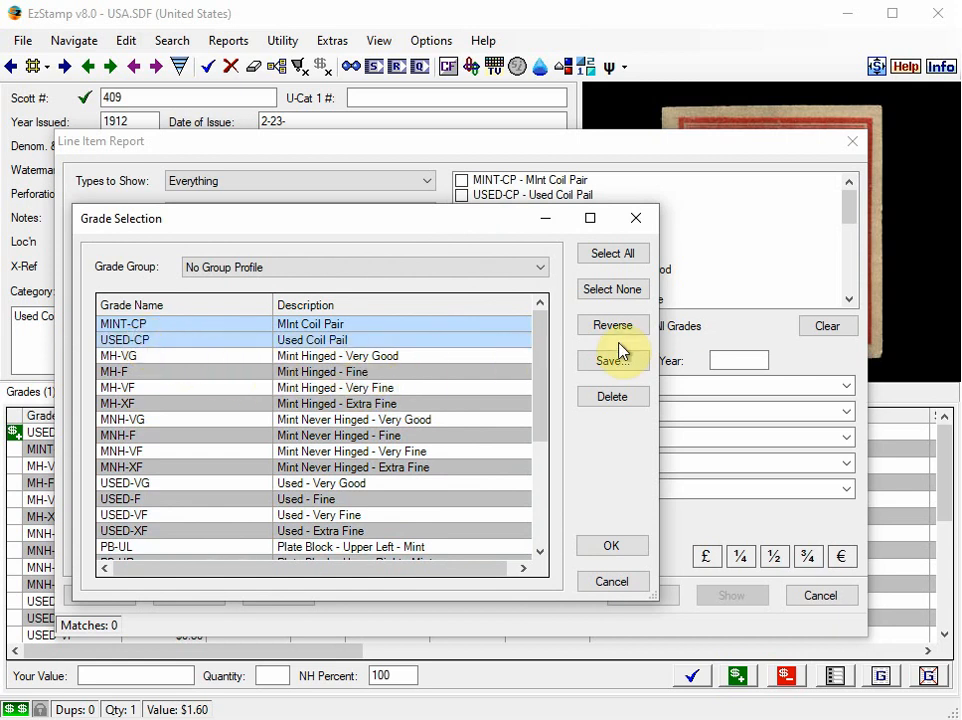
pyautogui.click(612, 360)
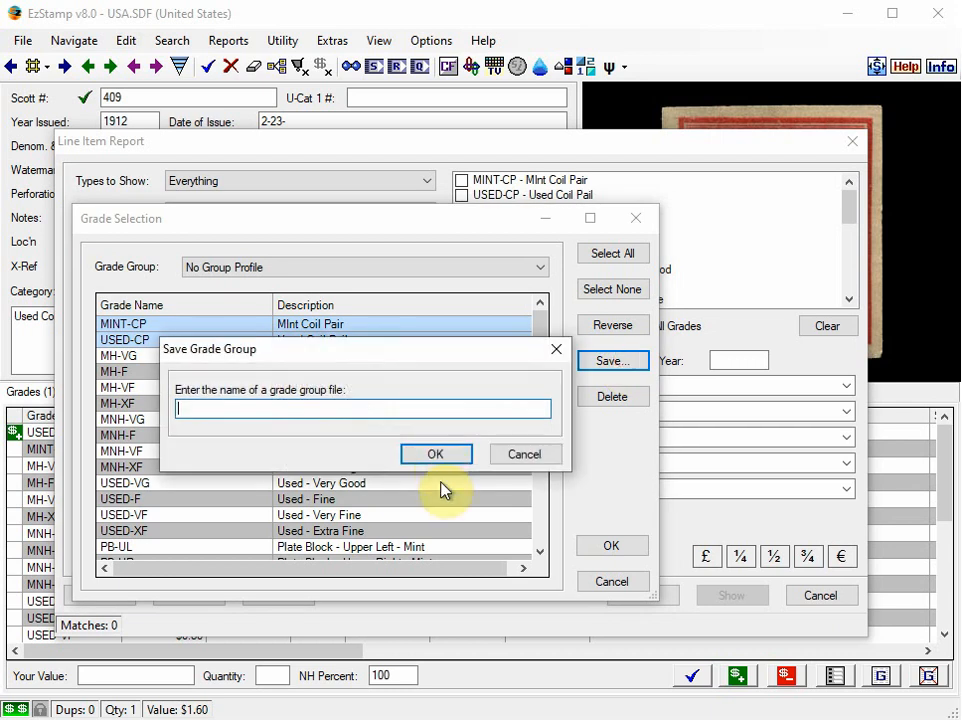
pyautogui.click(524, 452)
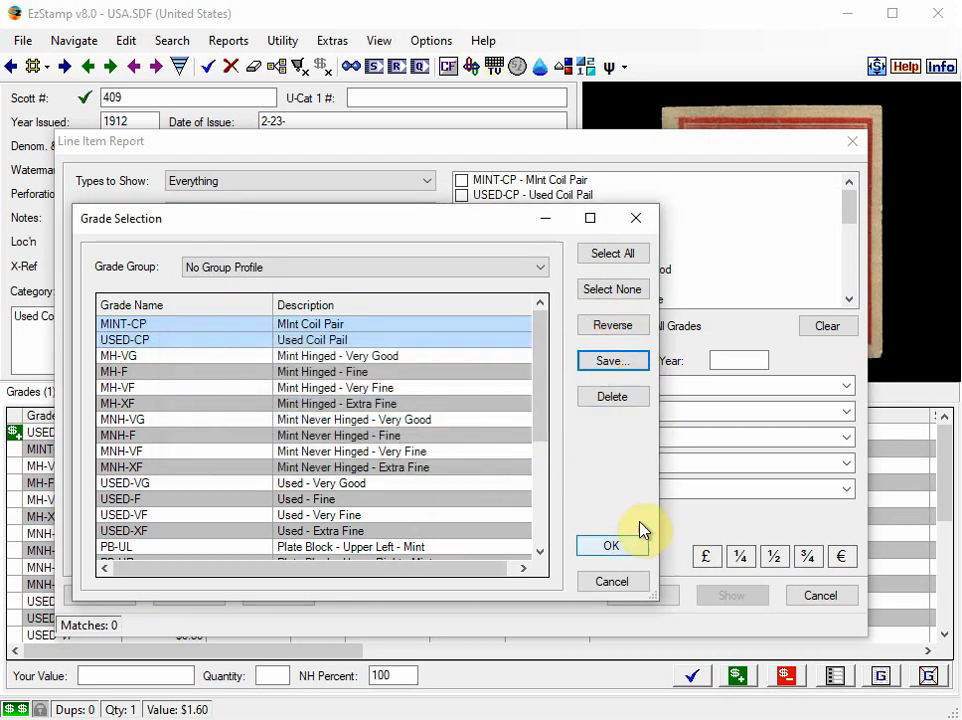
pyautogui.click(612, 544)
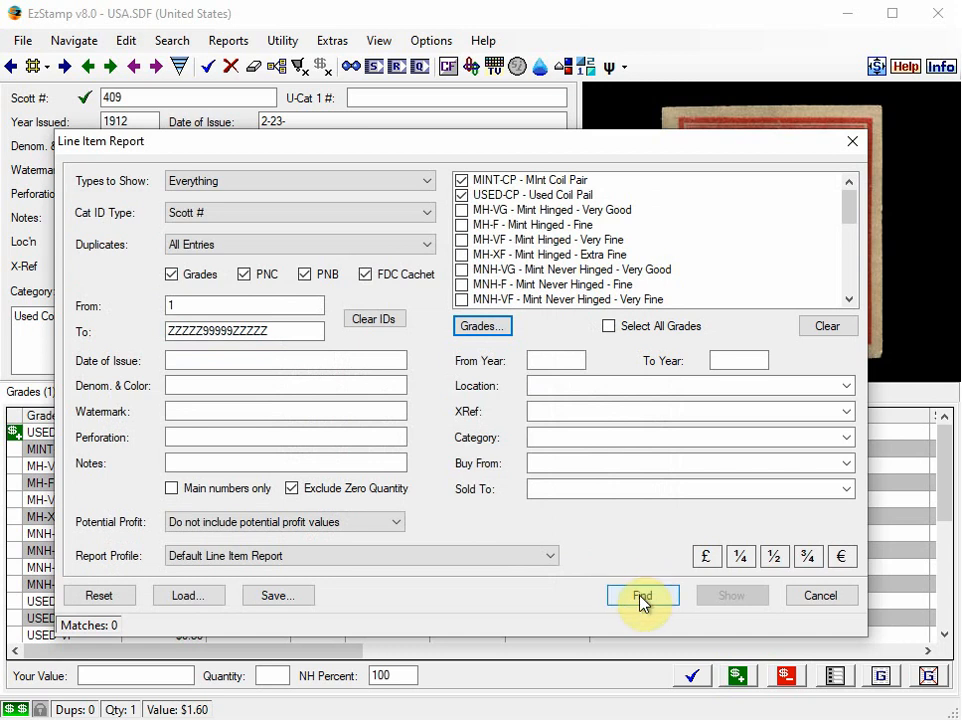
# Step: Record Scott 413 as two USED-VF singles worth $78.00 with comment 'Used Coil Pair' and save
pyautogui.click(642, 596)
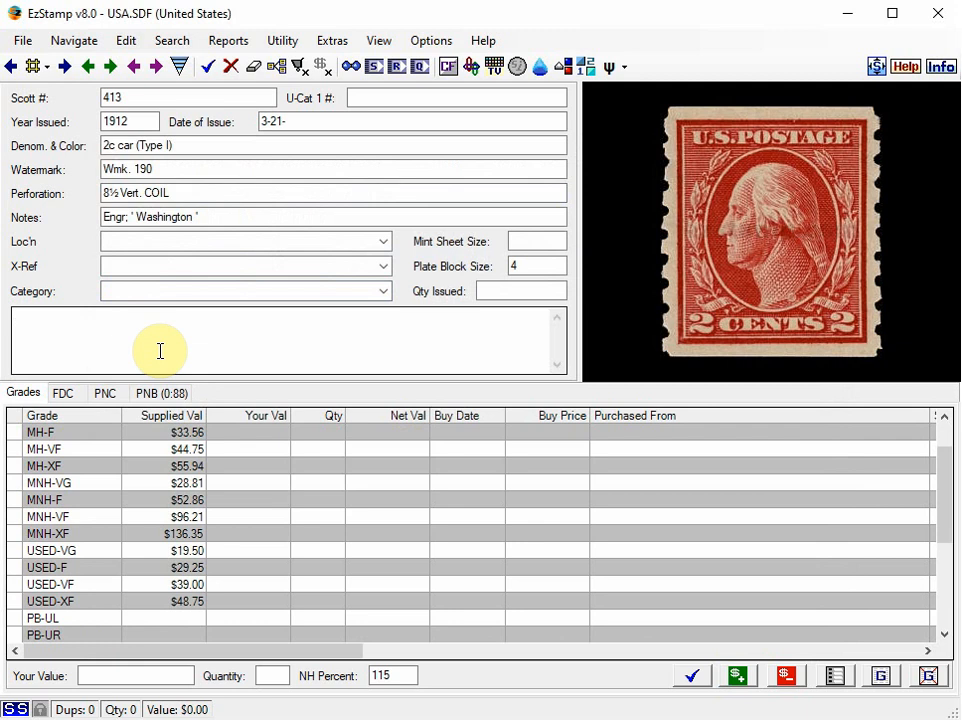
pyautogui.moveTo(174, 356)
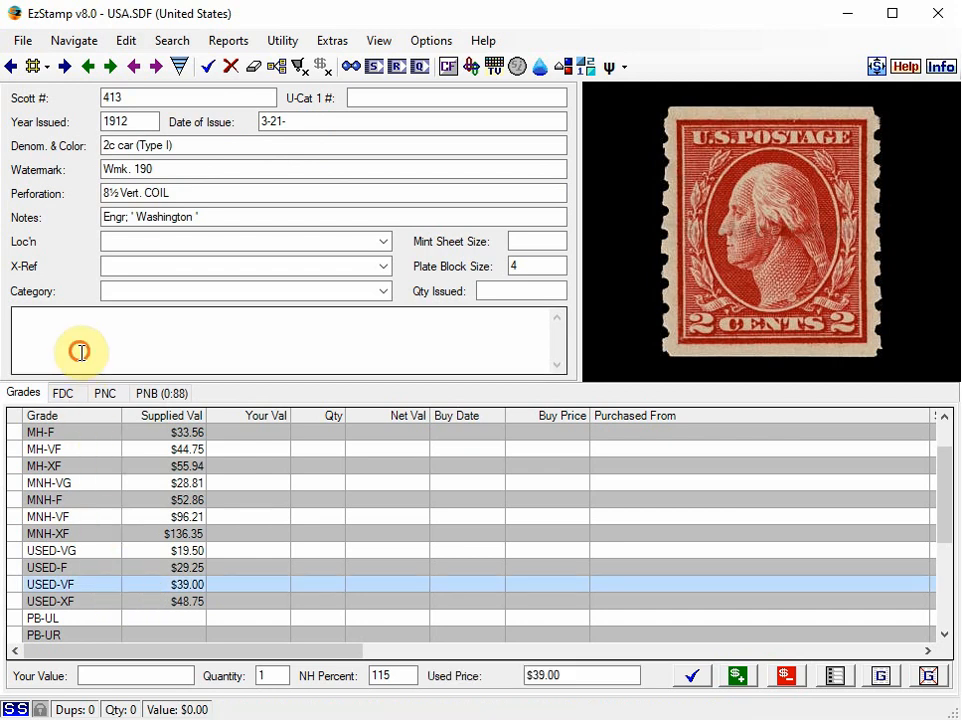
pyautogui.write('US')
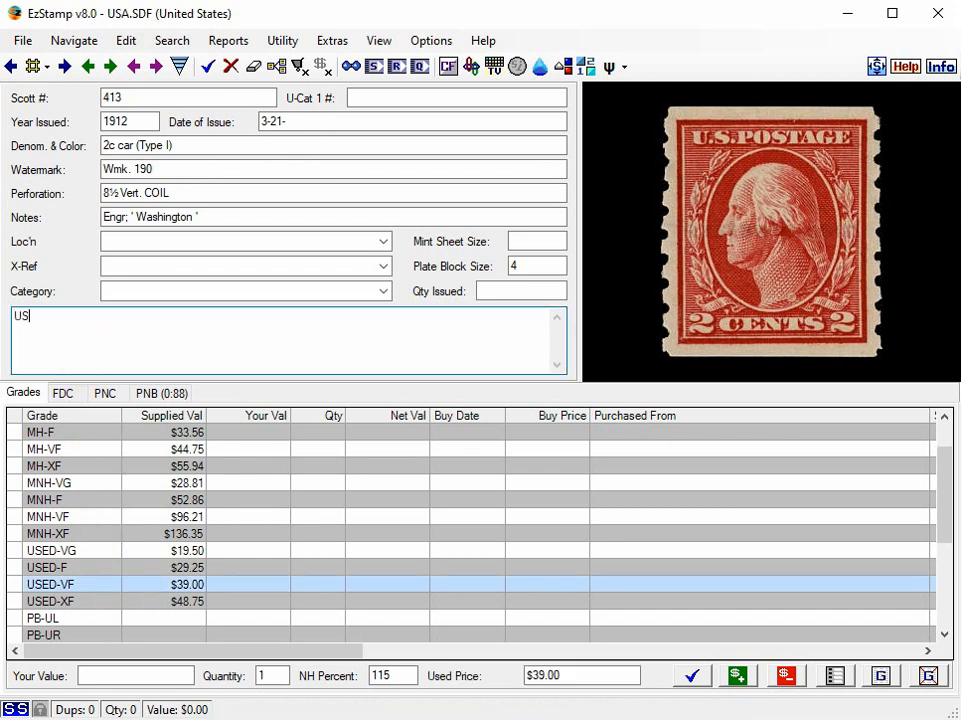
pyautogui.write('ed Coil')
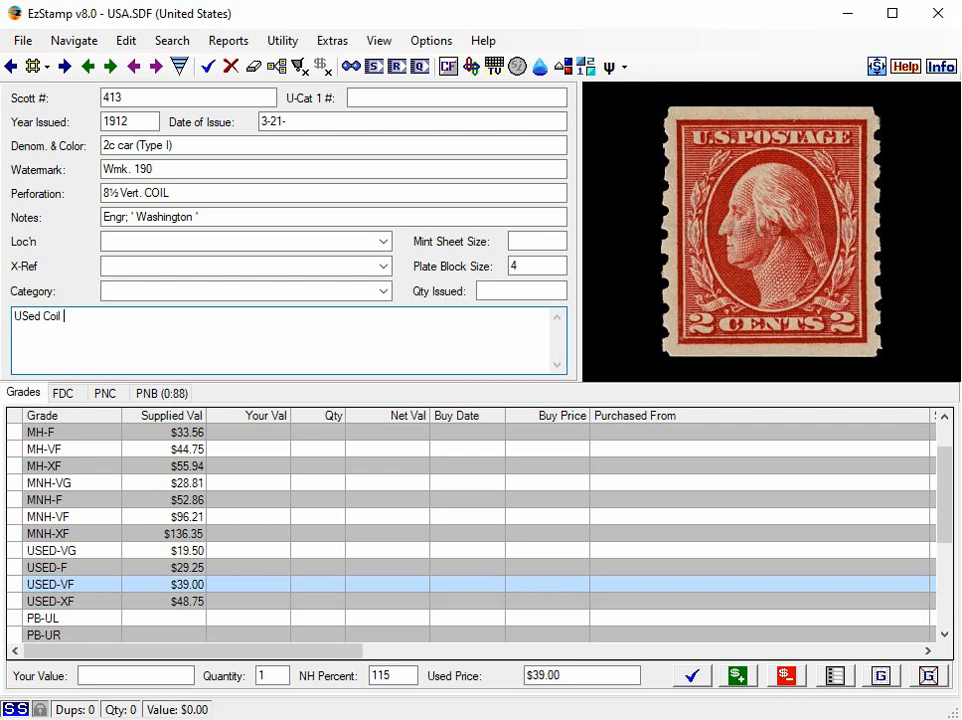
pyautogui.write('Pair')
pyautogui.click(272, 676)
pyautogui.write('2')
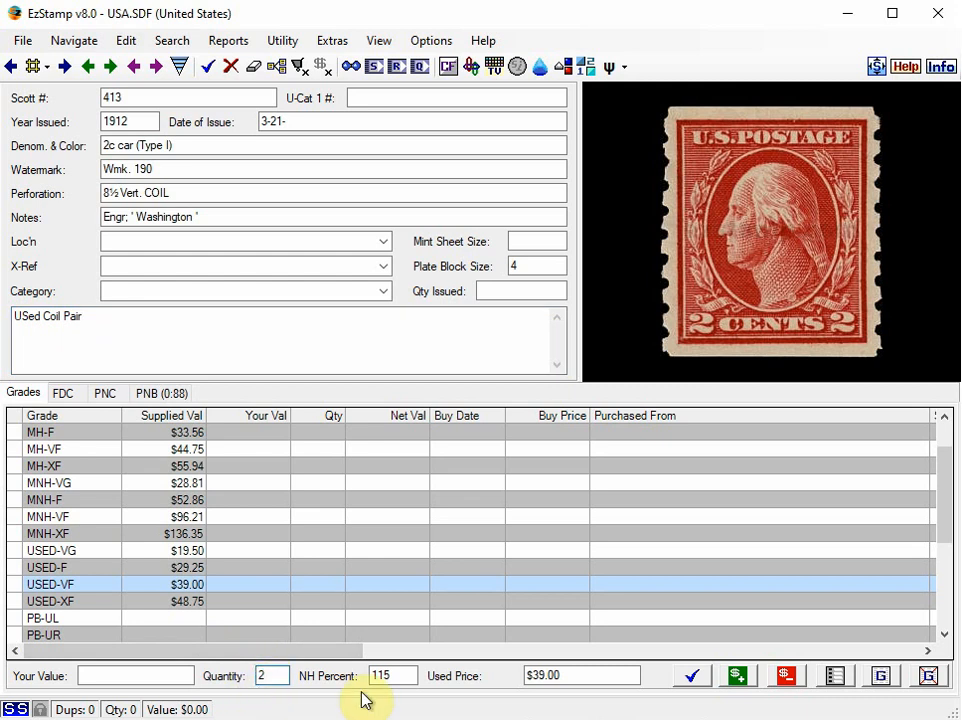
pyautogui.click(692, 676)
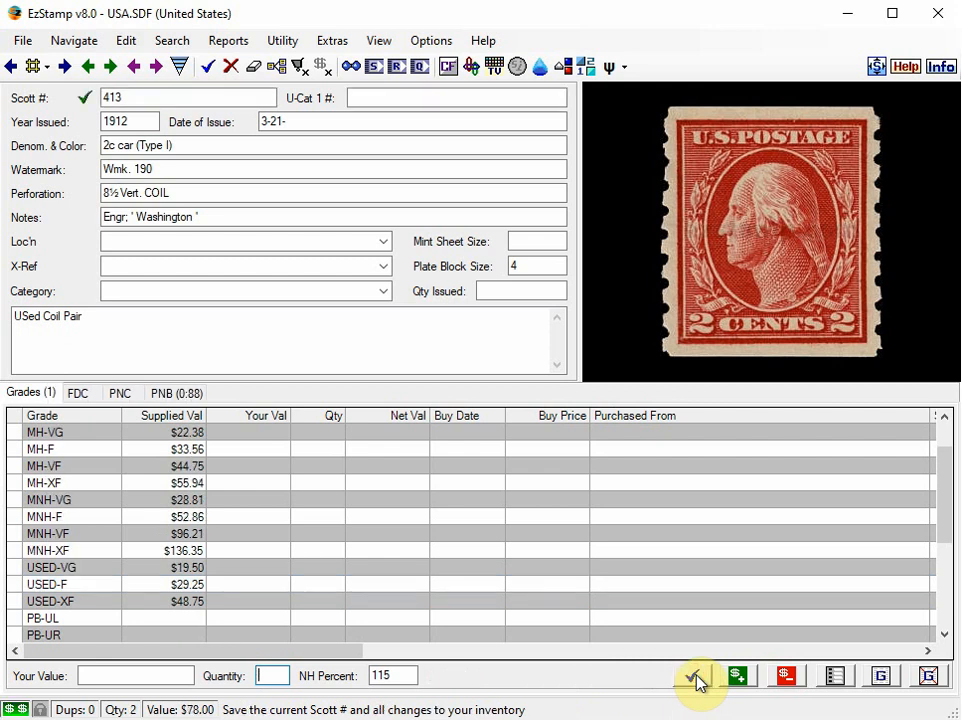
pyautogui.click(700, 676)
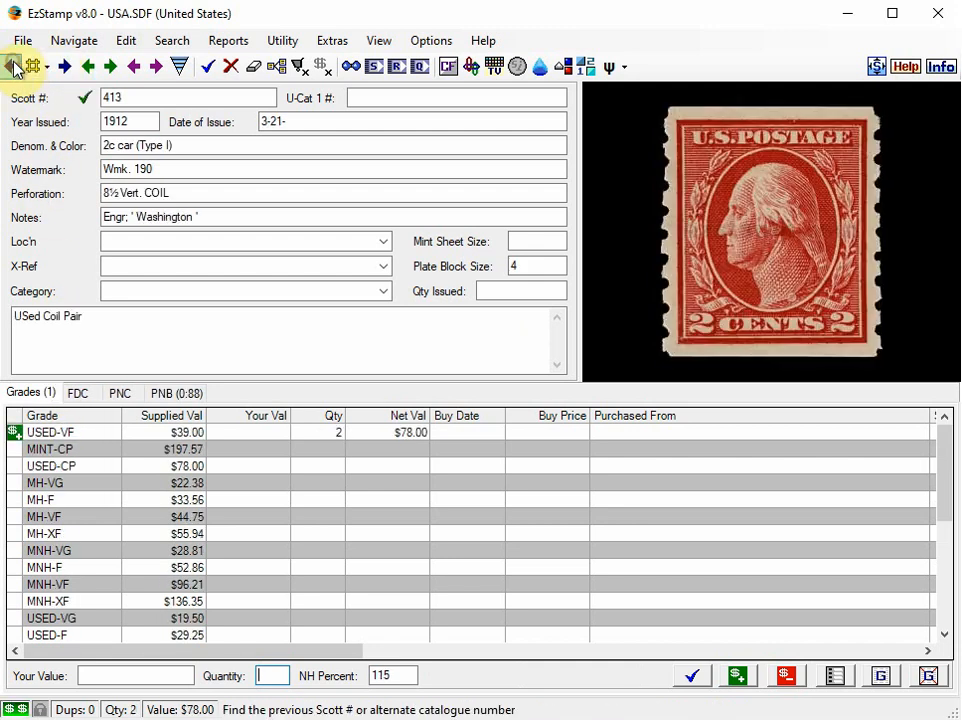
# Step: Go back to Scott 412 and save two MNH-VF singles commented 'Coil Pair'
pyautogui.click(14, 66)
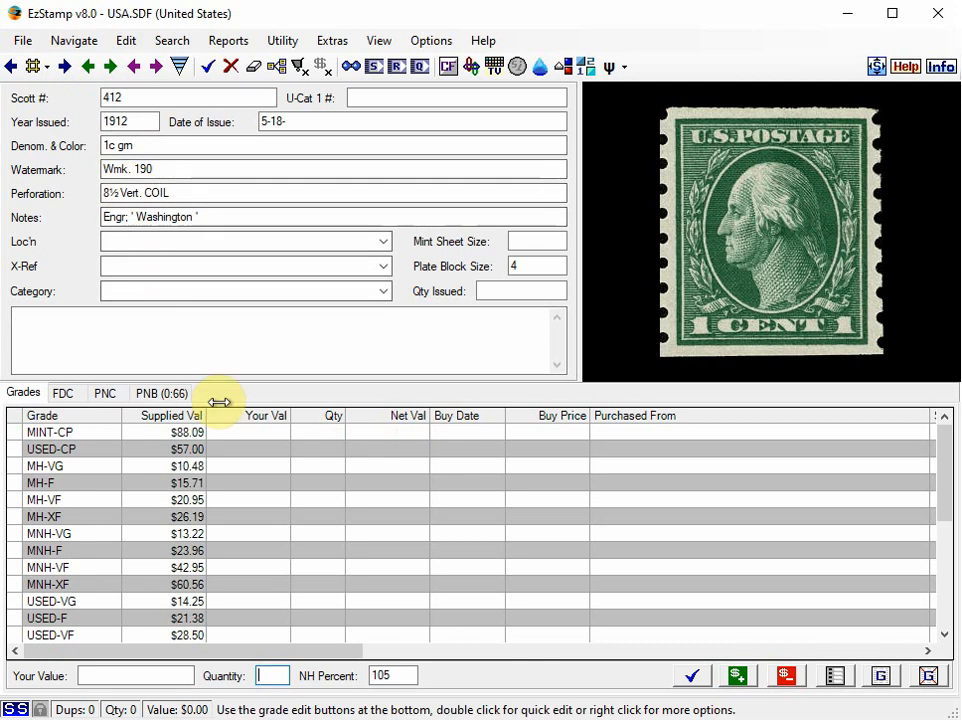
pyautogui.moveTo(132, 578)
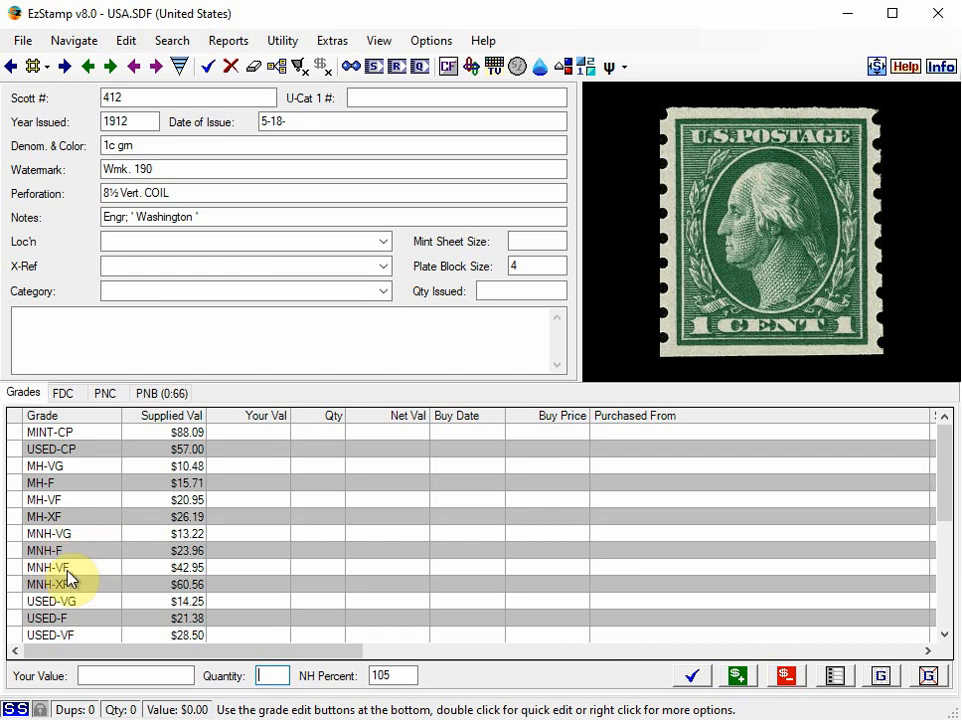
pyautogui.click(48, 568)
pyautogui.write('2')
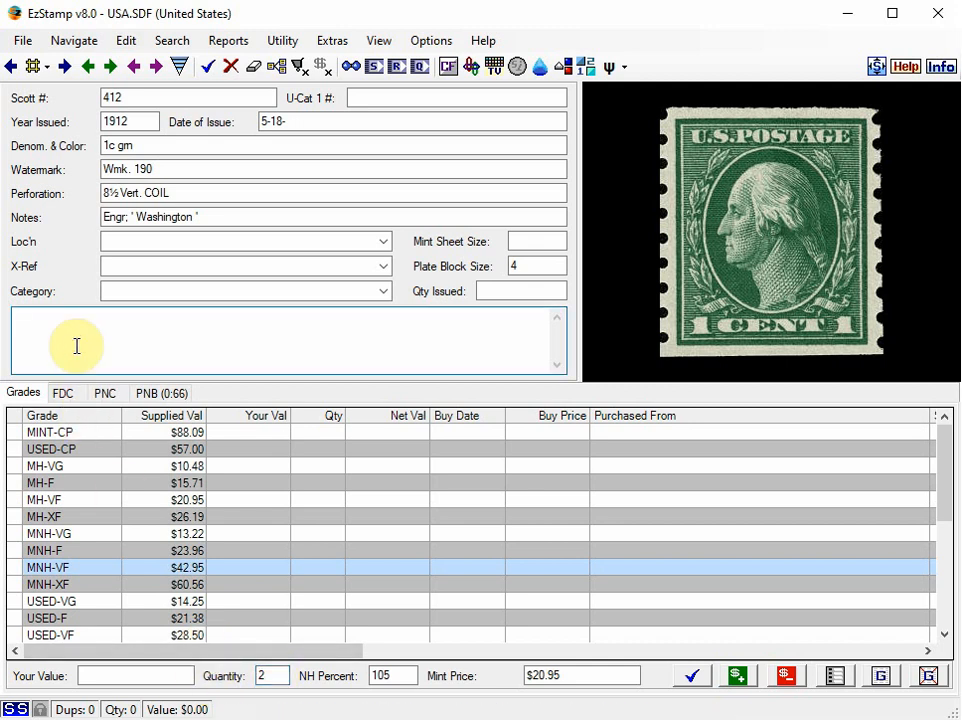
pyautogui.write('Coil Pair')
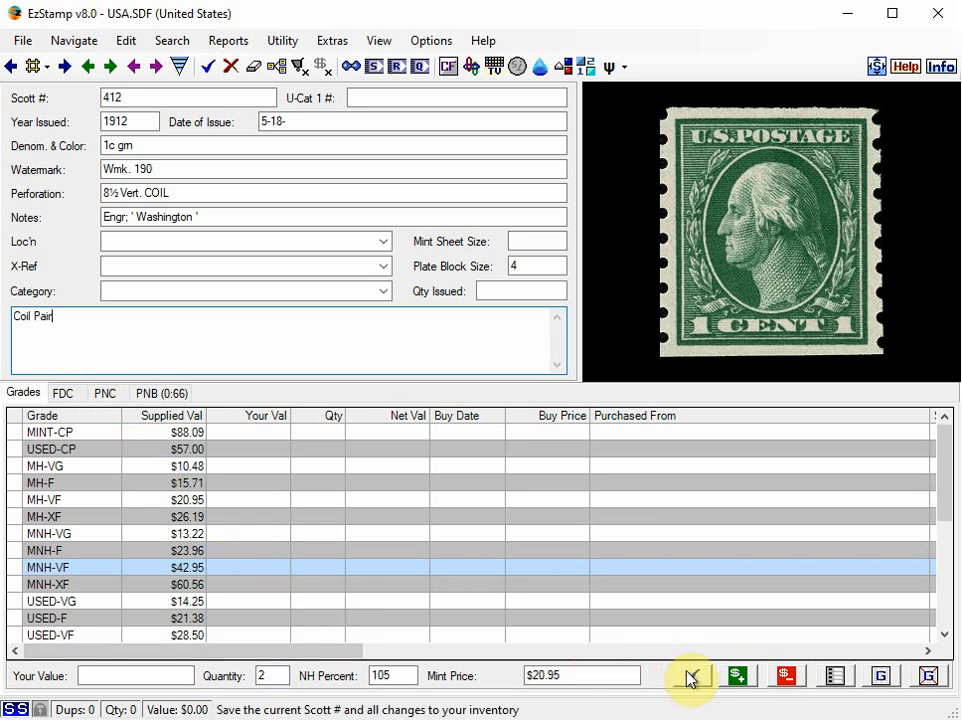
pyautogui.click(692, 676)
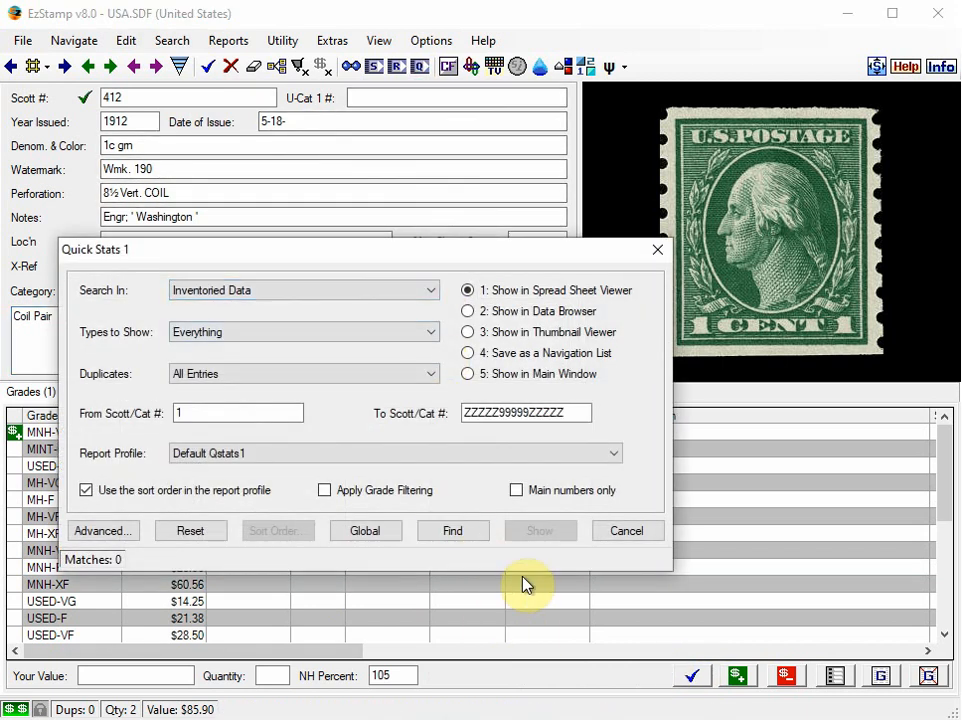
# Step: Run Quick Stats listing stamps 409, 410, 412 and 413, then close the results
pyautogui.click(452, 530)
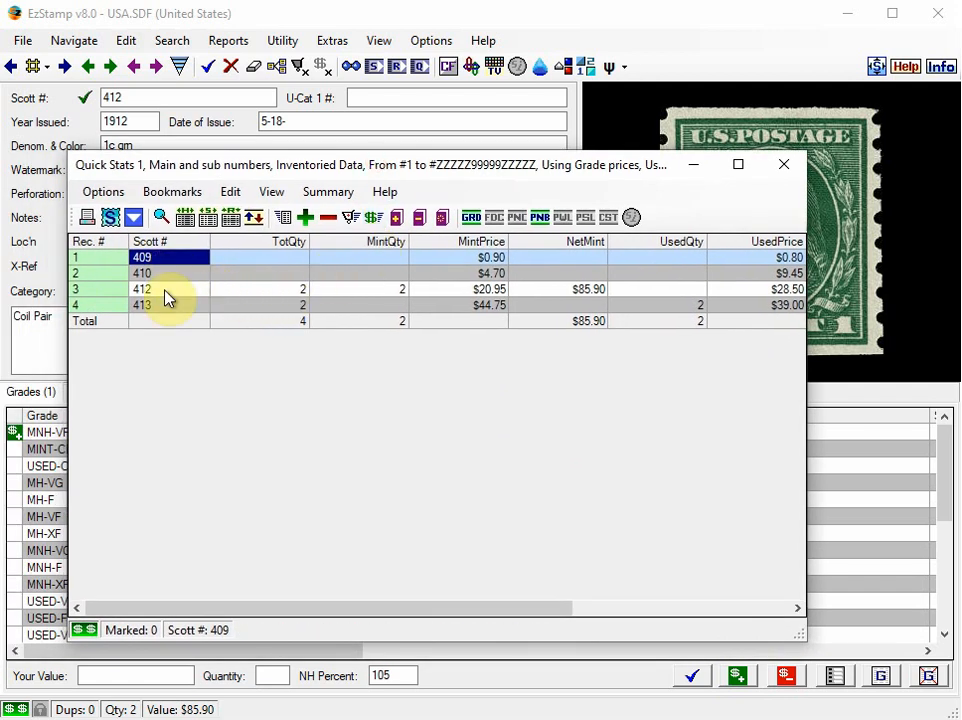
pyautogui.moveTo(302, 302)
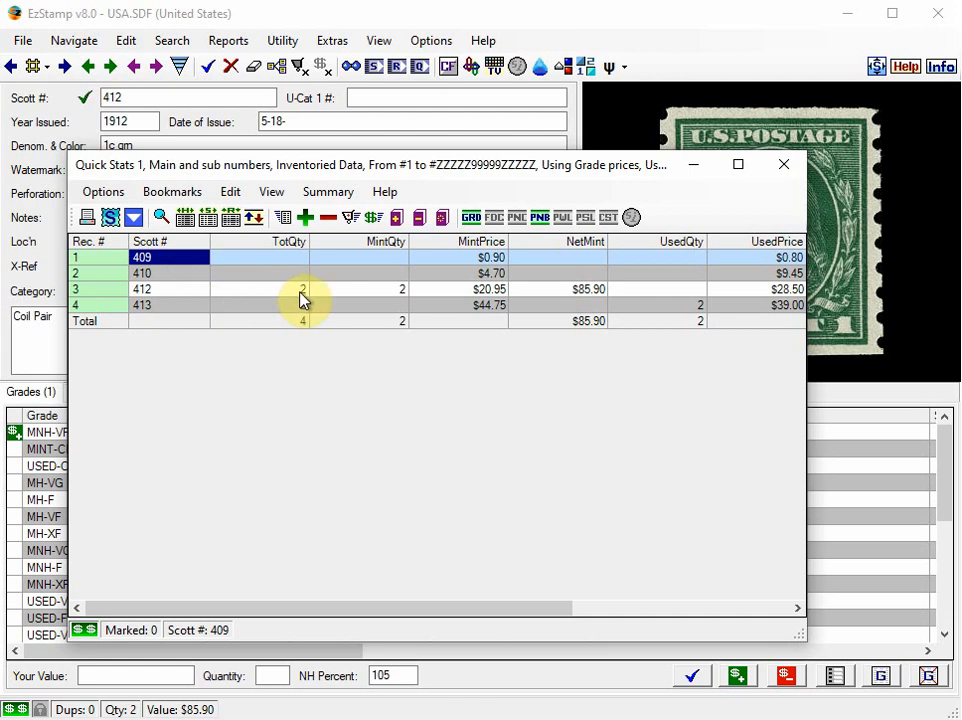
pyautogui.moveTo(696, 212)
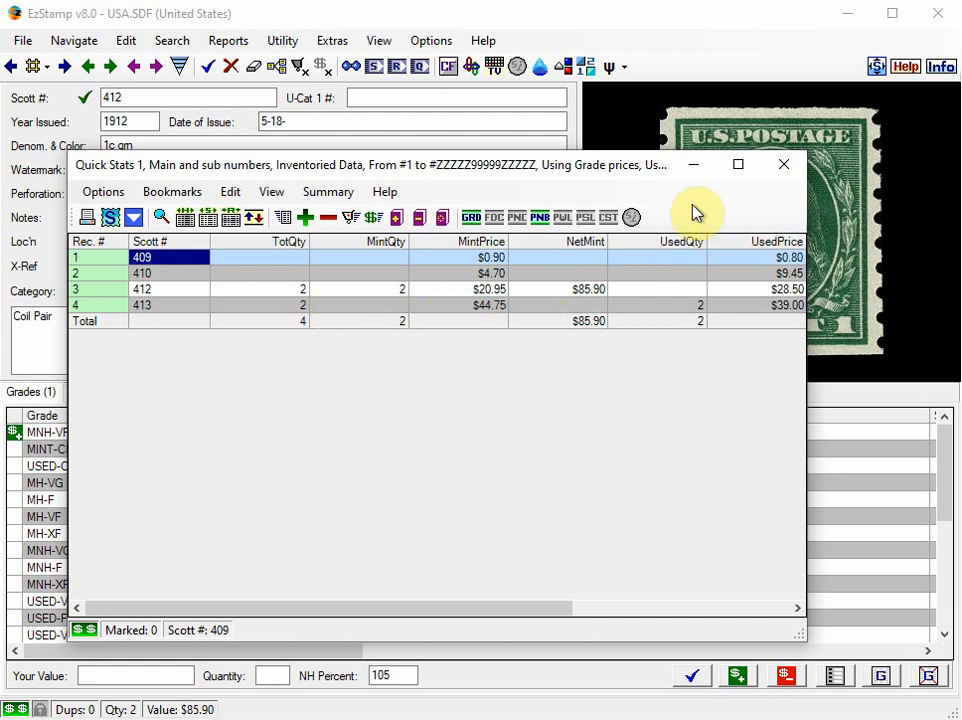
pyautogui.click(784, 164)
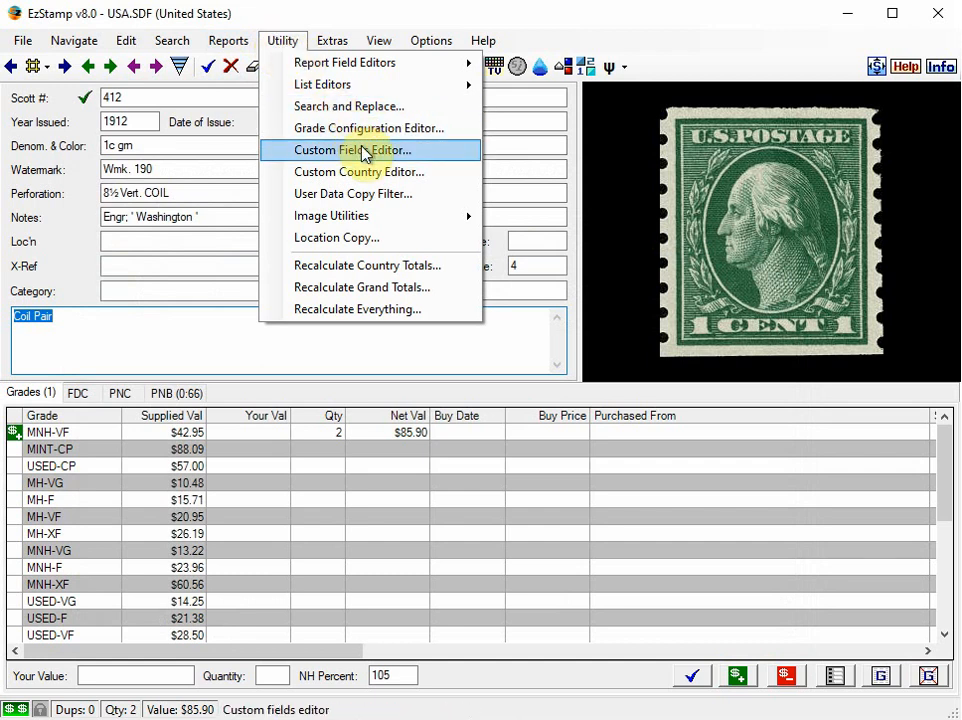
pyautogui.moveTo(240, 68)
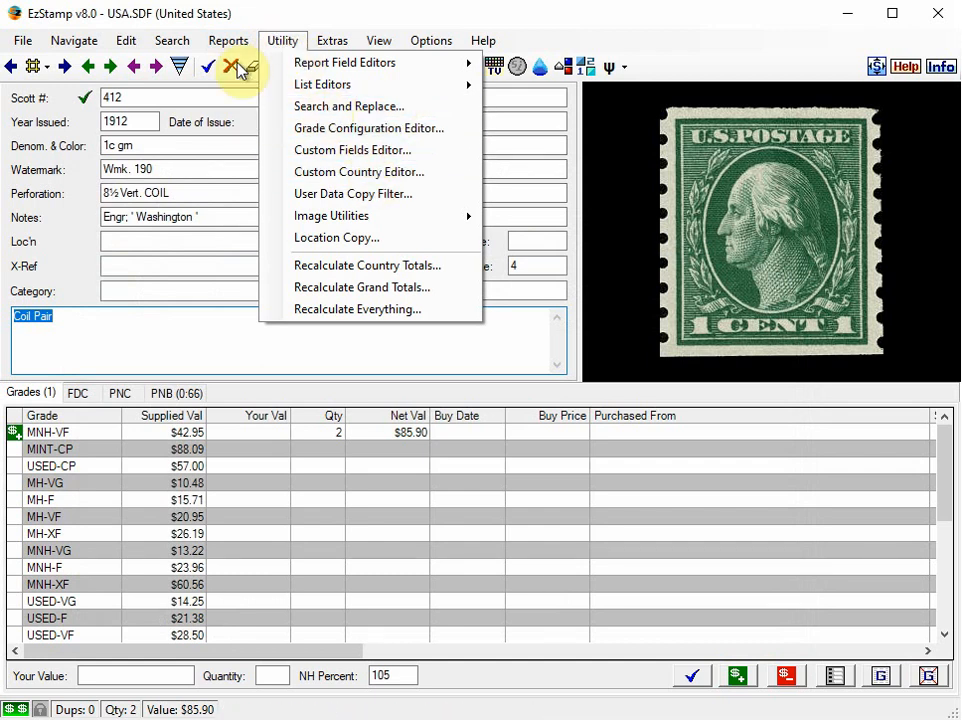
# Step: Run a Basic Line Item Report with all grades included, totalling $185.26 net value for 409–413
pyautogui.click(228, 40)
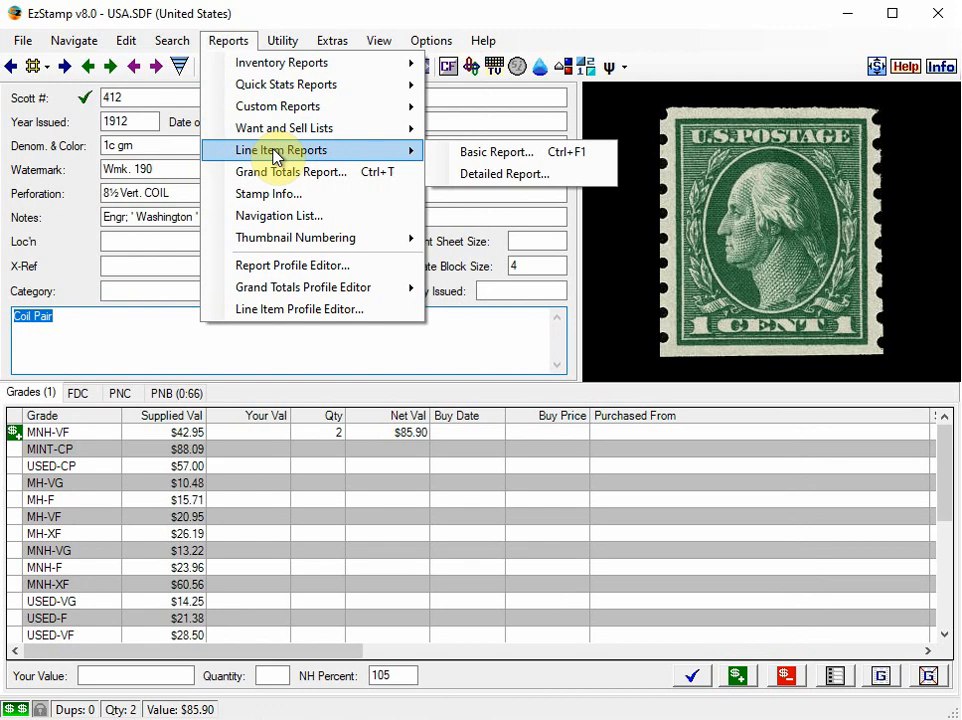
pyautogui.click(496, 152)
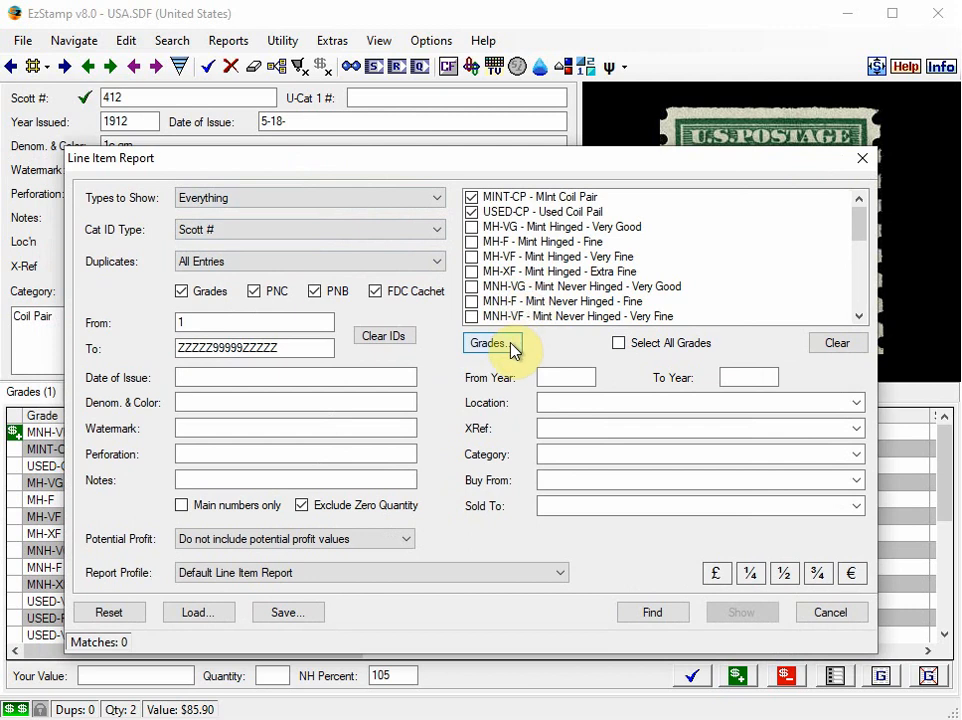
pyautogui.click(490, 342)
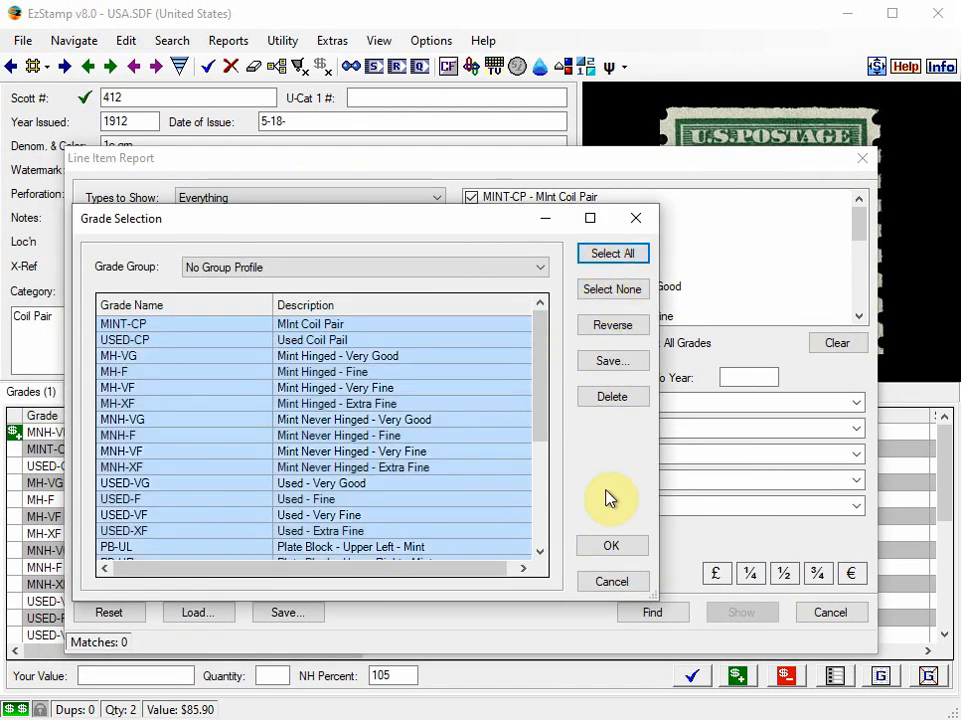
pyautogui.click(612, 544)
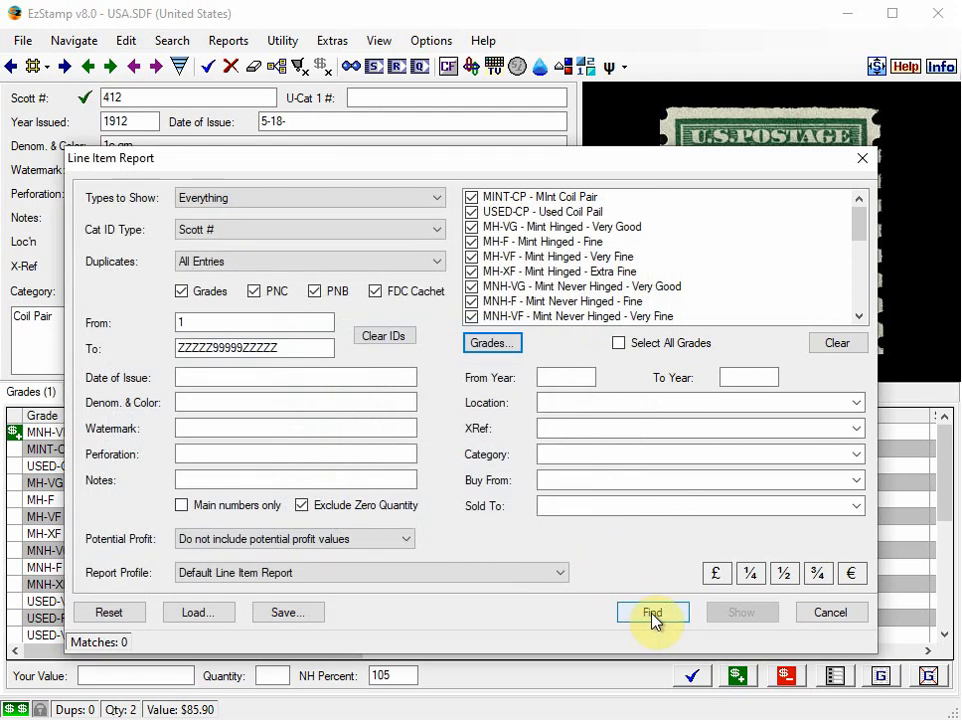
pyautogui.click(652, 612)
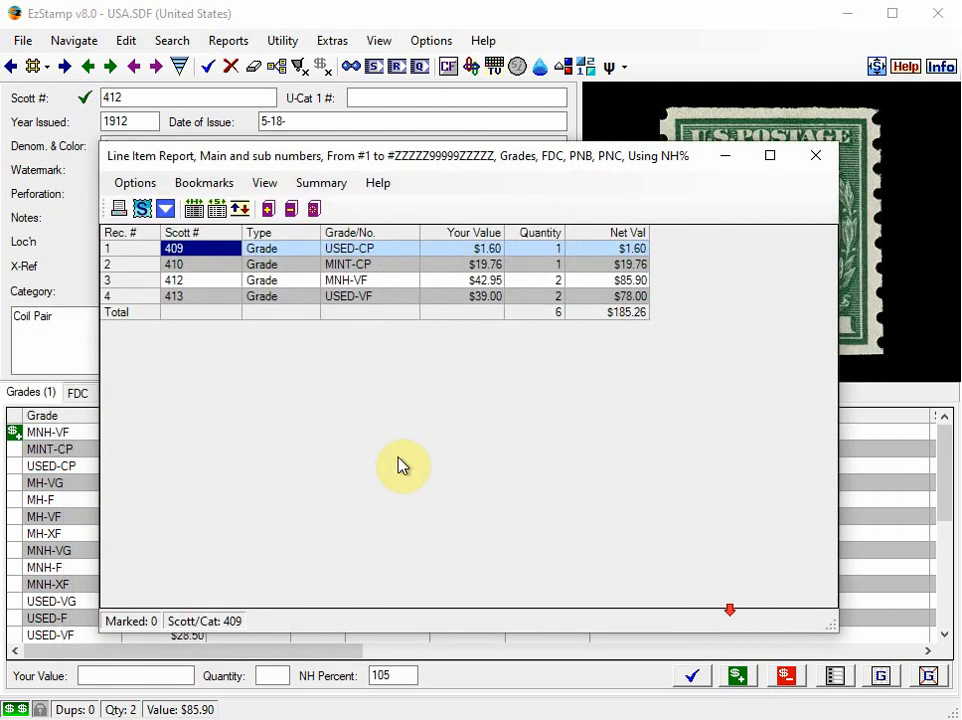
pyautogui.moveTo(376, 284)
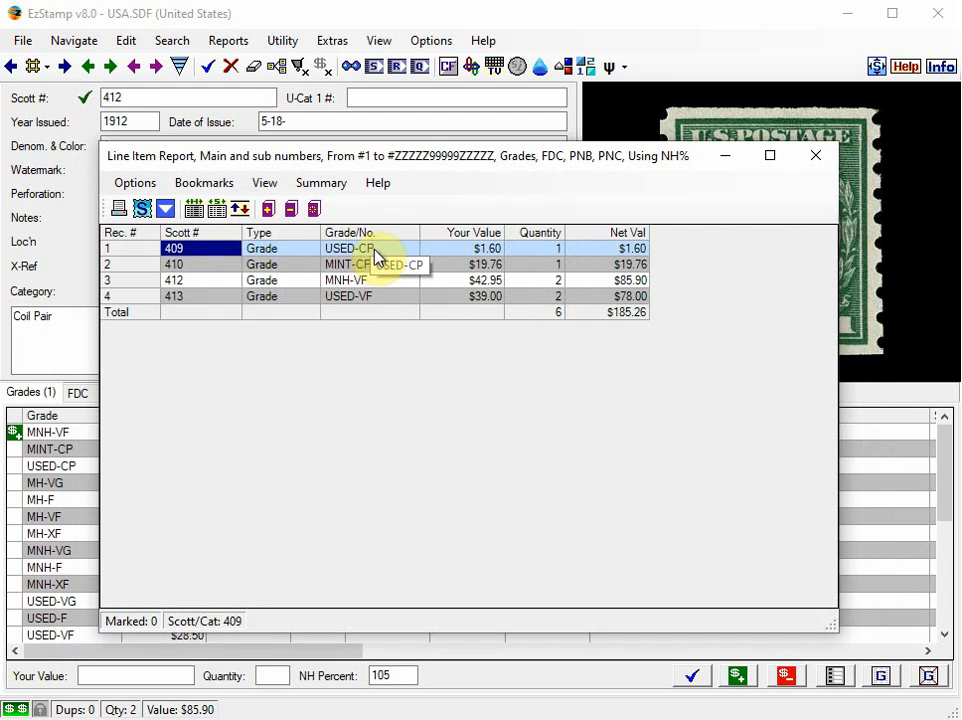
pyautogui.moveTo(378, 290)
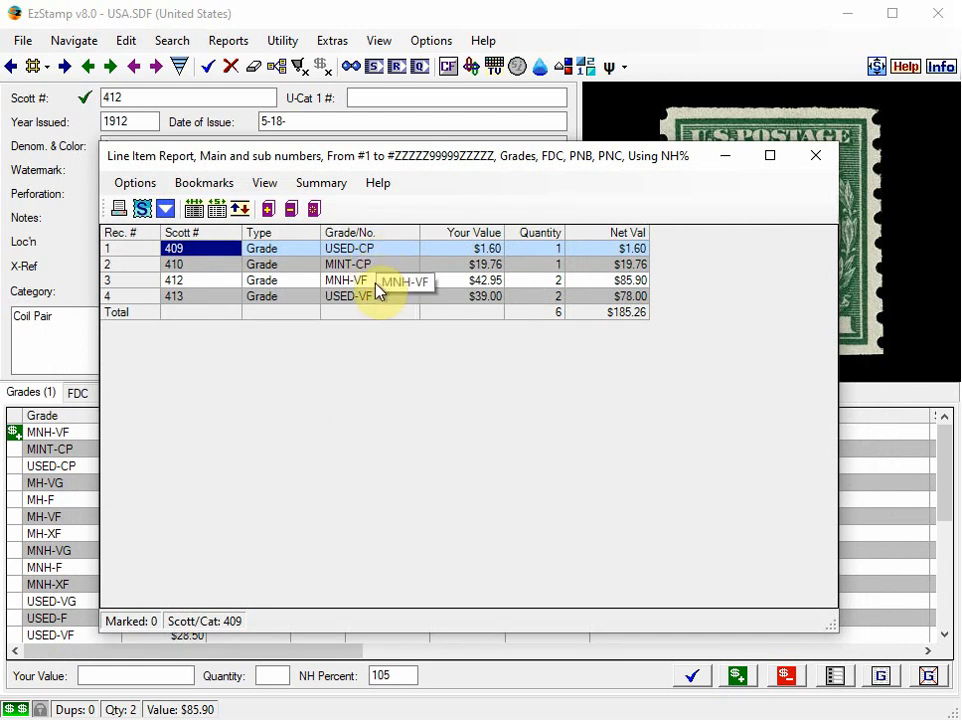
pyautogui.moveTo(360, 296)
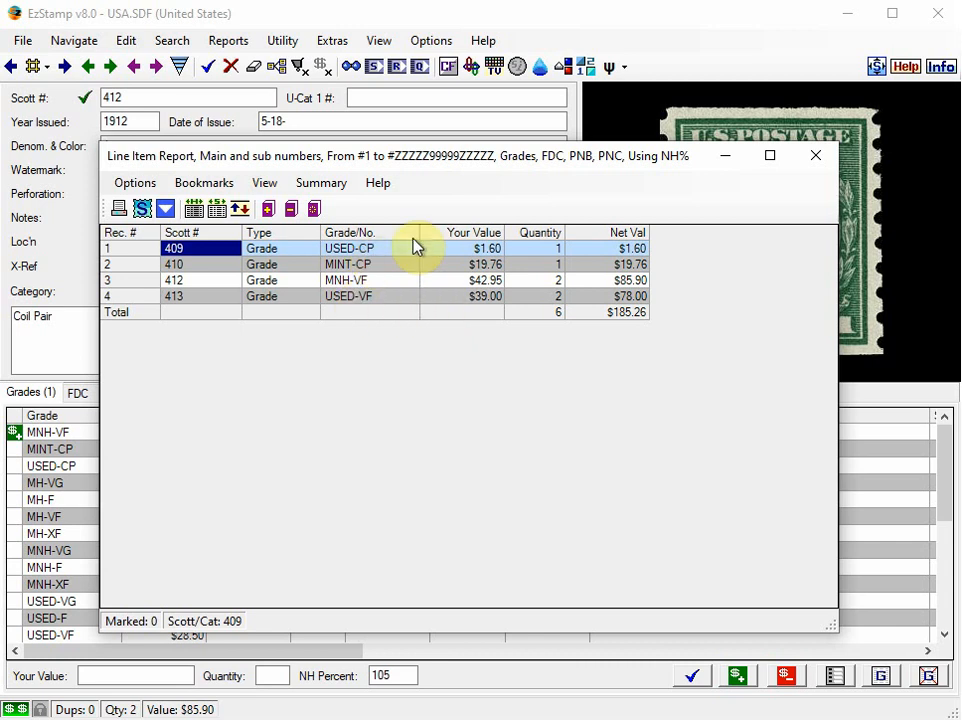
# Step: Close the Line Item Report, returning to Scott 412 showing MNH-VF quantity 2 worth $85.90
pyautogui.click(816, 156)
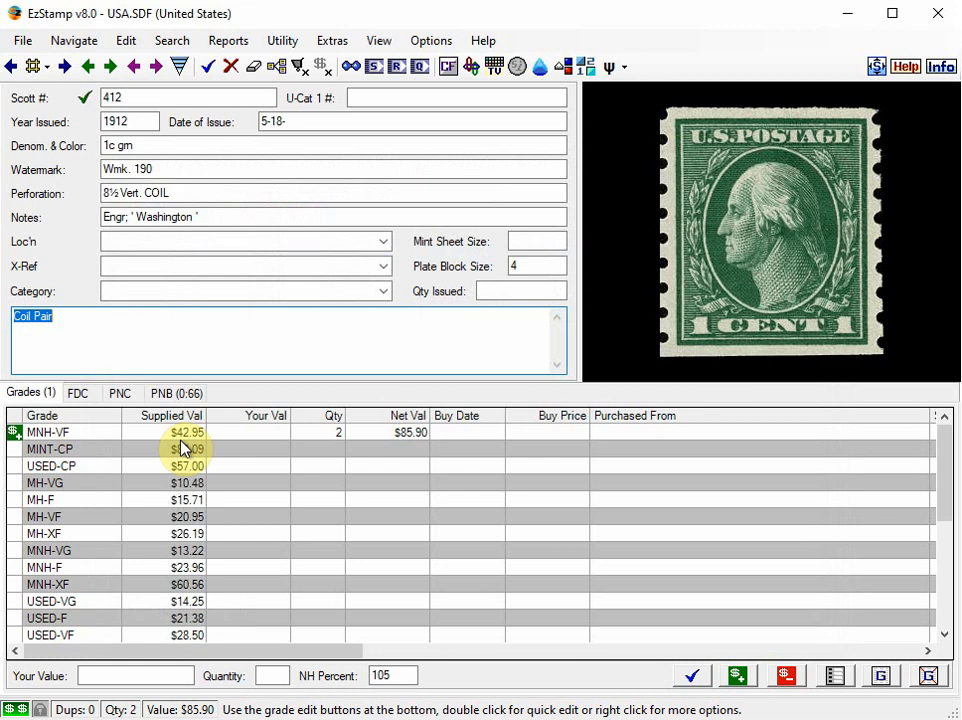
pyautogui.moveTo(168, 448)
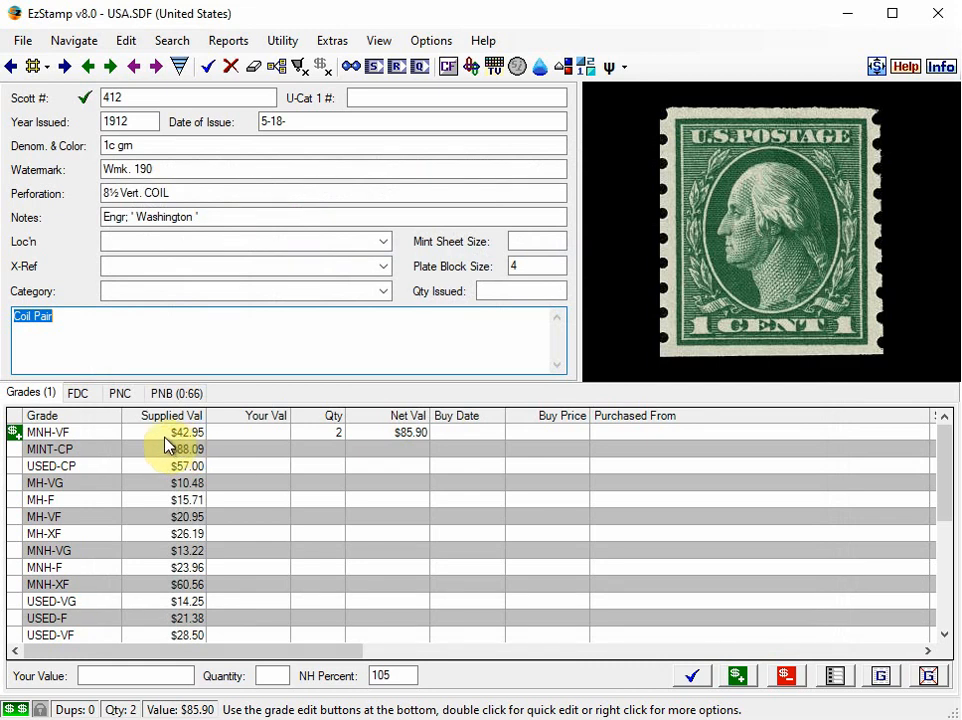